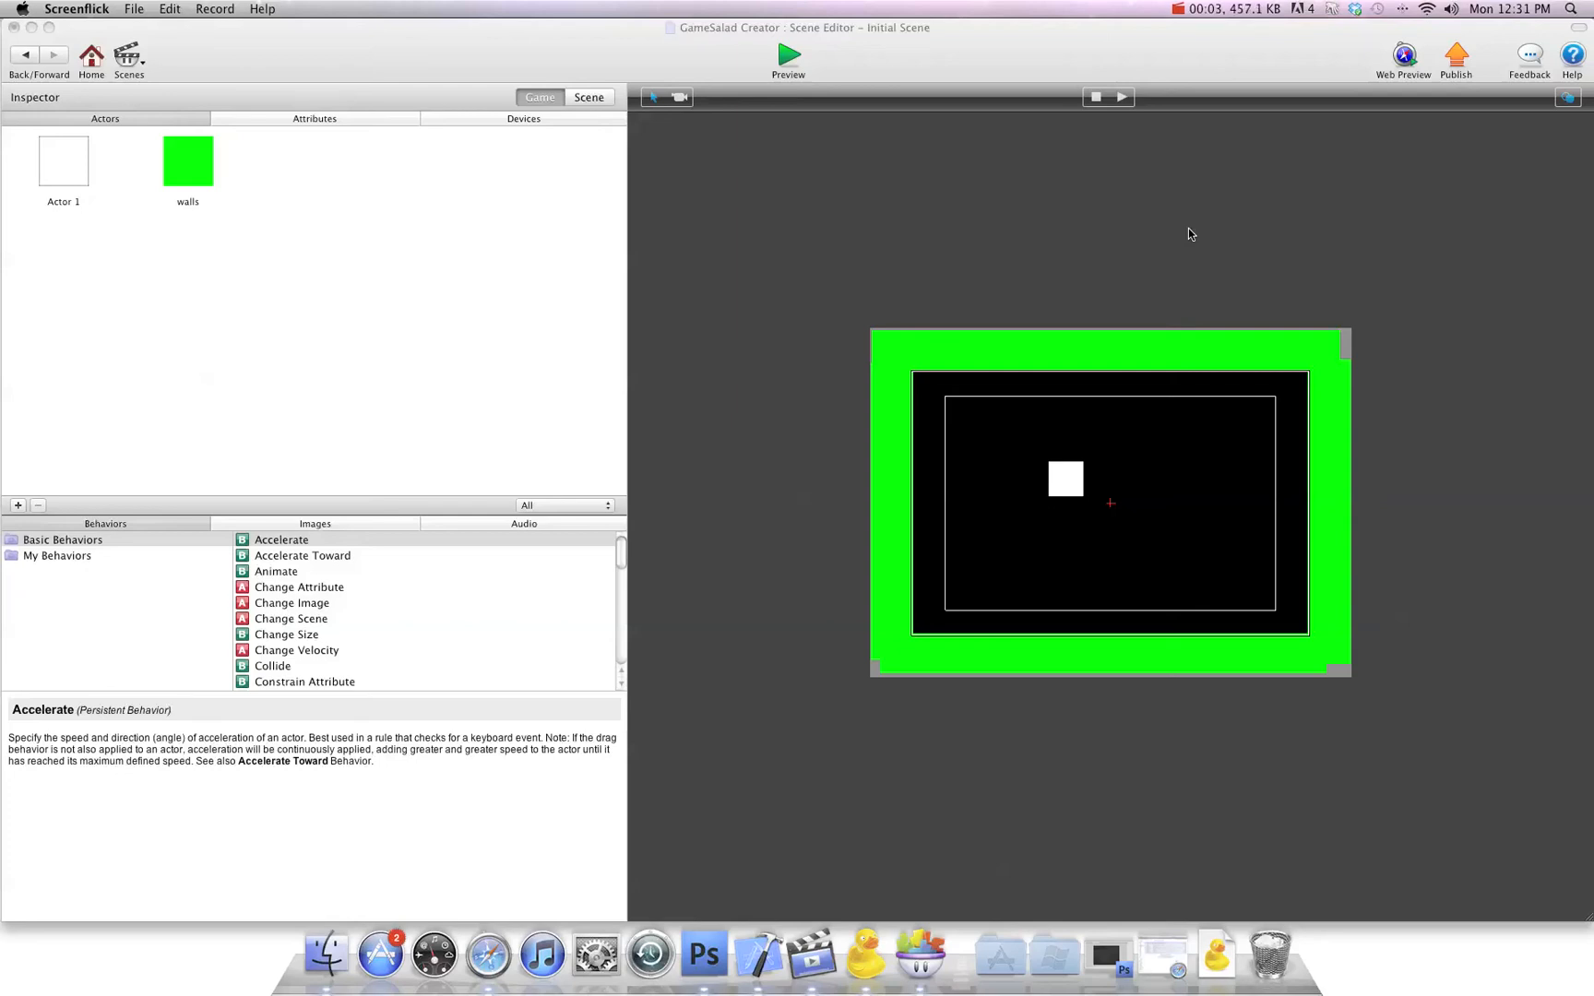
{"action": "mouse_move", "coordinate": [1114, 256]}
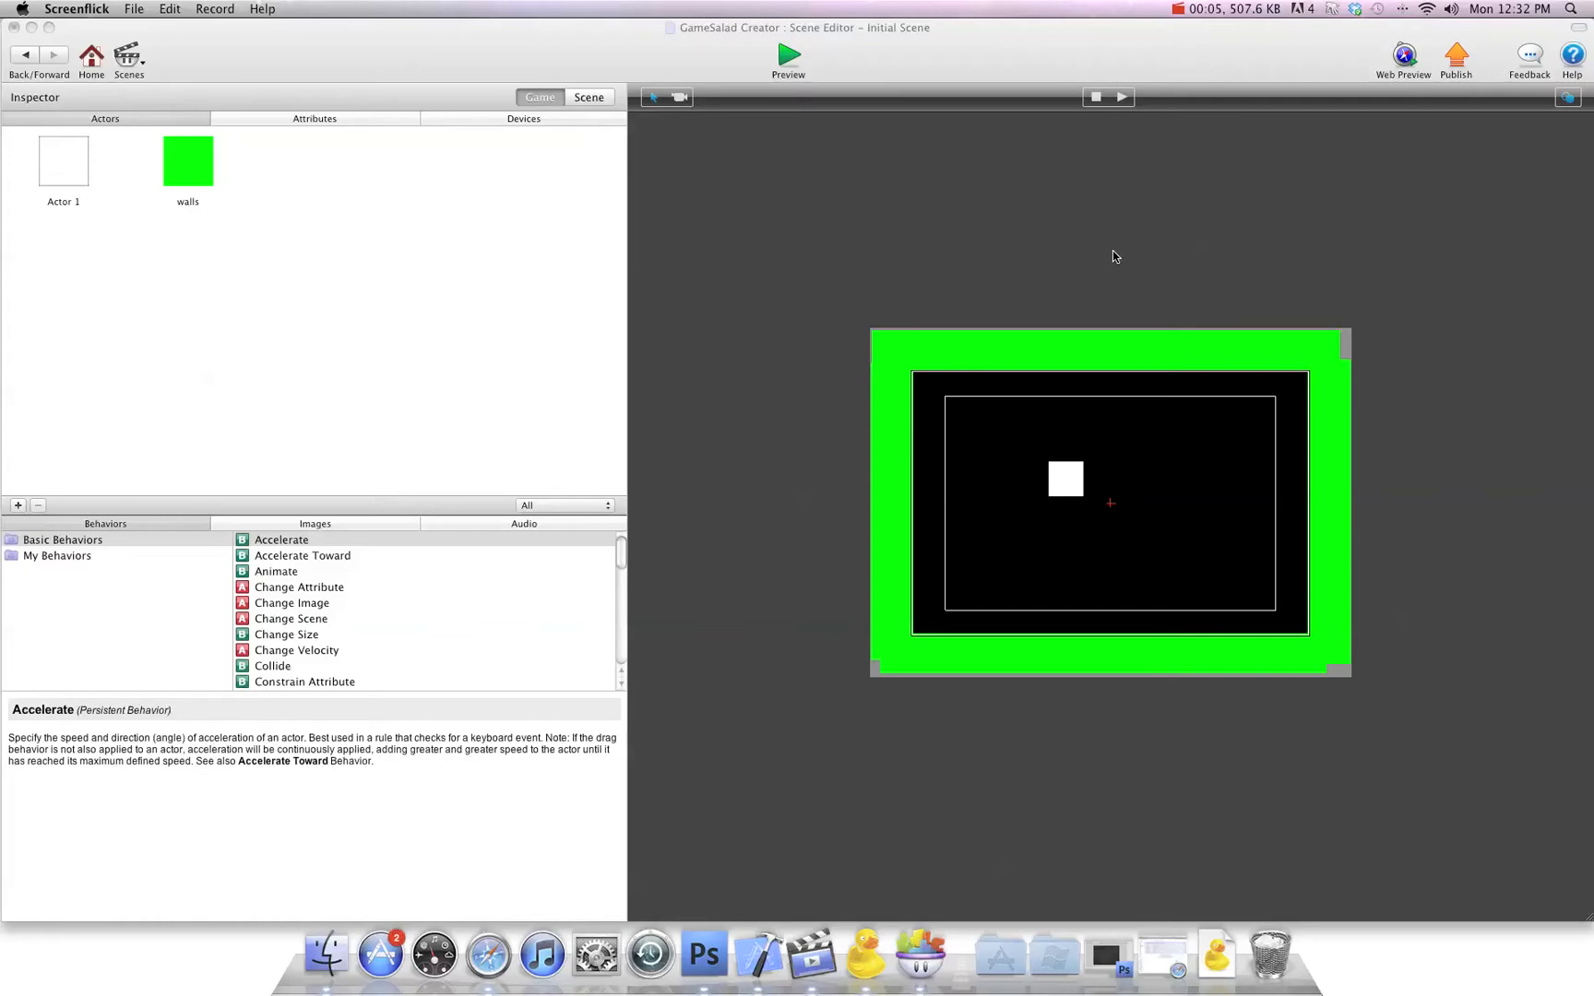
{"action": "mouse_move", "coordinate": [1070, 494]}
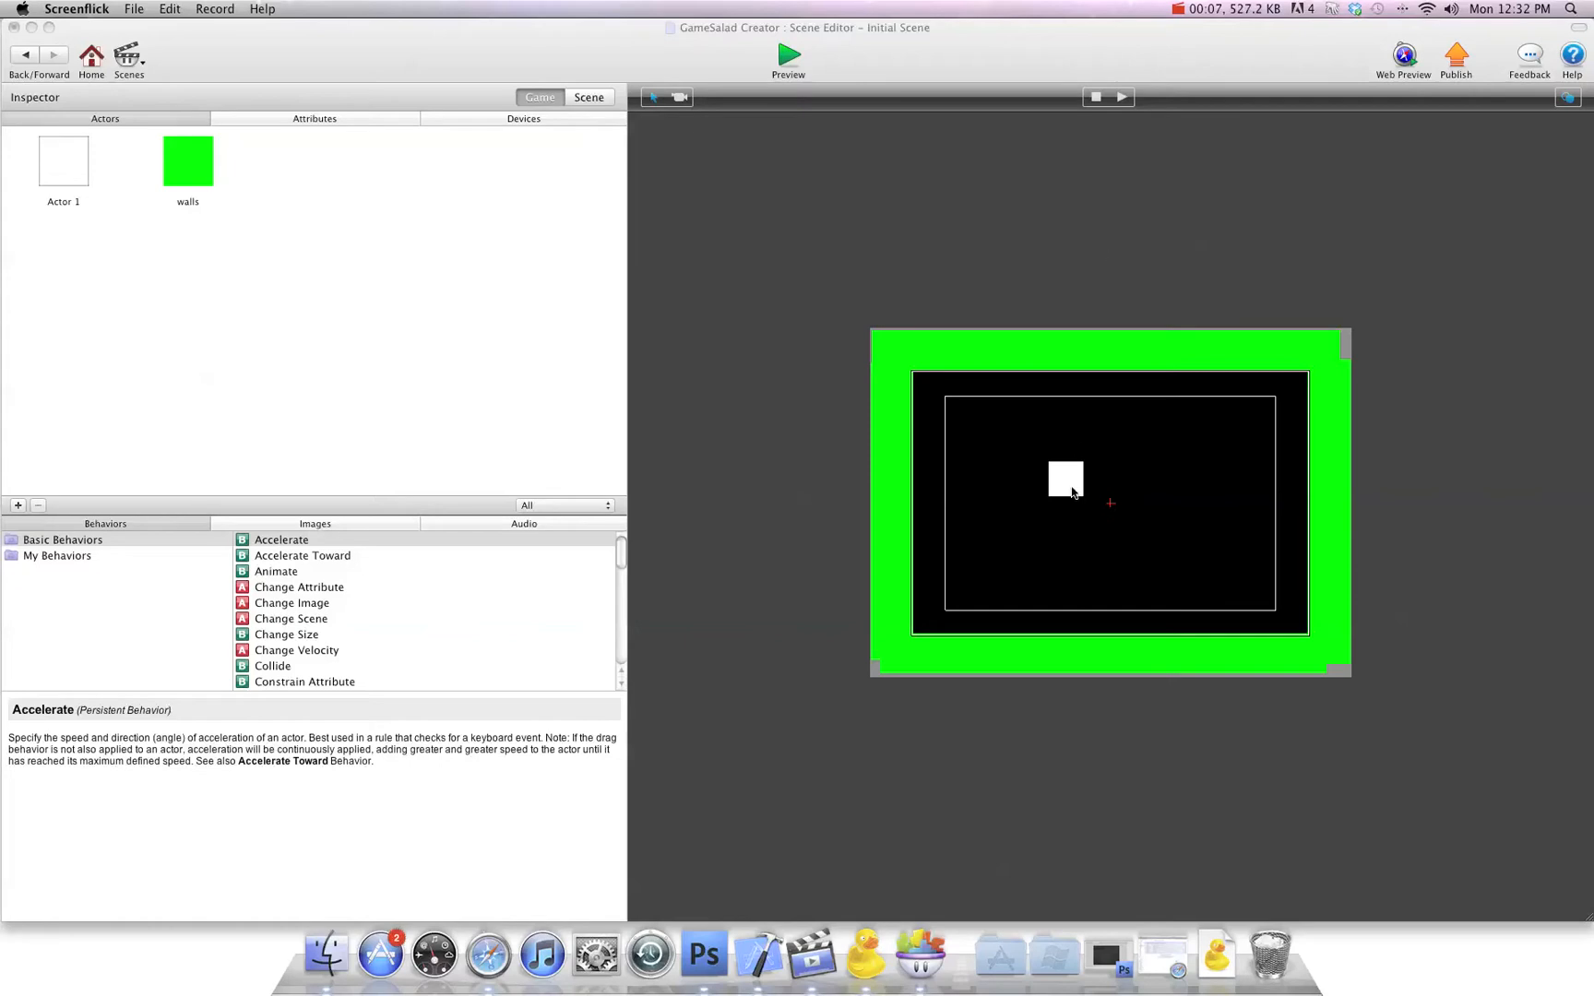
{"action": "mouse_move", "coordinate": [1062, 487]}
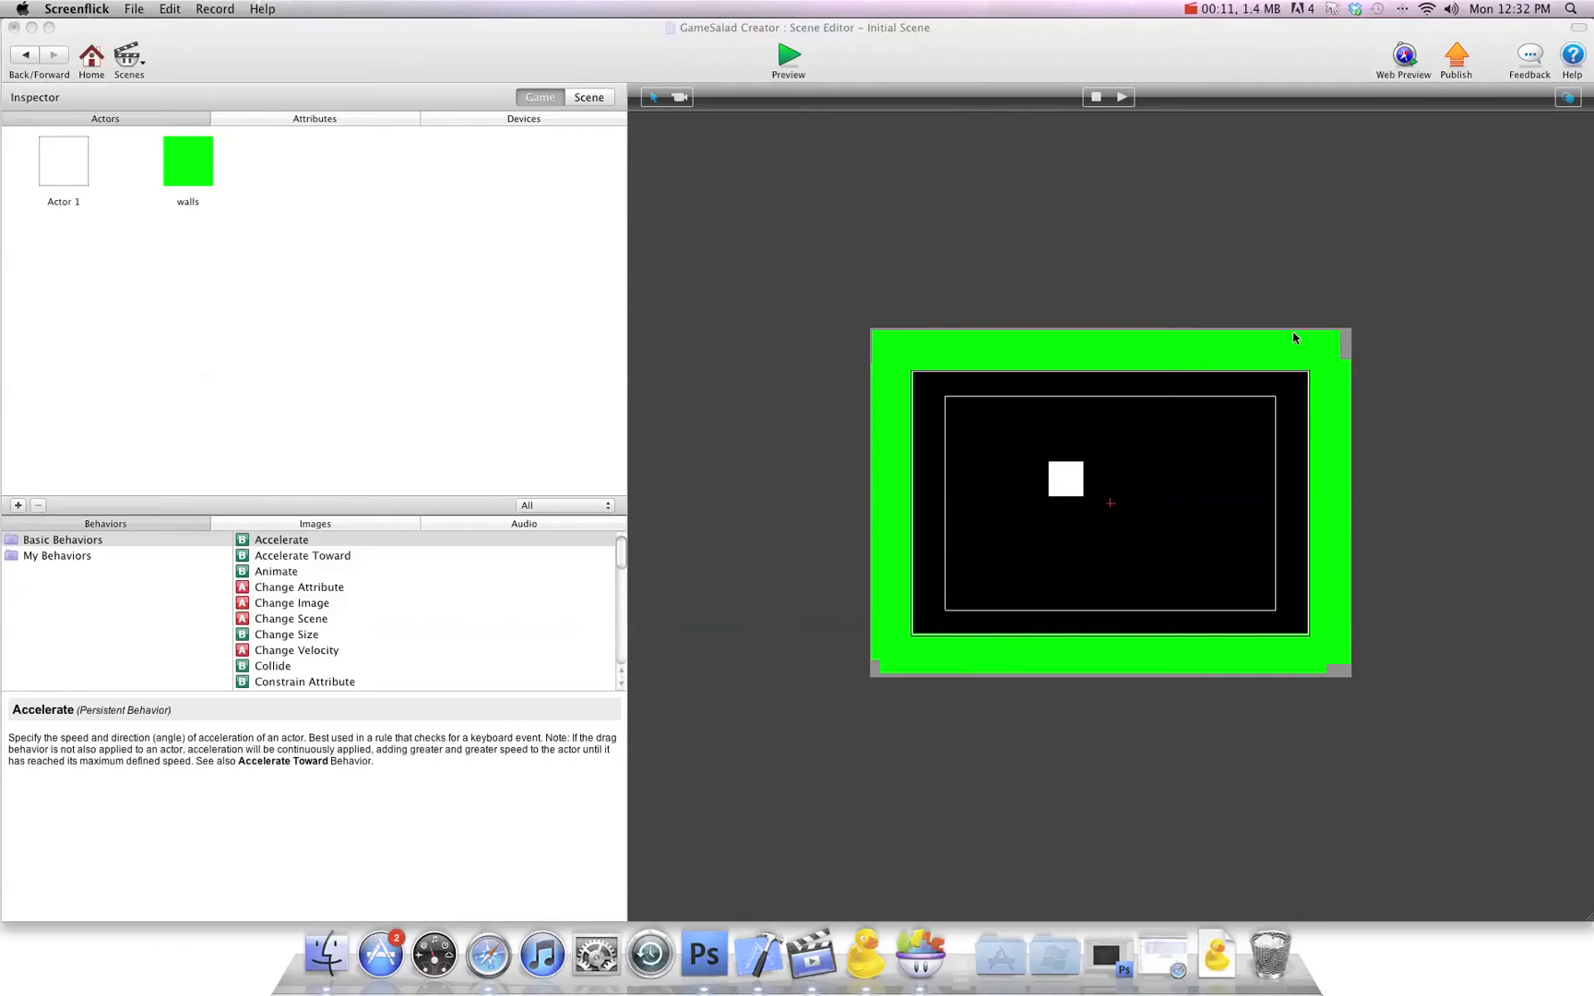
{"action": "mouse_move", "coordinate": [1077, 514]}
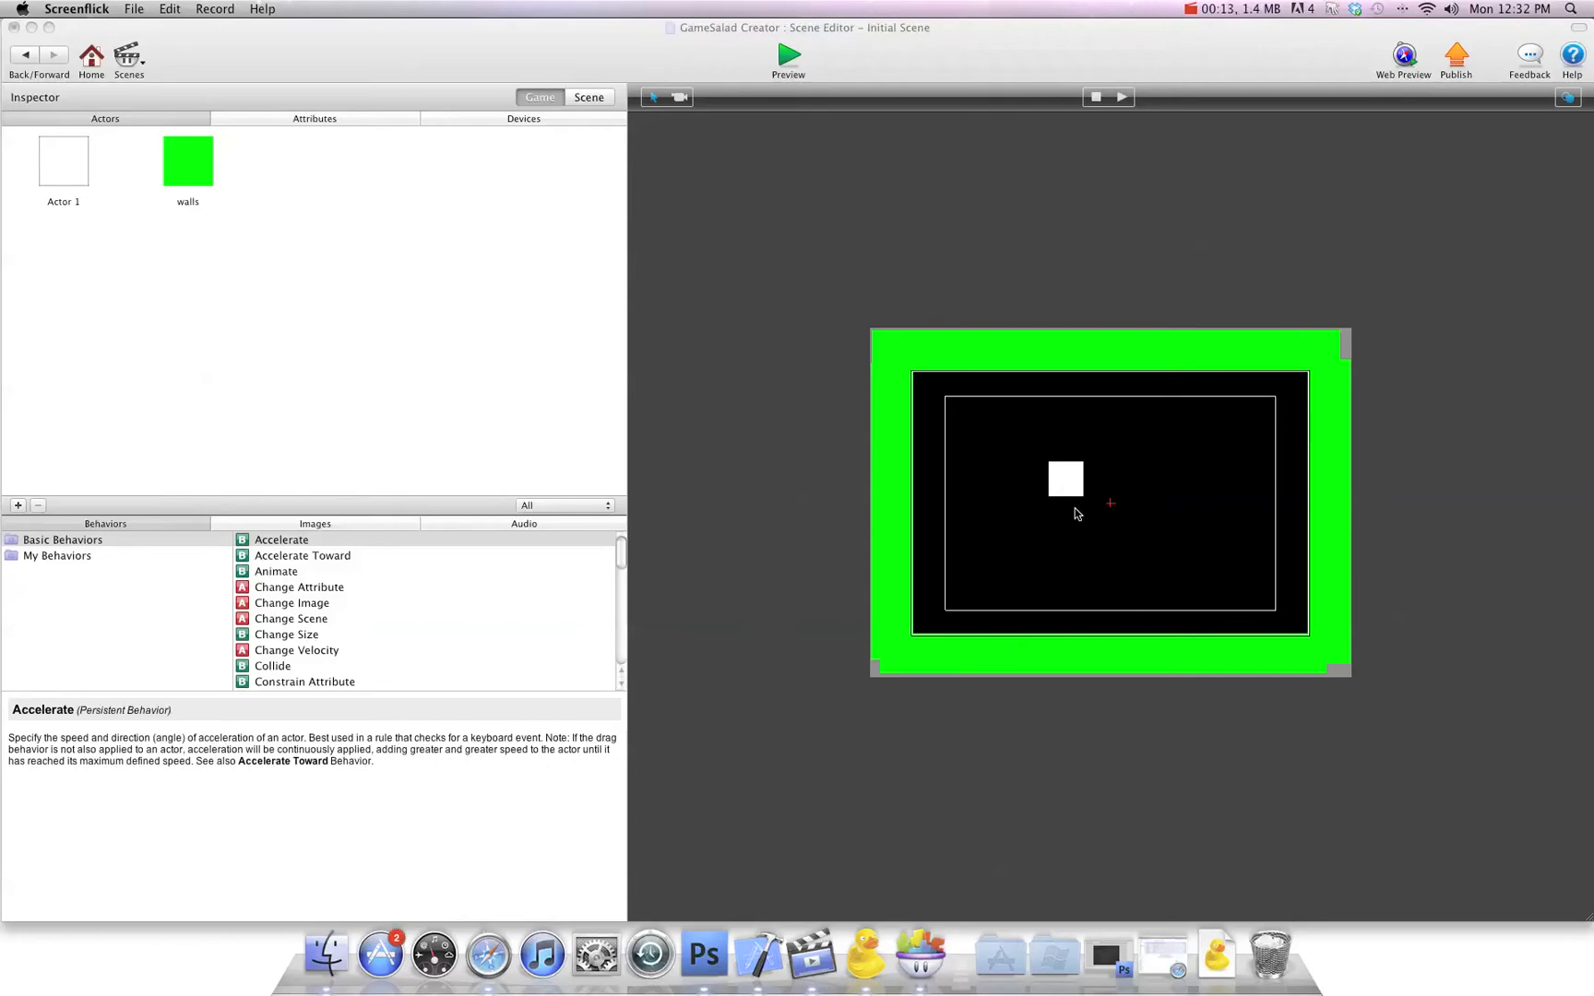
{"action": "mouse_move", "coordinate": [1097, 482]}
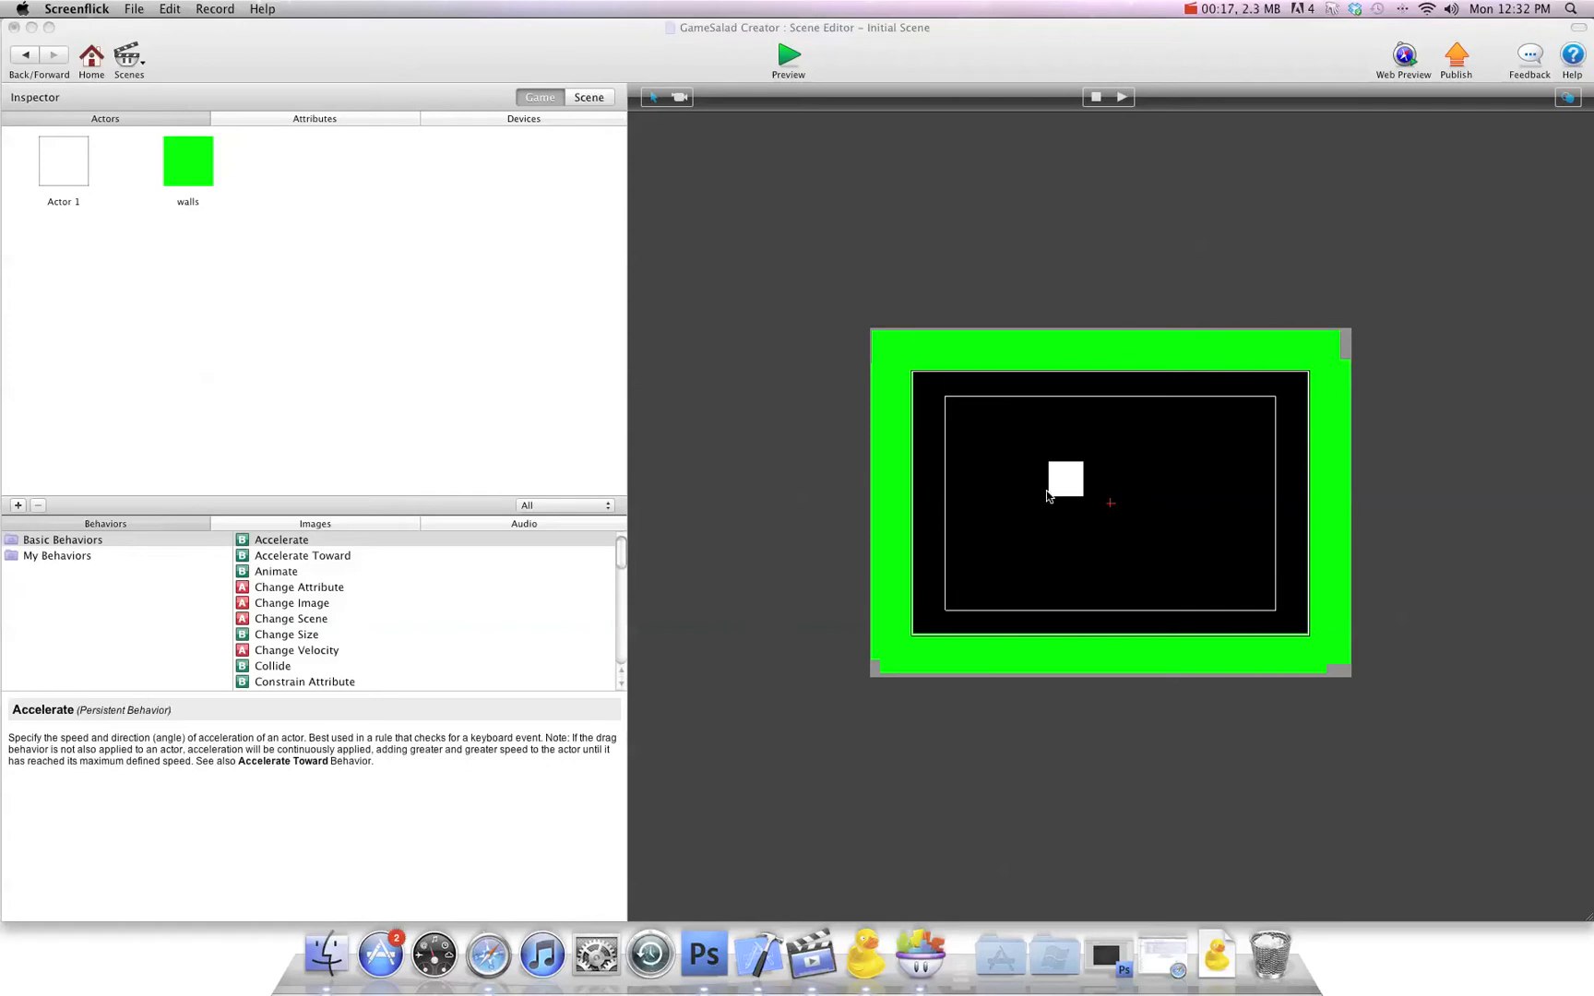
{"action": "mouse_move", "coordinate": [998, 485]}
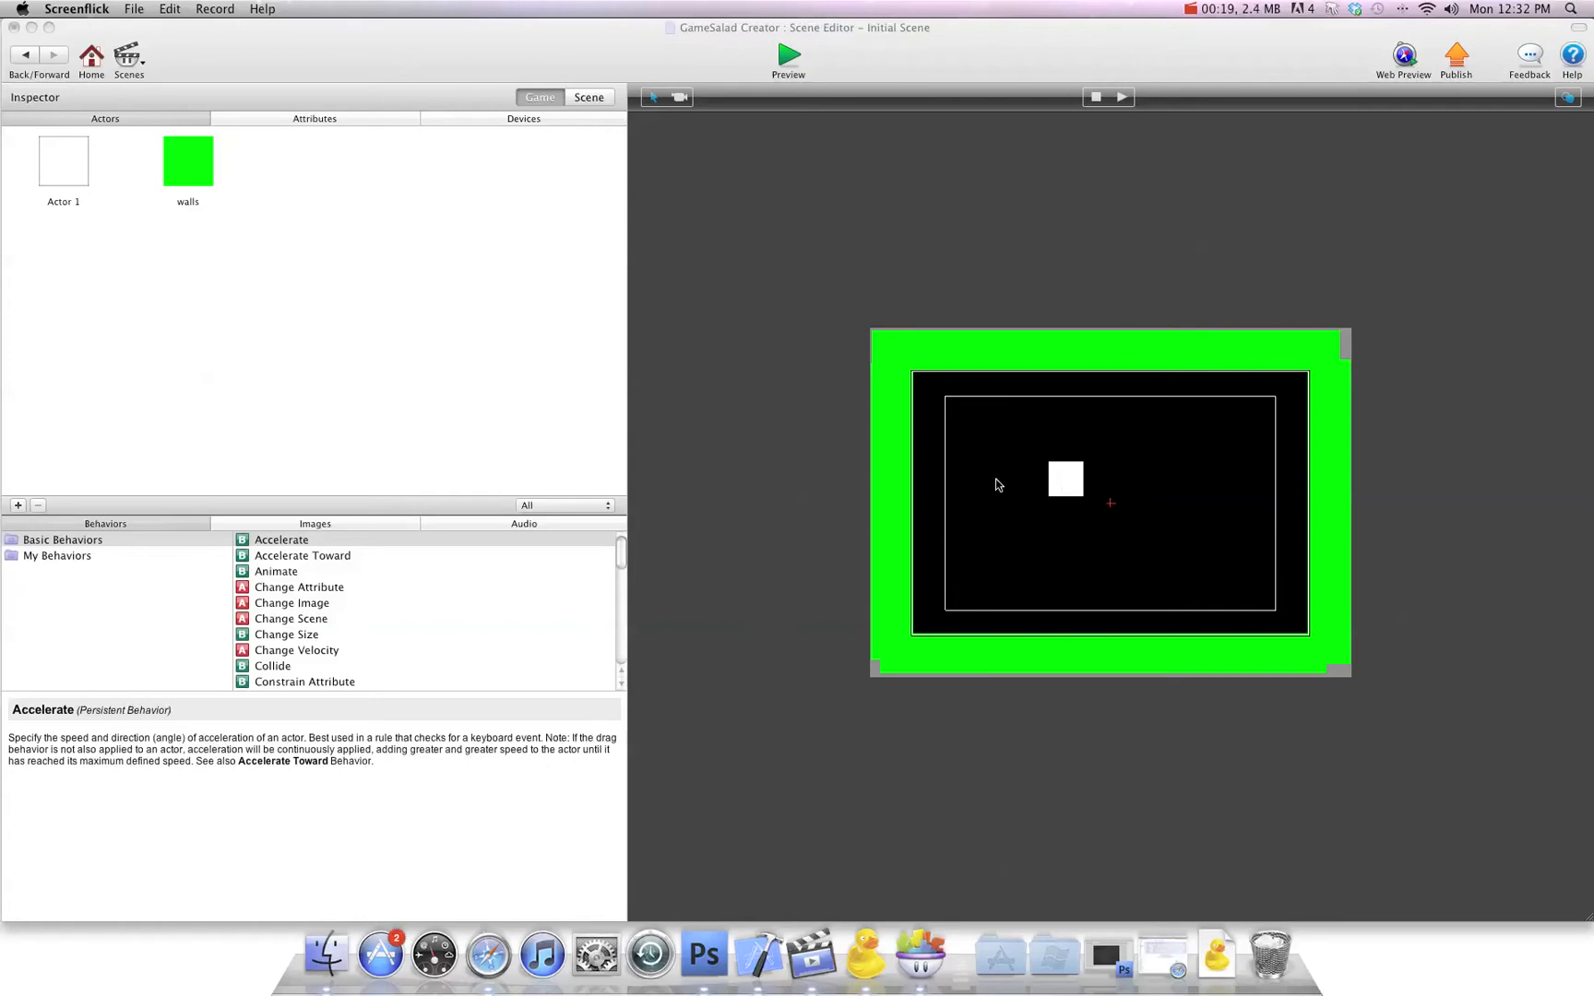
{"action": "mouse_move", "coordinate": [926, 442]}
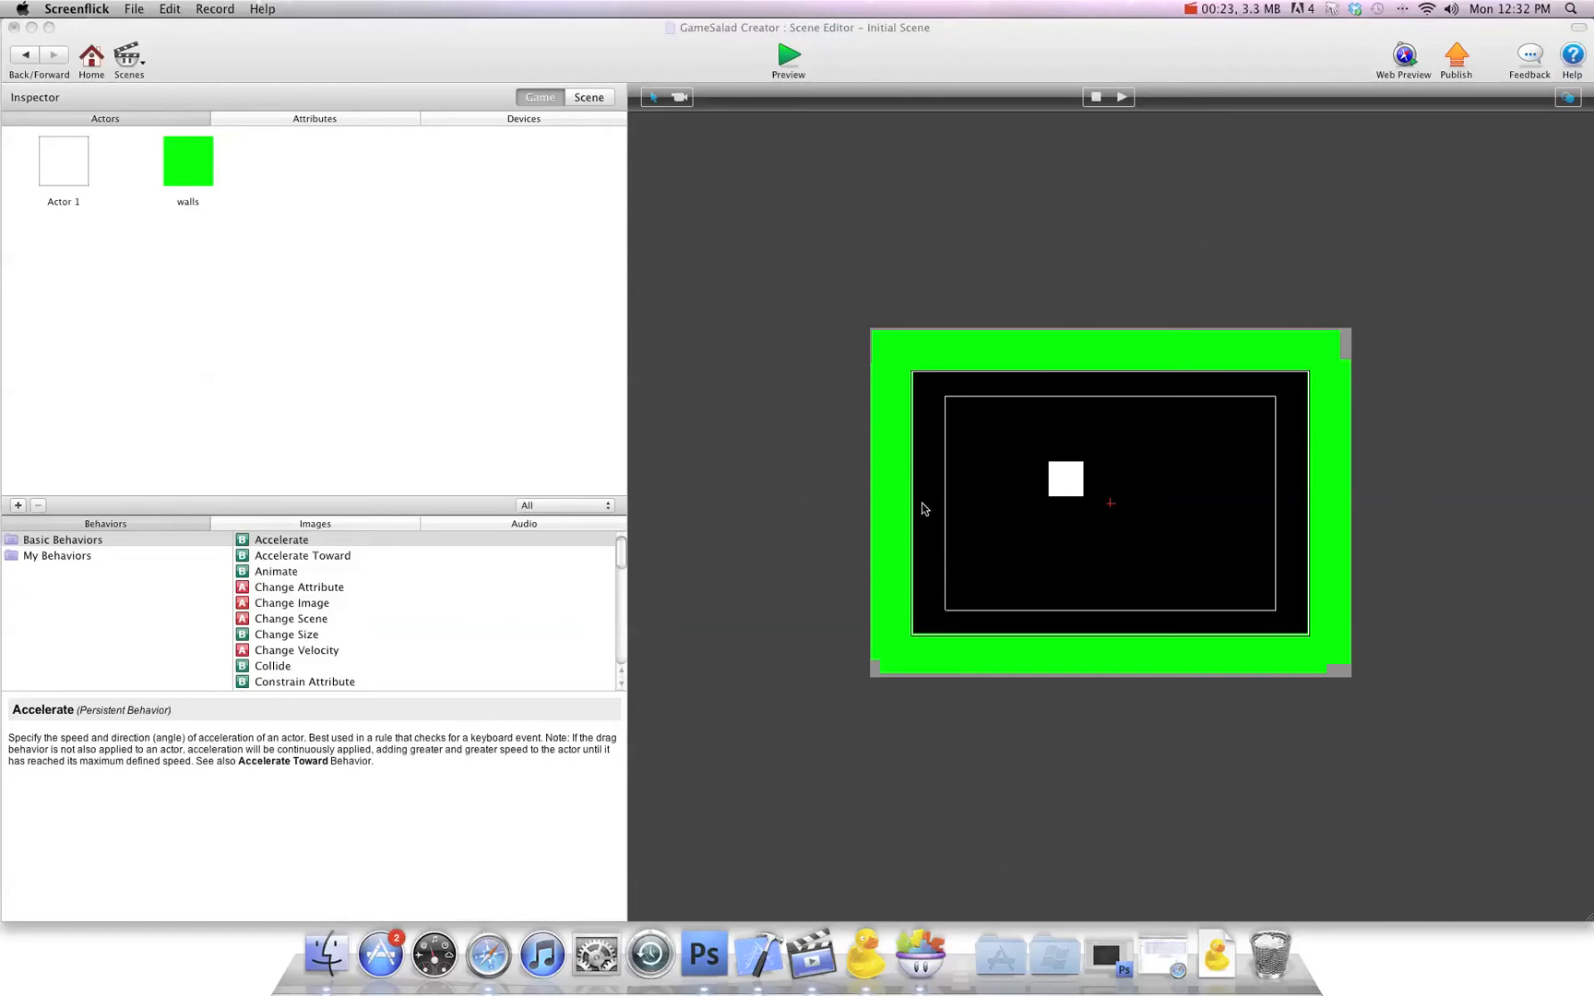
{"action": "mouse_move", "coordinate": [895, 111]}
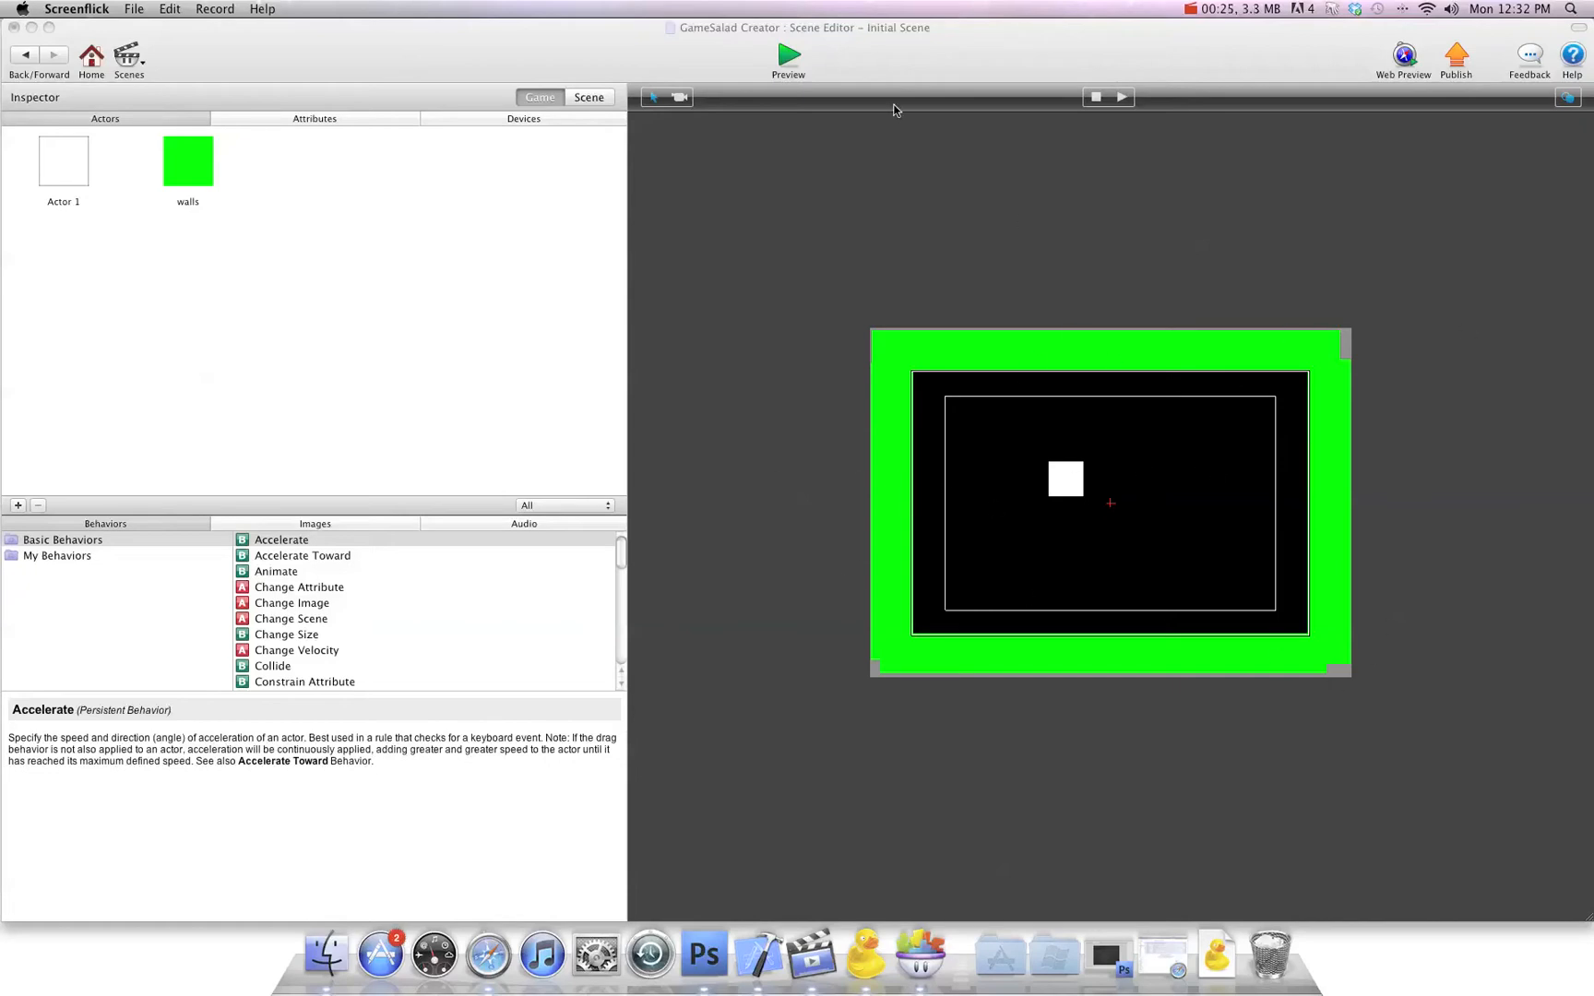
Preview the scene, then open Actor 1's editor and its X position constraint expression.
{"action": "left_click", "coordinate": [787, 53]}
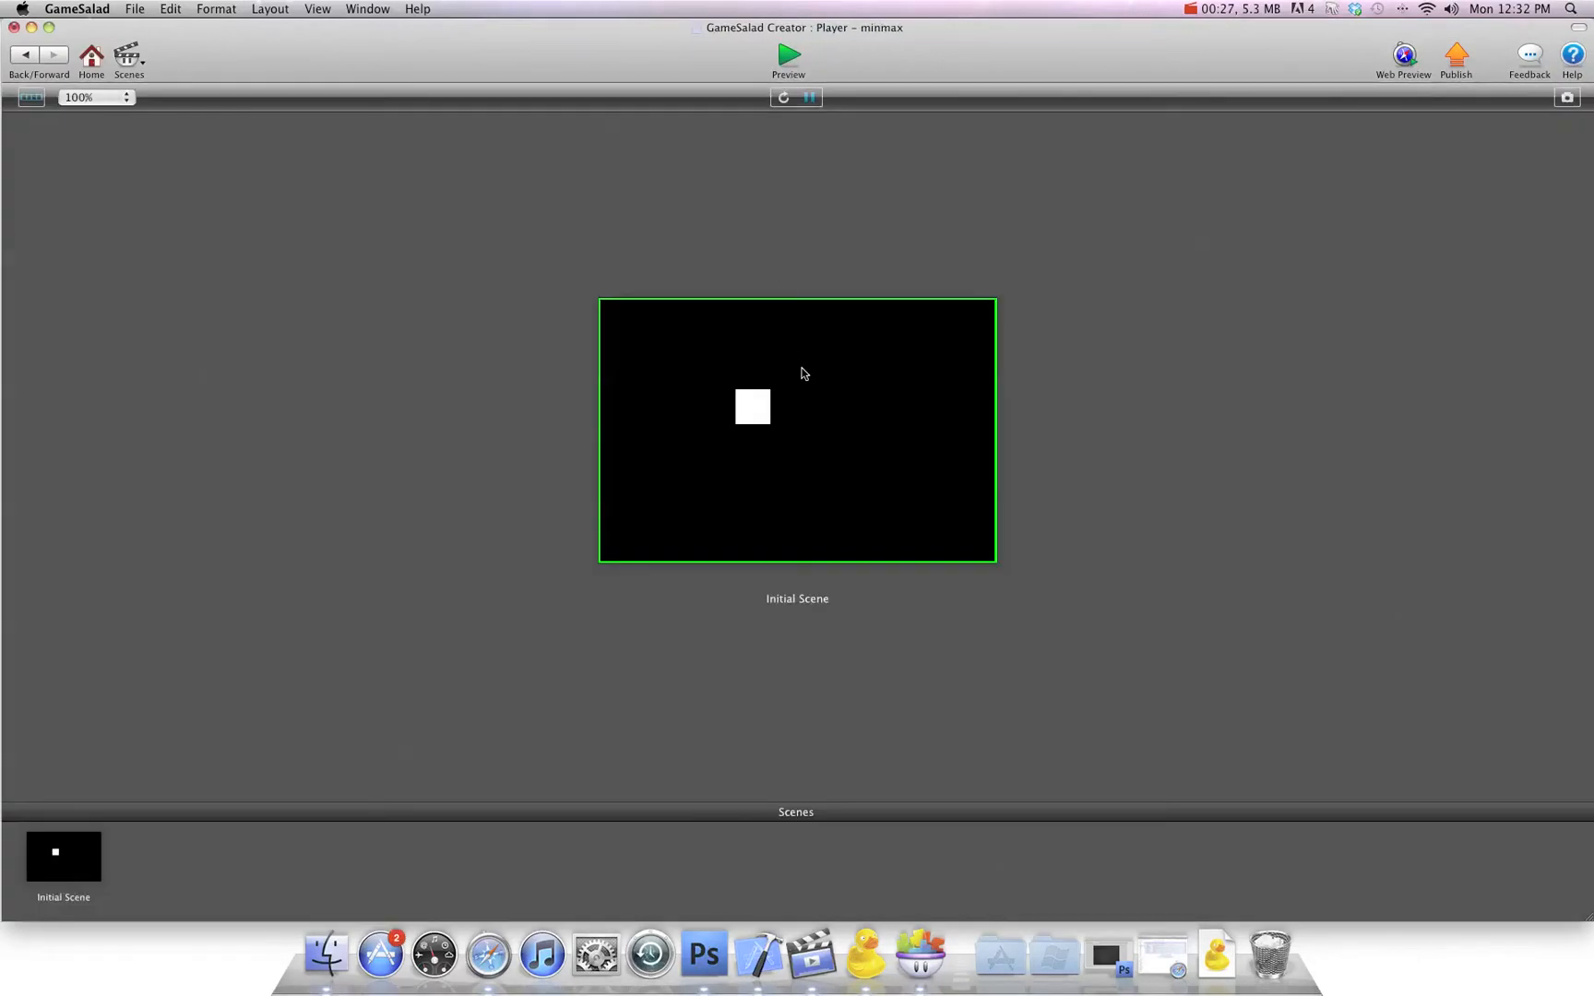
{"action": "mouse_move", "coordinate": [751, 413]}
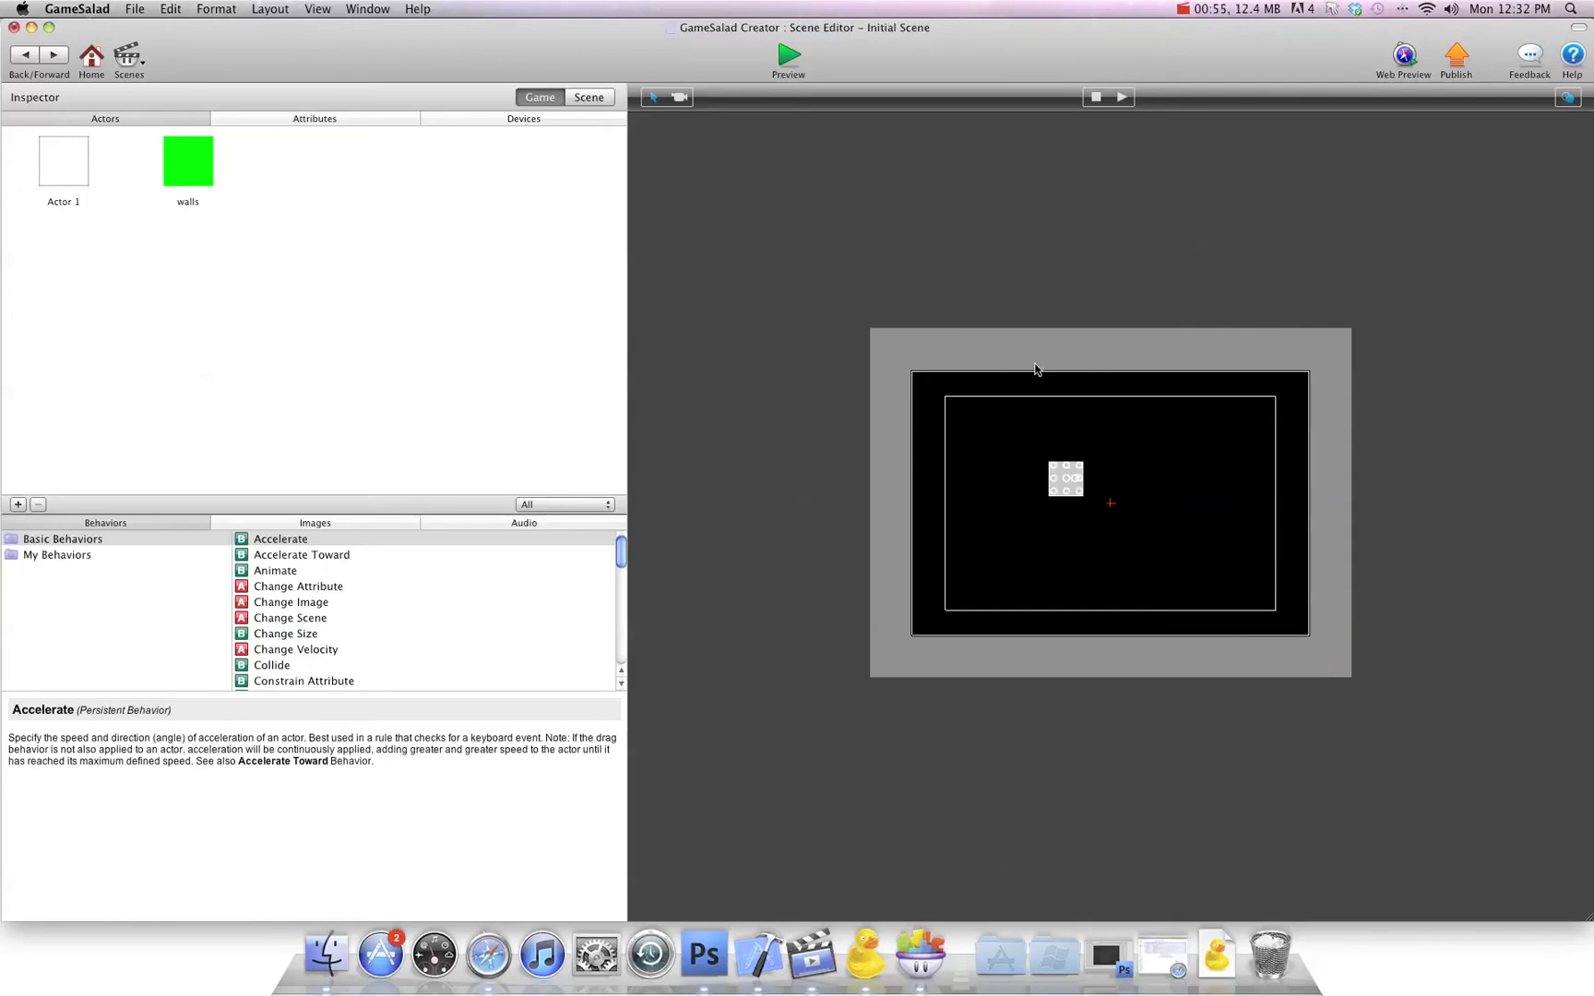
{"action": "left_click", "coordinate": [62, 162]}
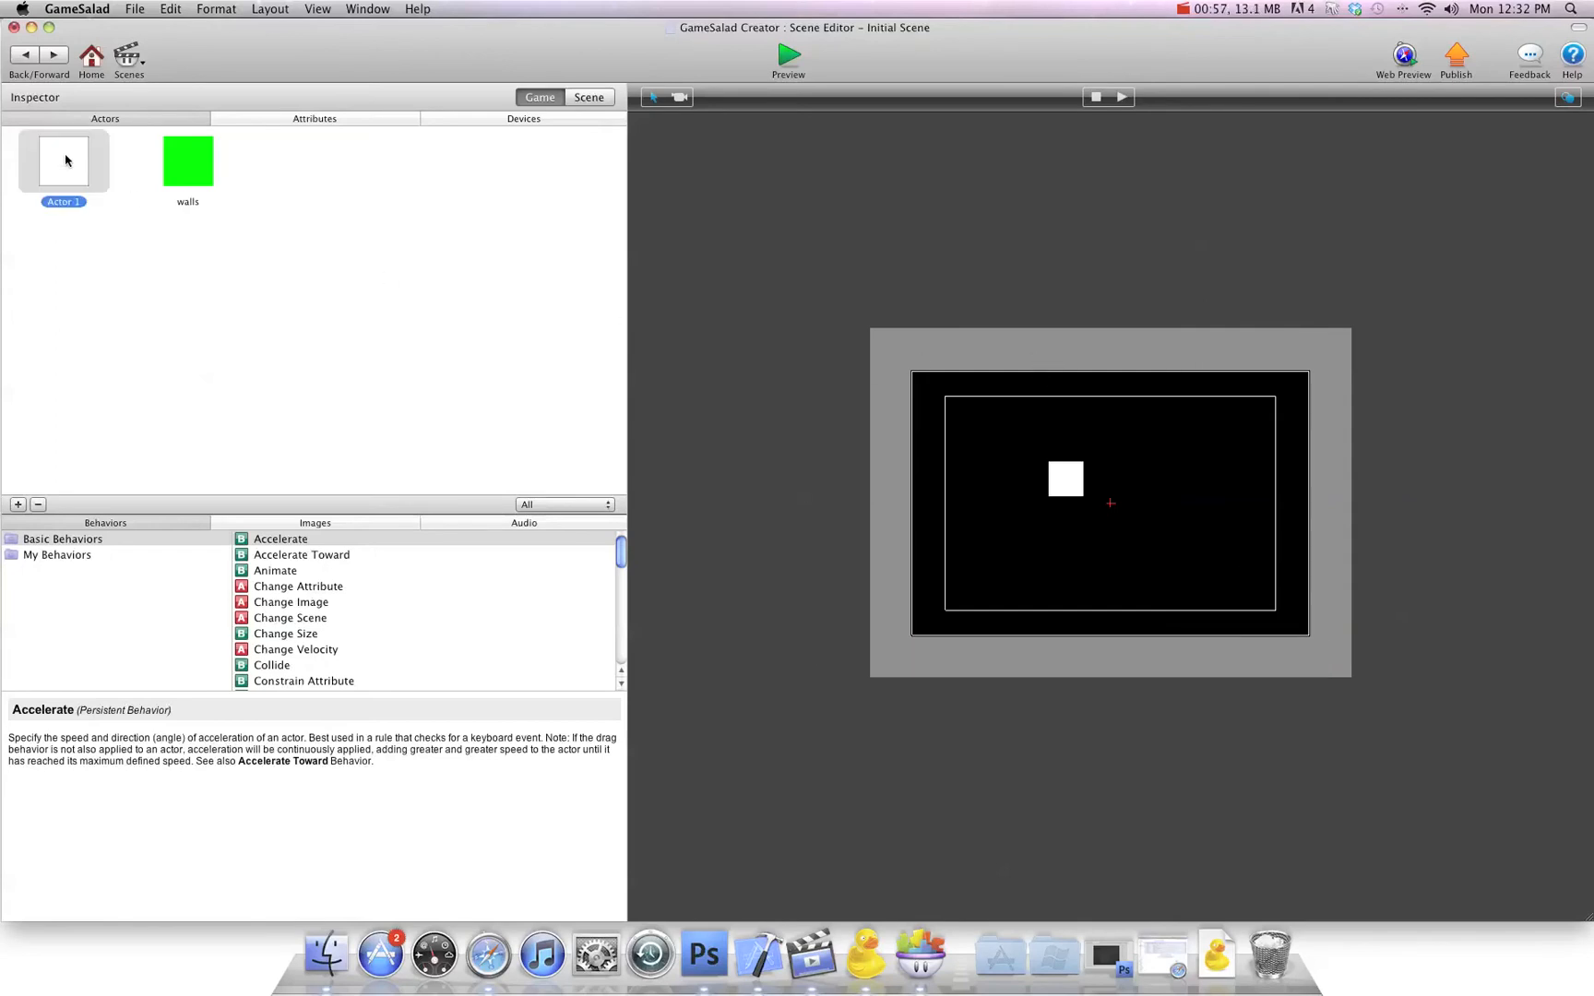
{"action": "double_click", "coordinate": [62, 162]}
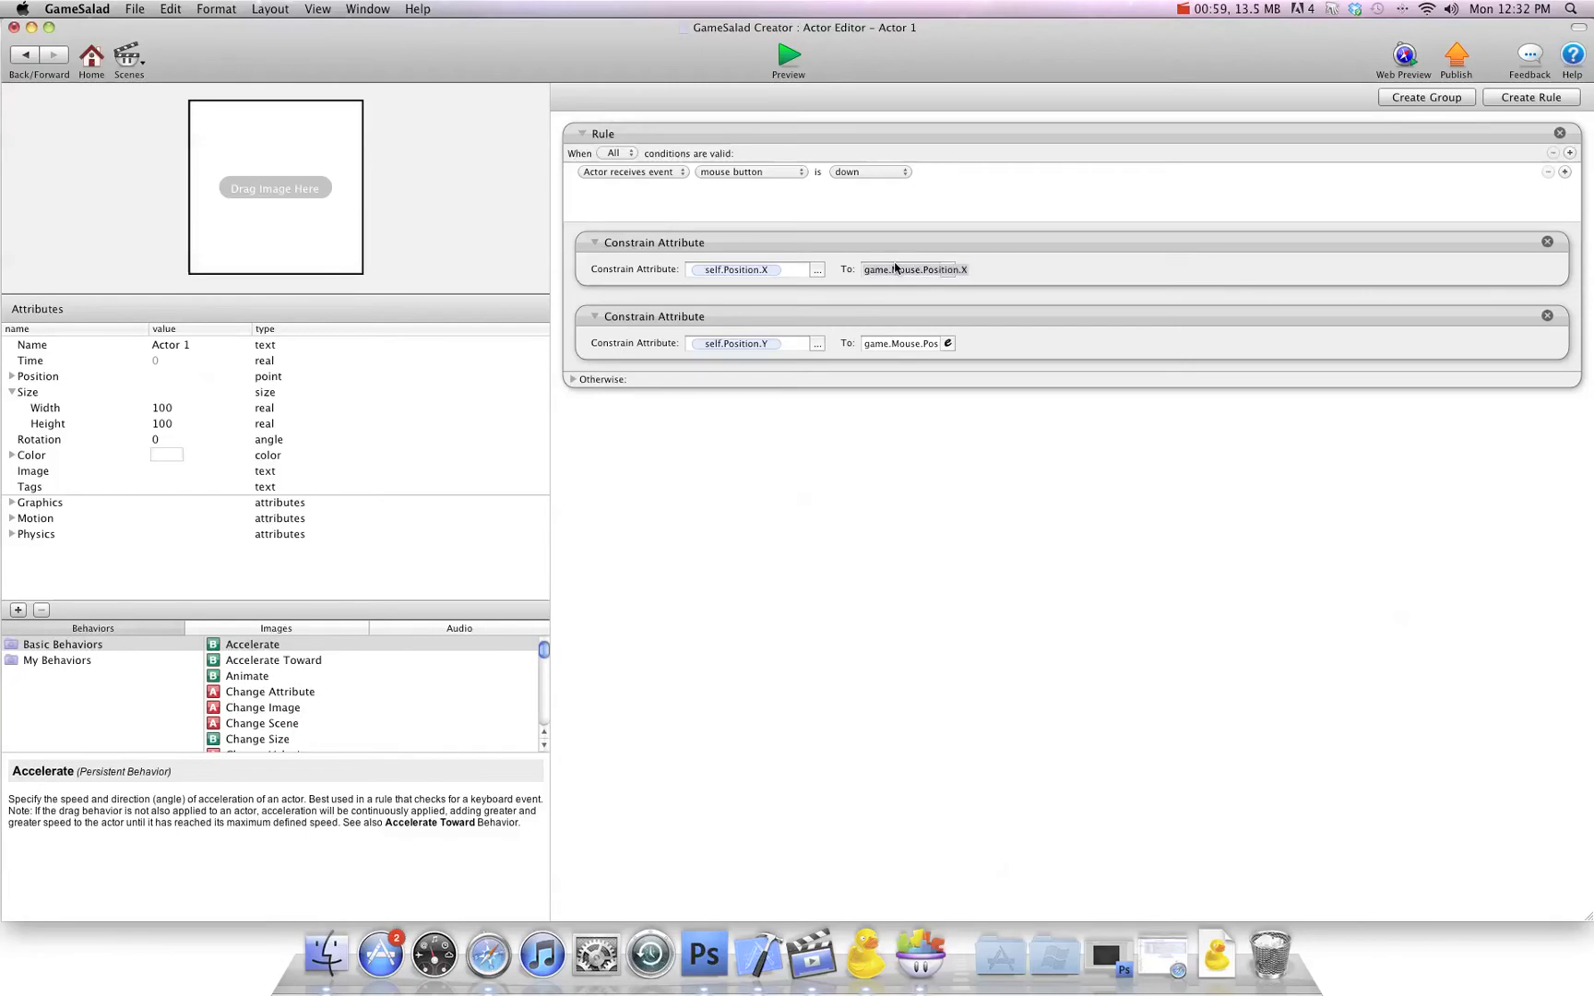
{"action": "left_click", "coordinate": [915, 269]}
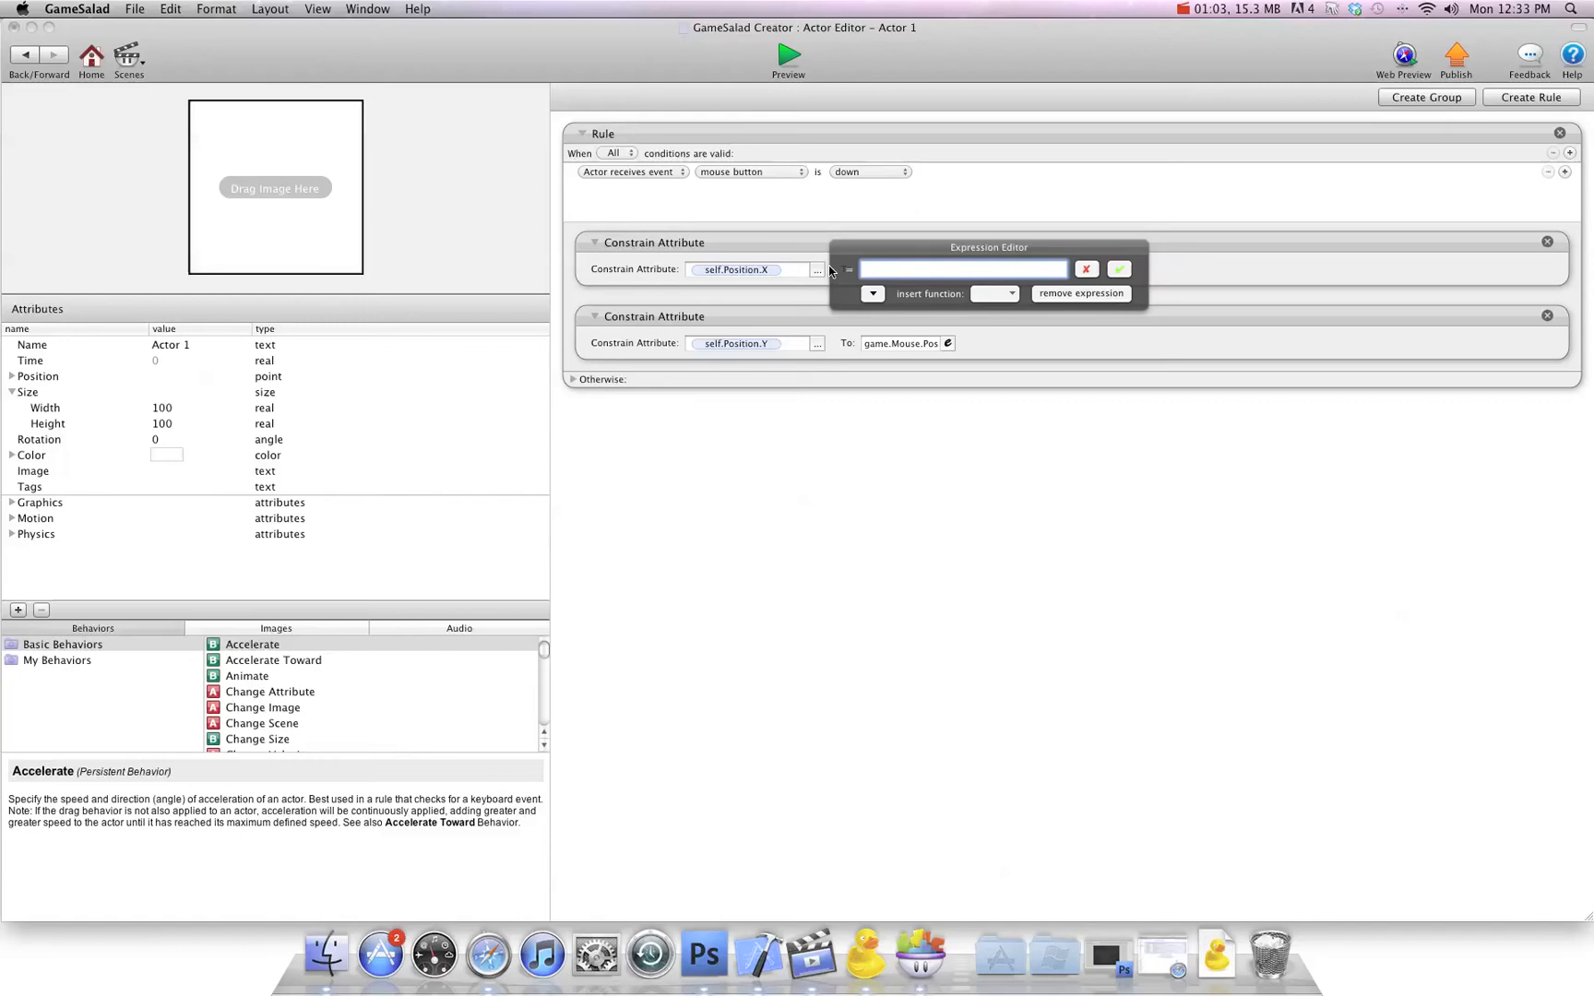
Start the X expression with max(0, min( using the Insert Function list.
{"action": "left_click", "coordinate": [995, 294]}
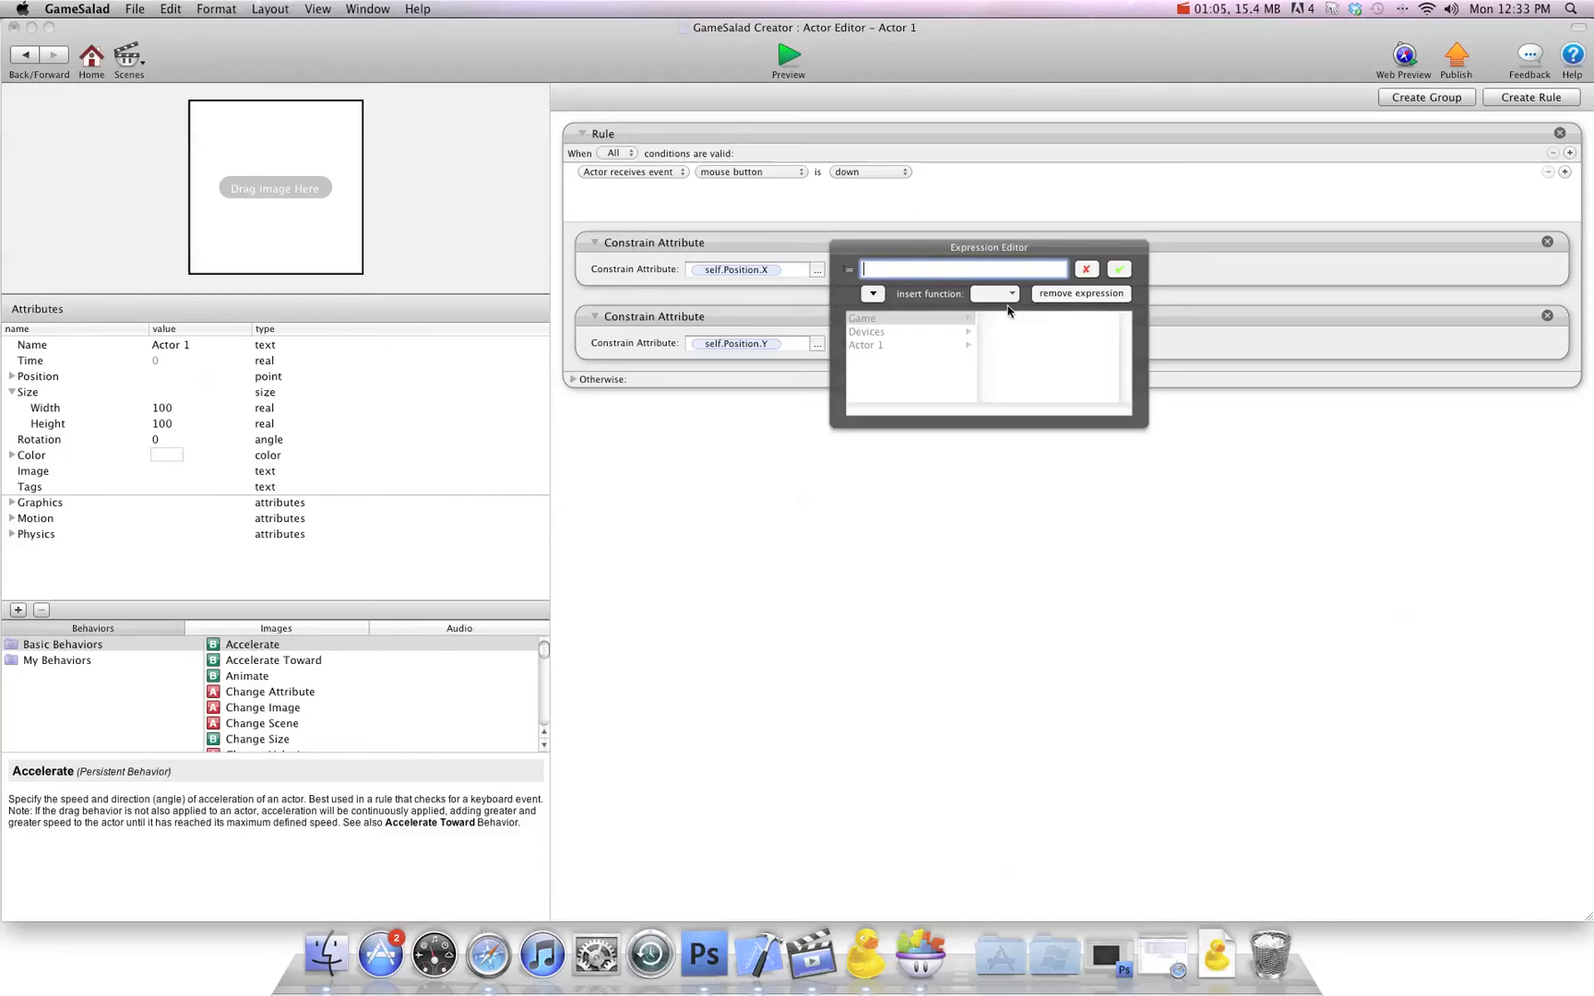
{"action": "left_click", "coordinate": [1009, 293]}
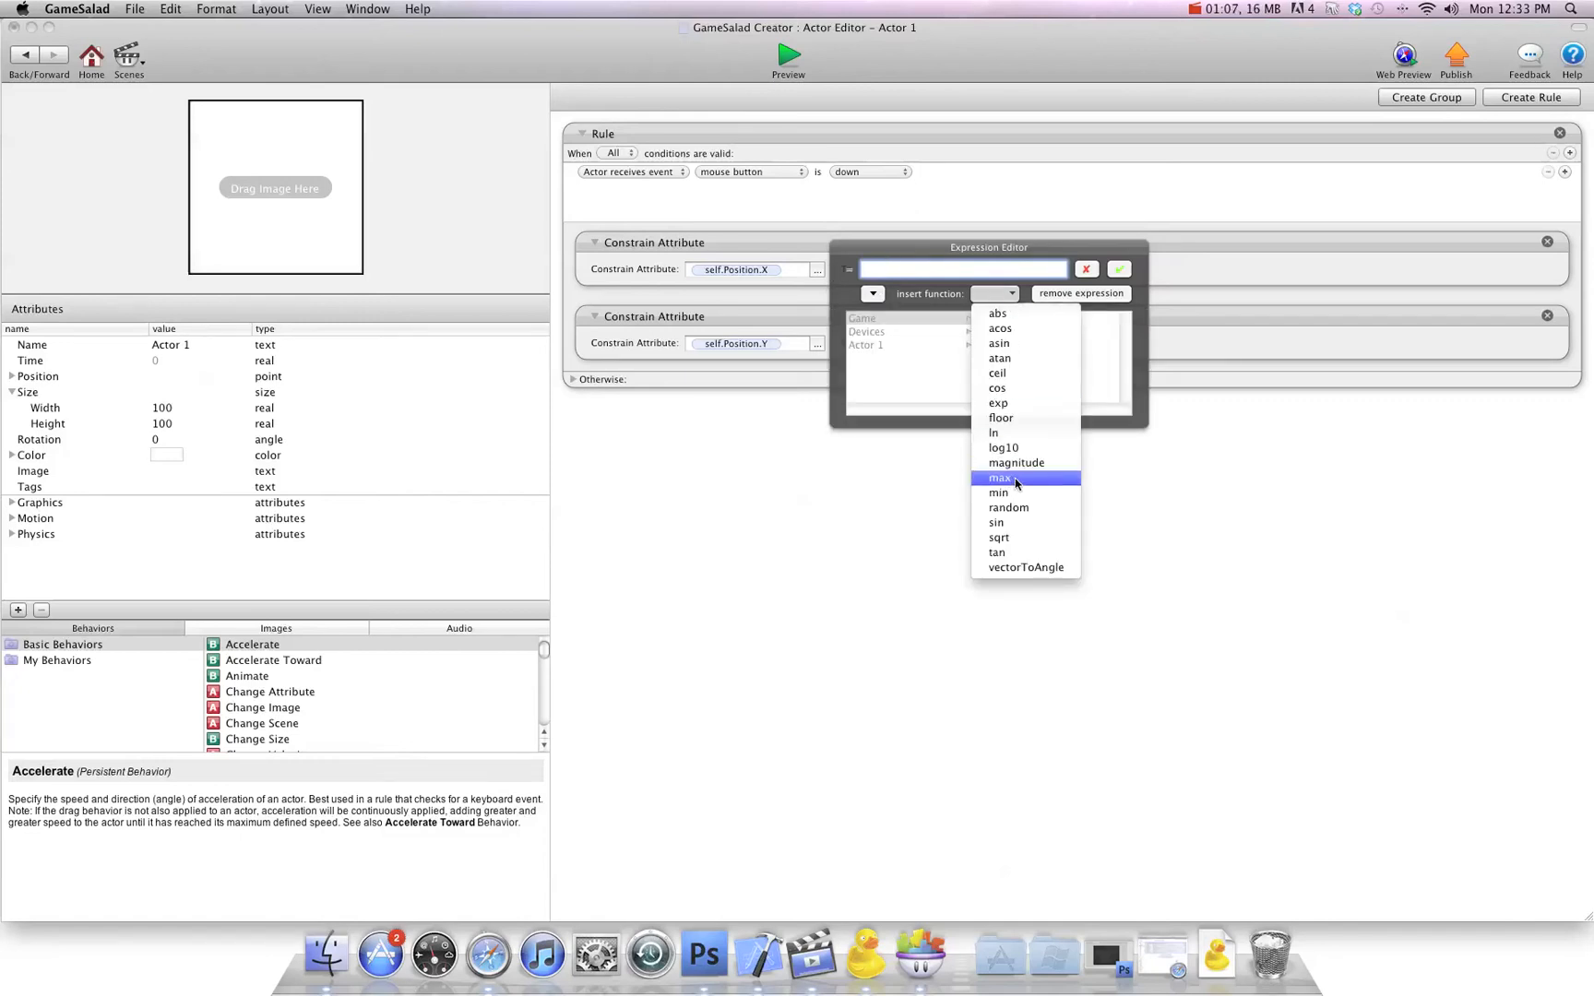
{"action": "left_click", "coordinate": [999, 478]}
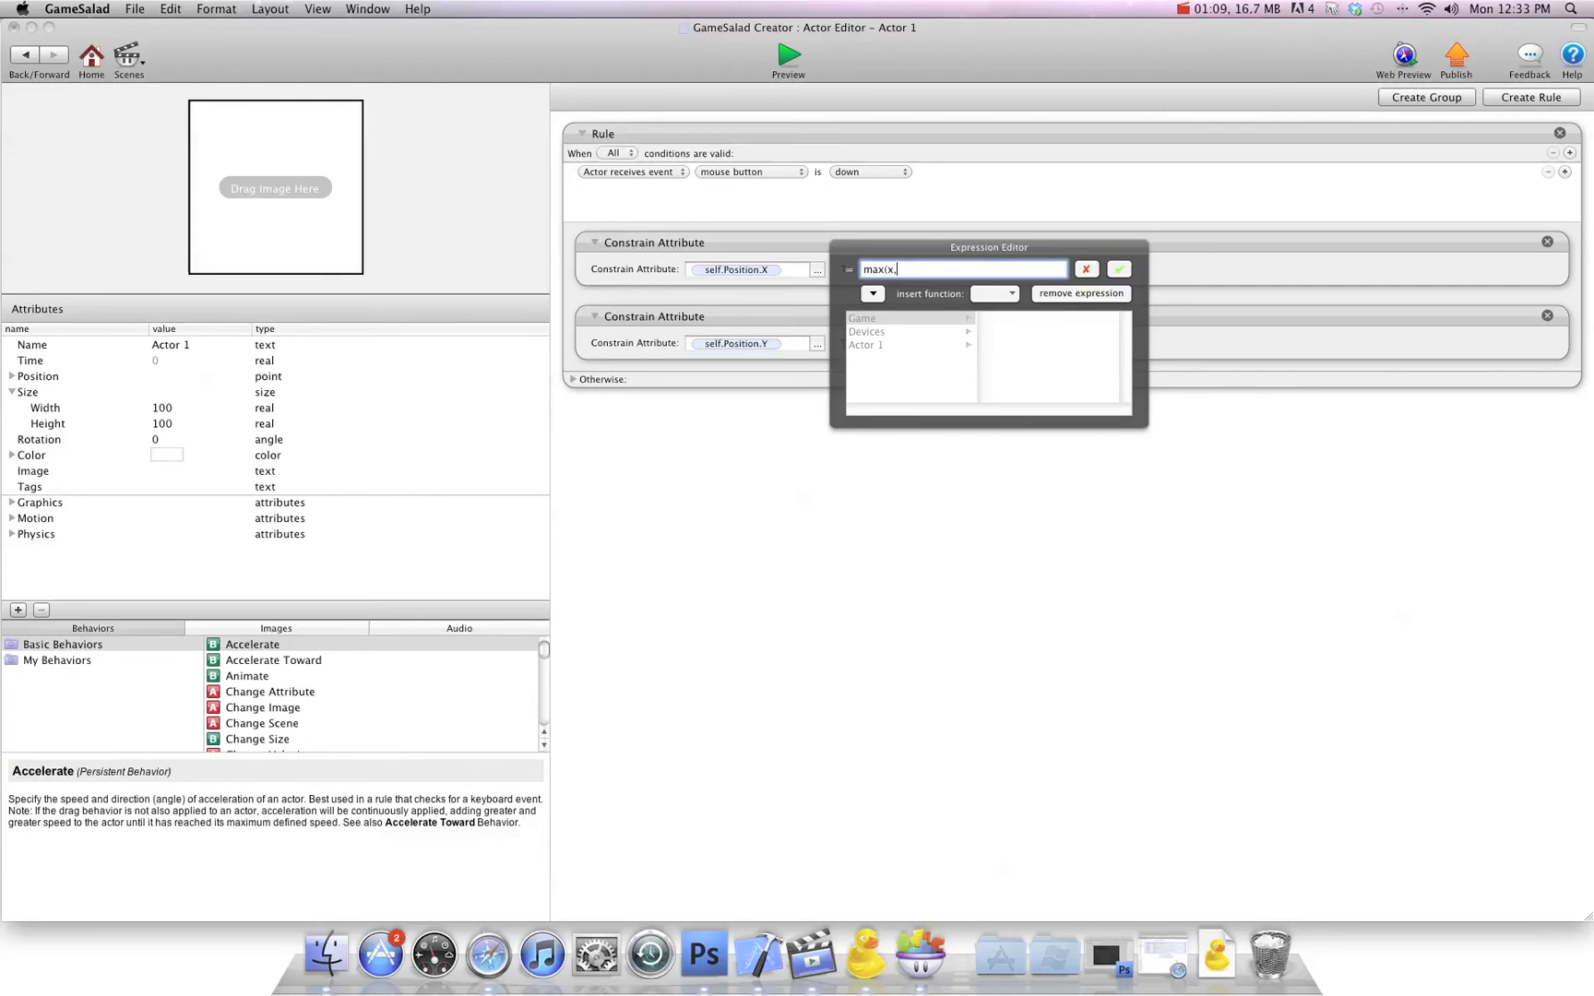
{"action": "type", "text": "0"}
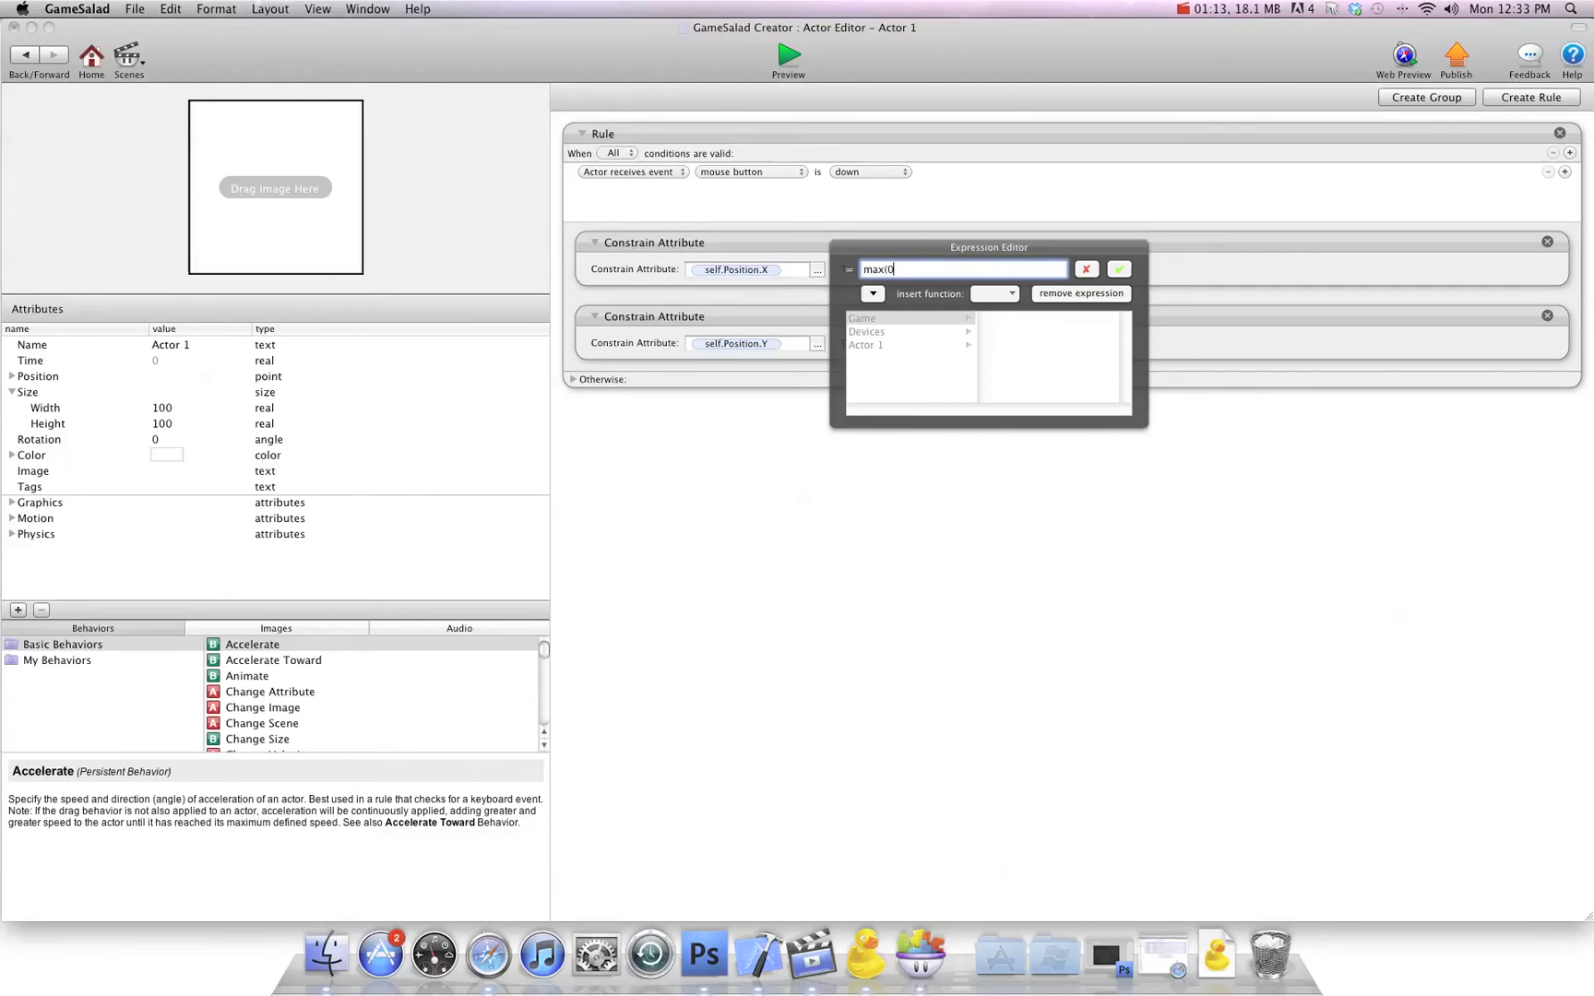
{"action": "type", "text": ",."}
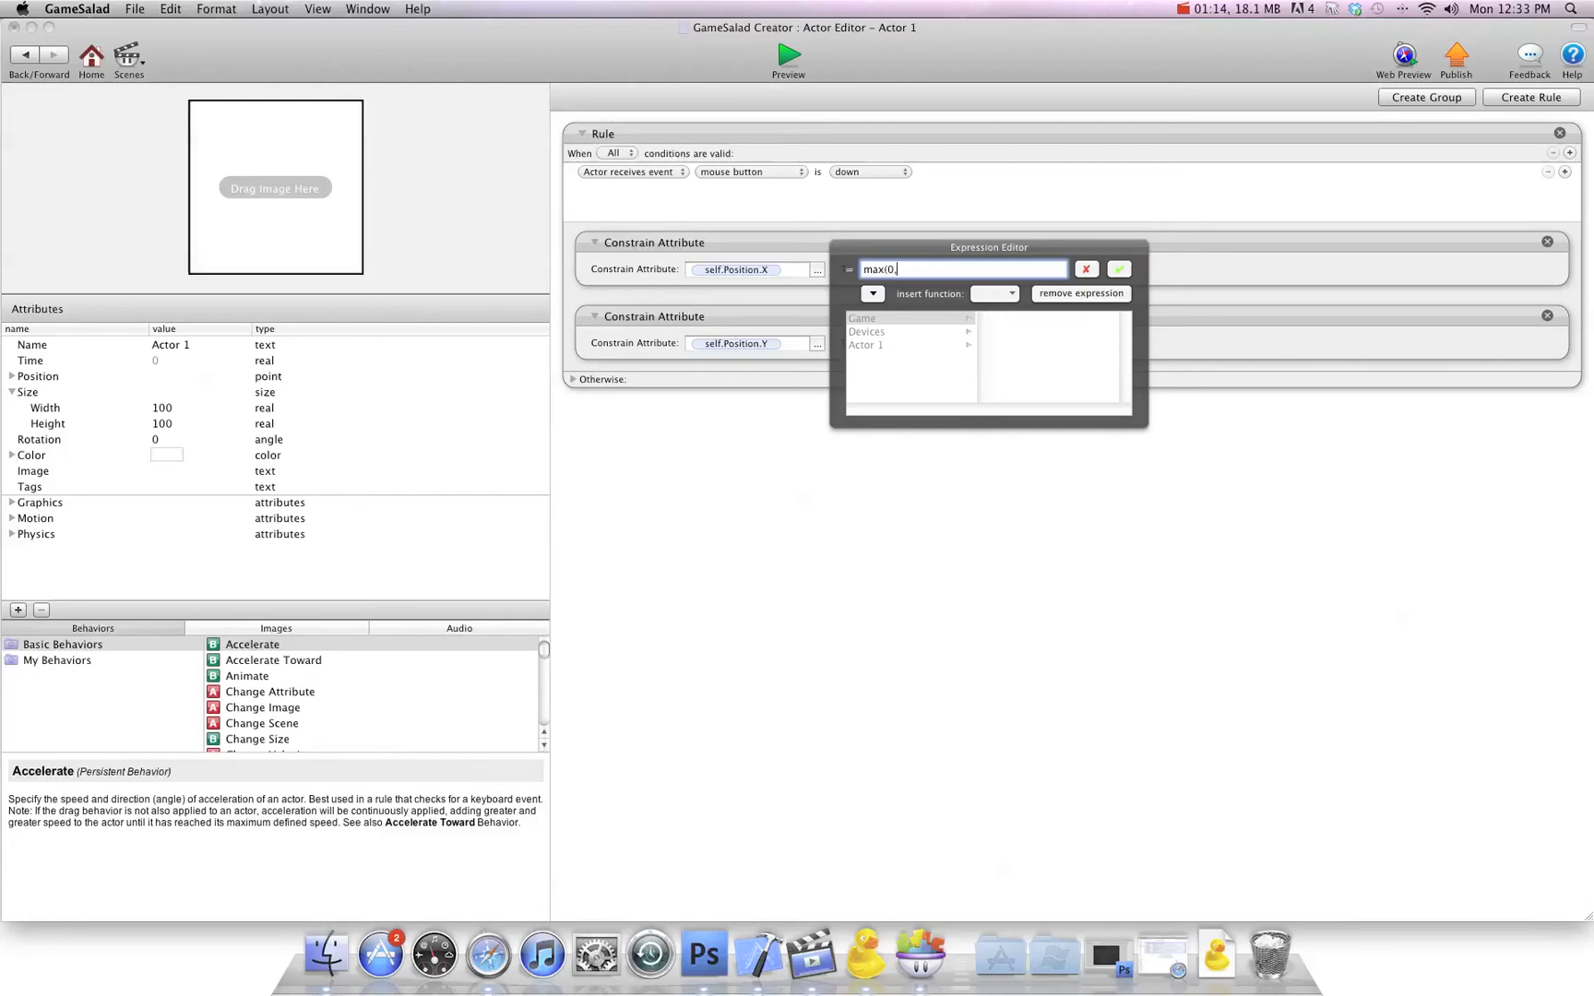
{"action": "left_click", "coordinate": [1009, 293]}
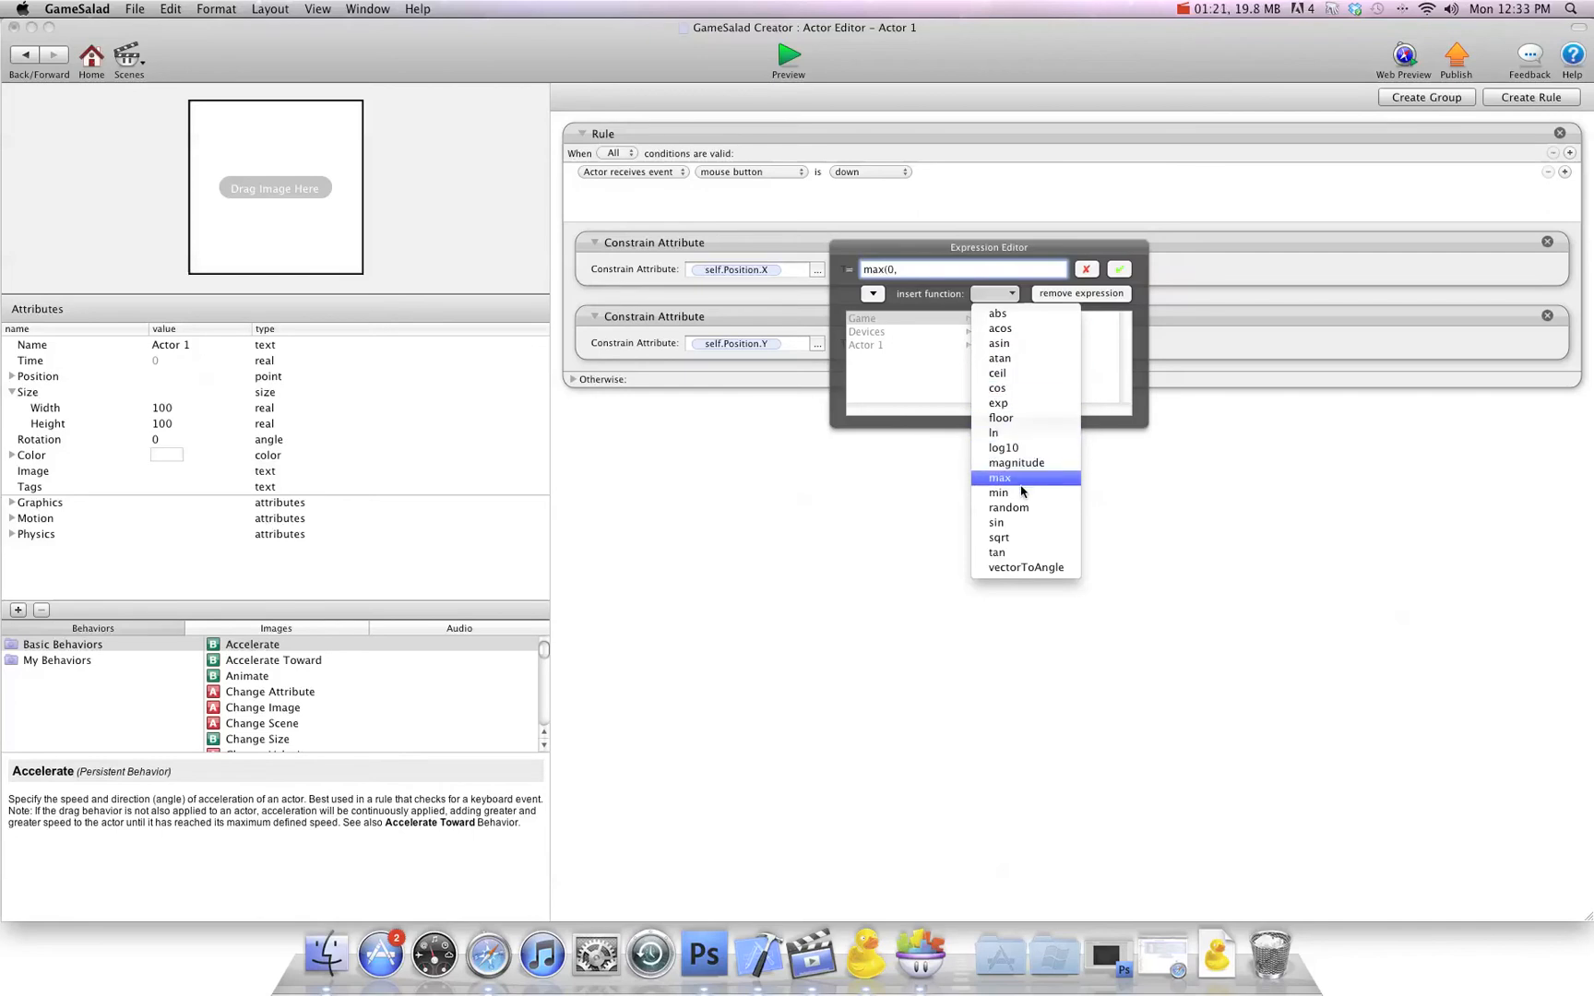
{"action": "left_click", "coordinate": [998, 493]}
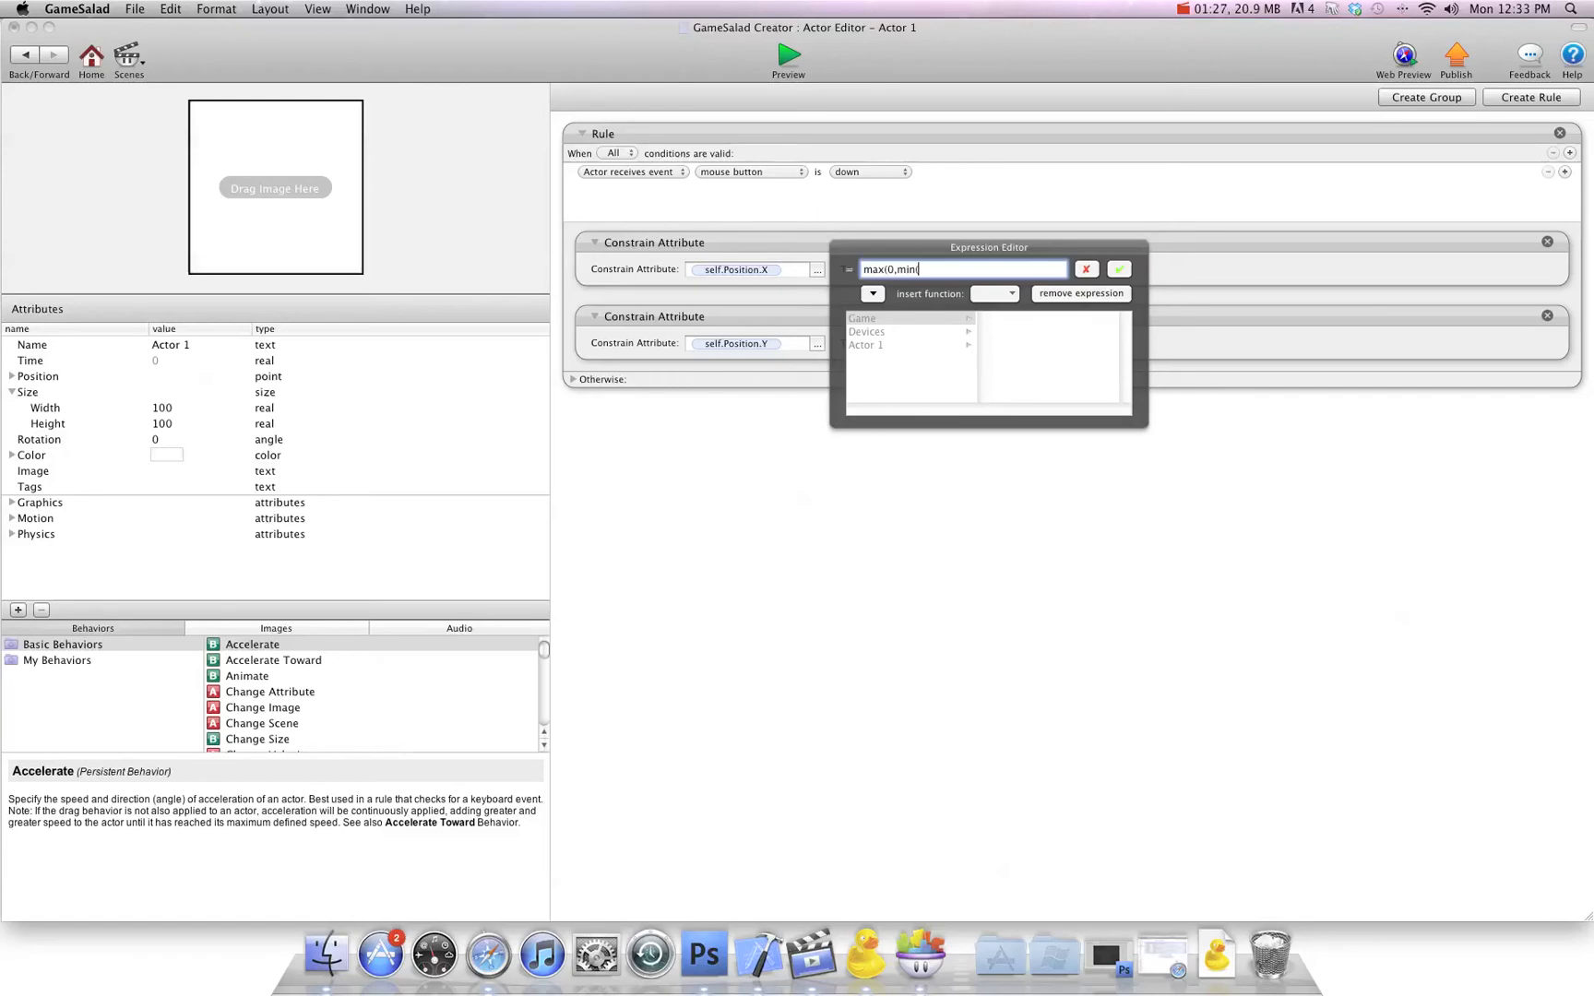
Complete X as max(0, min(480, game.Mouse.Position.X)) and confirm it.
{"action": "type", "text": "(4"}
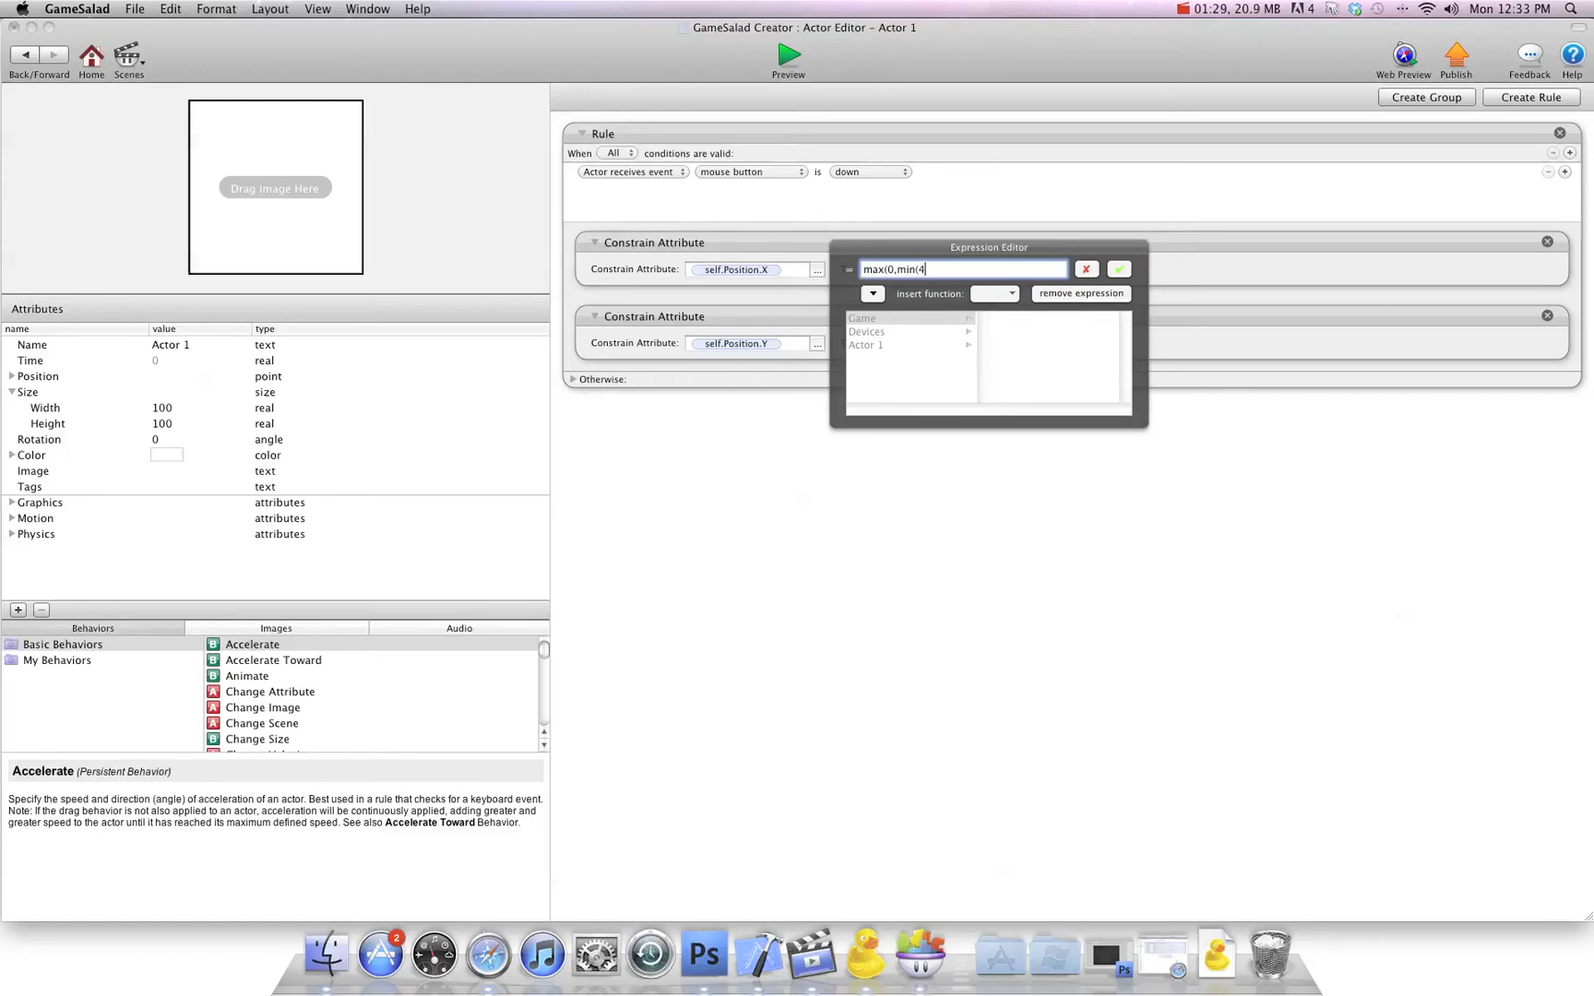
{"action": "type", "text": "80"}
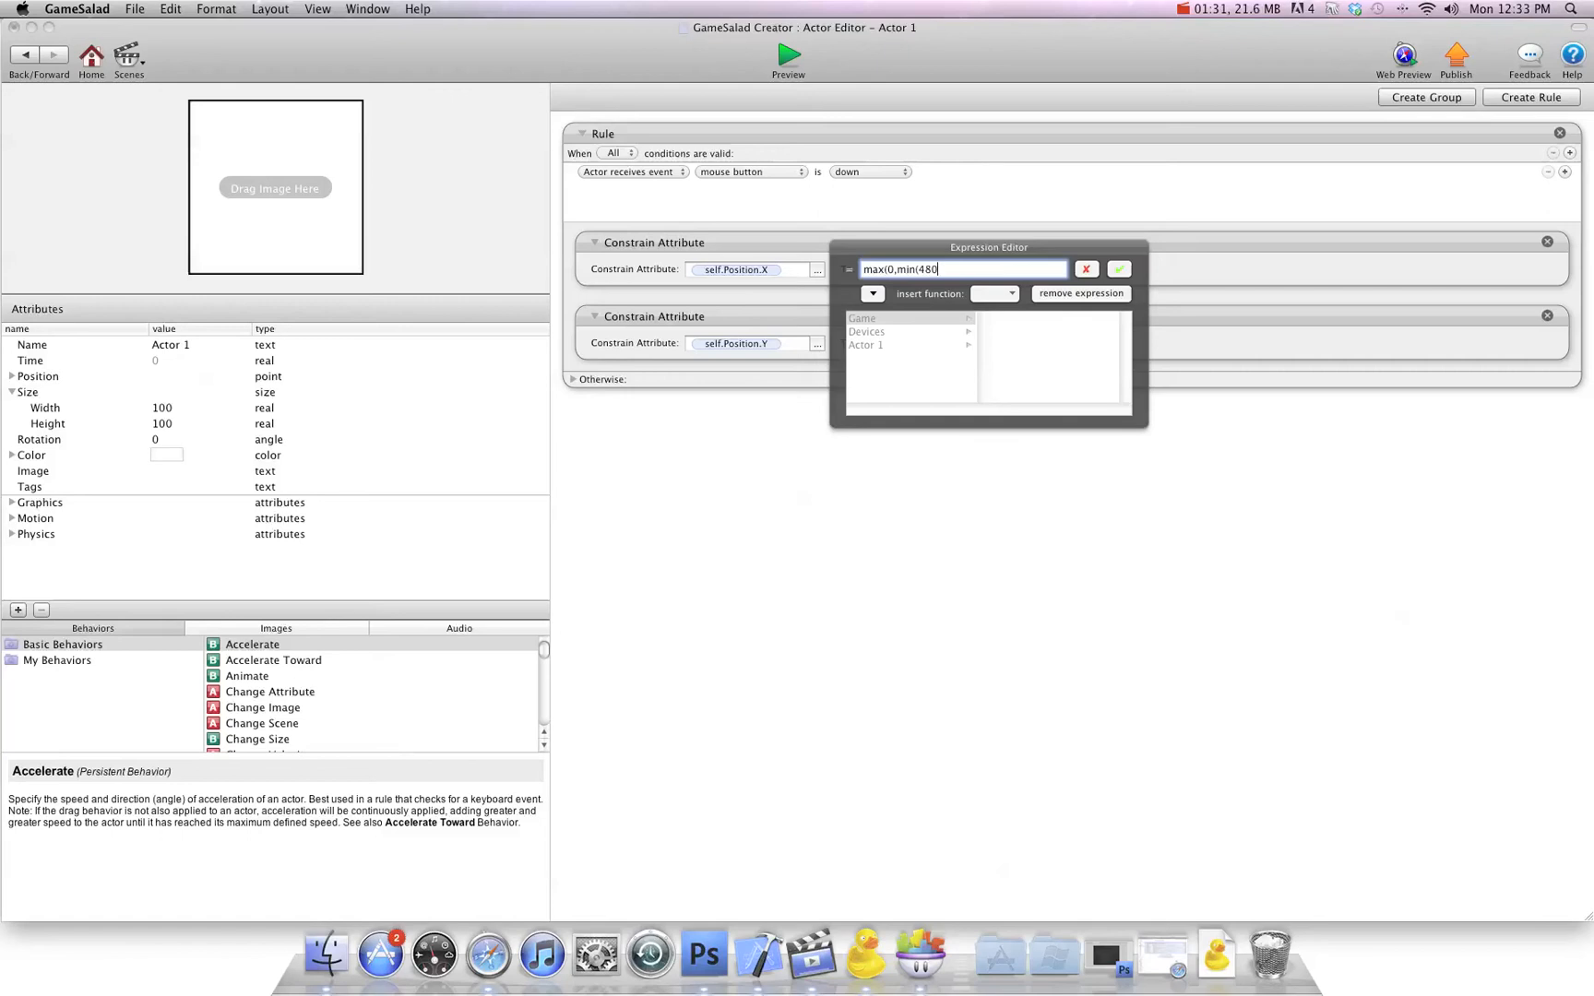
{"action": "type", "text": ","}
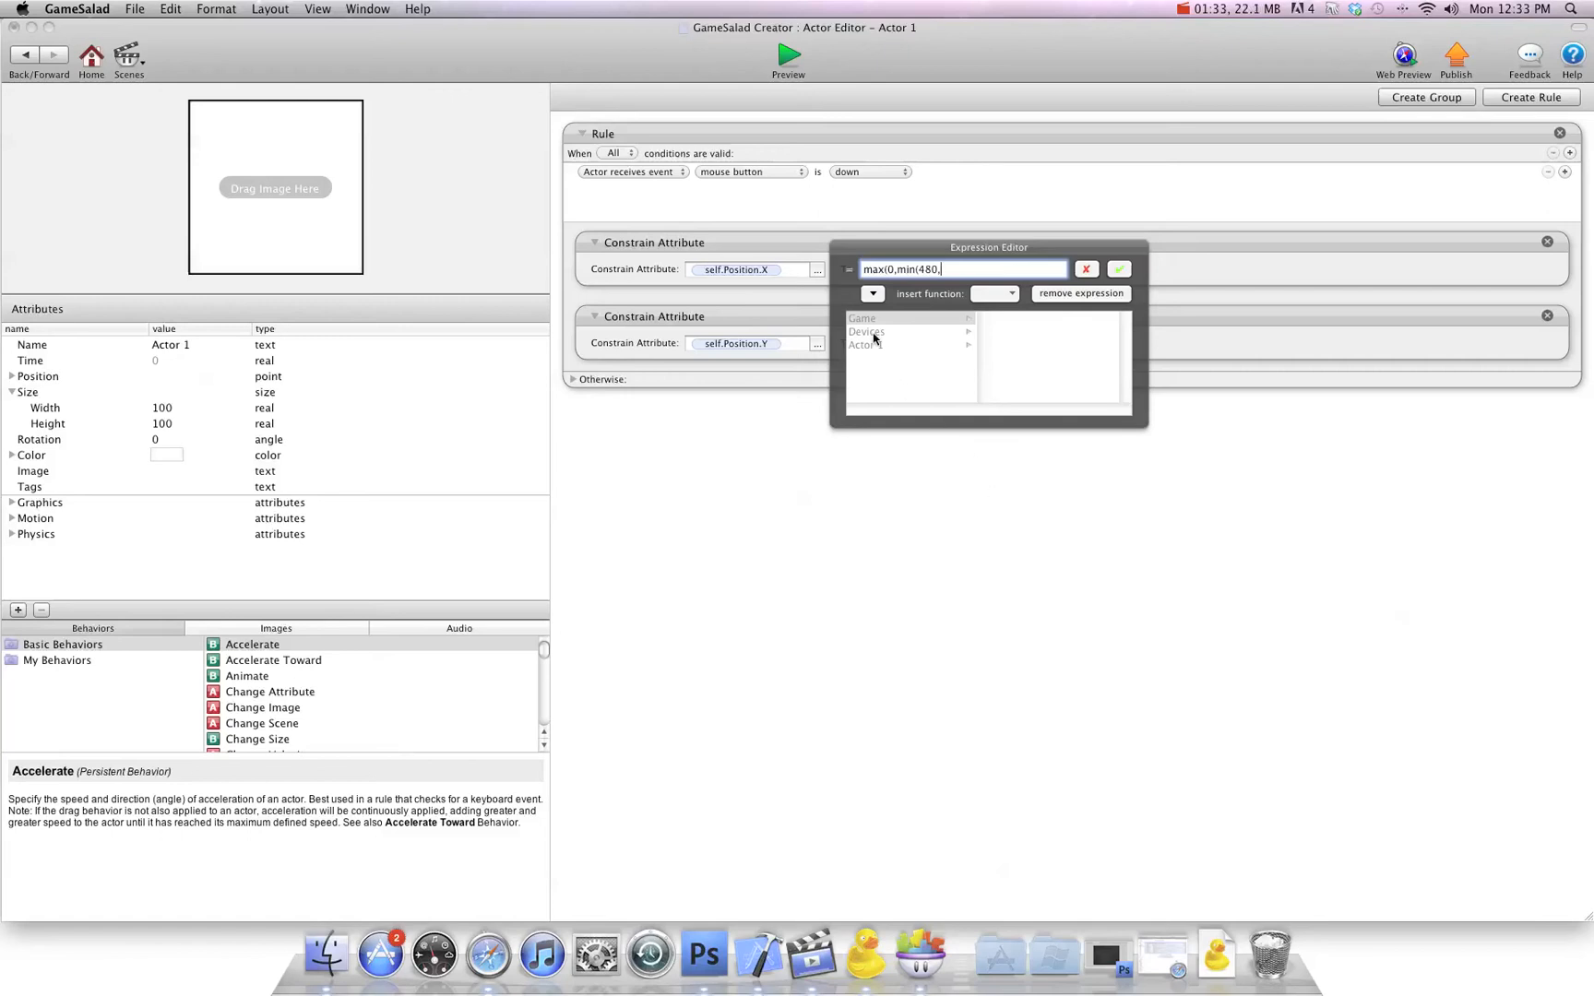
{"action": "left_click", "coordinate": [867, 332]}
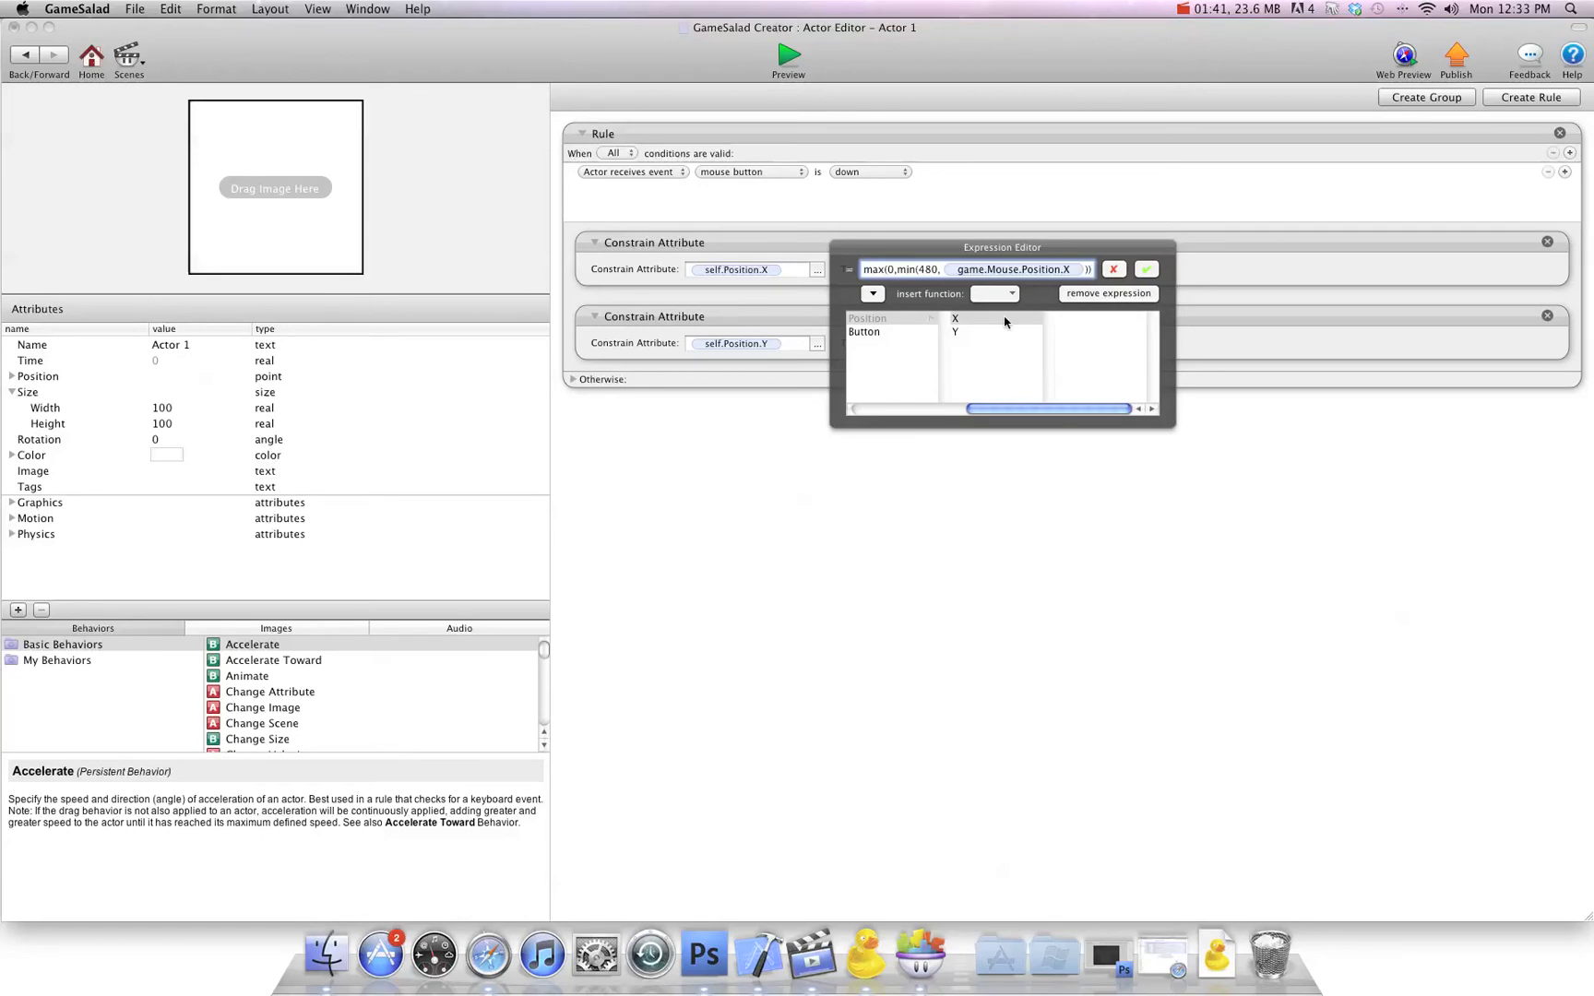
{"action": "left_click", "coordinate": [1147, 270]}
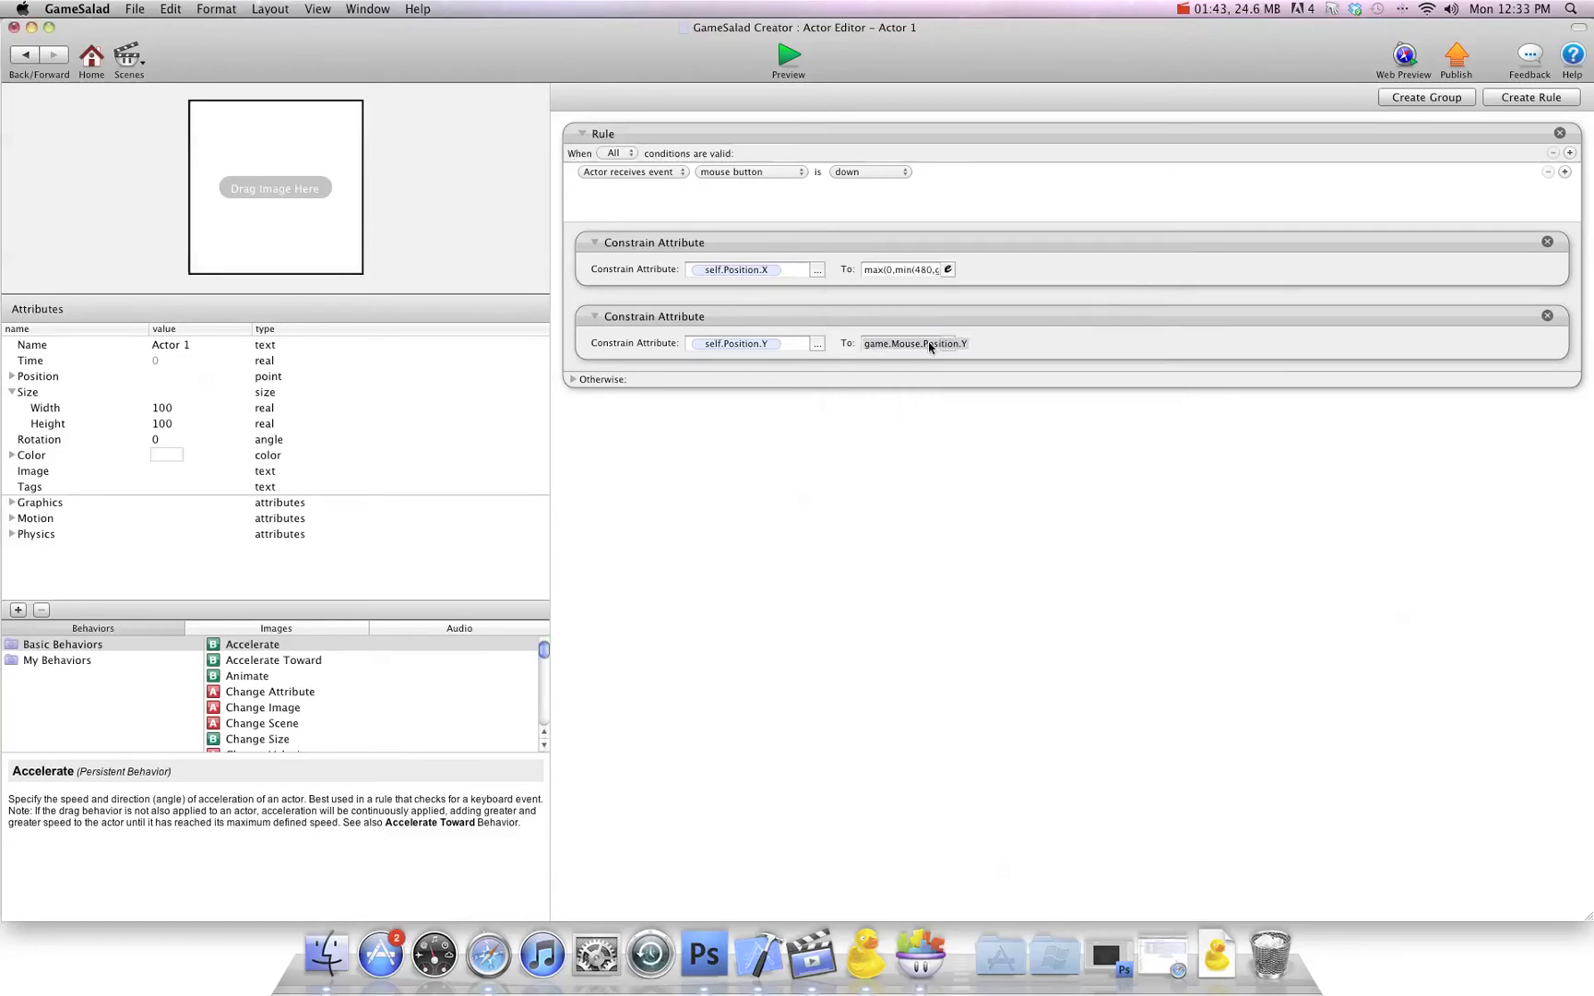
Start the Y constraint expression with max(0, min( from the function list.
{"action": "left_click", "coordinate": [913, 344]}
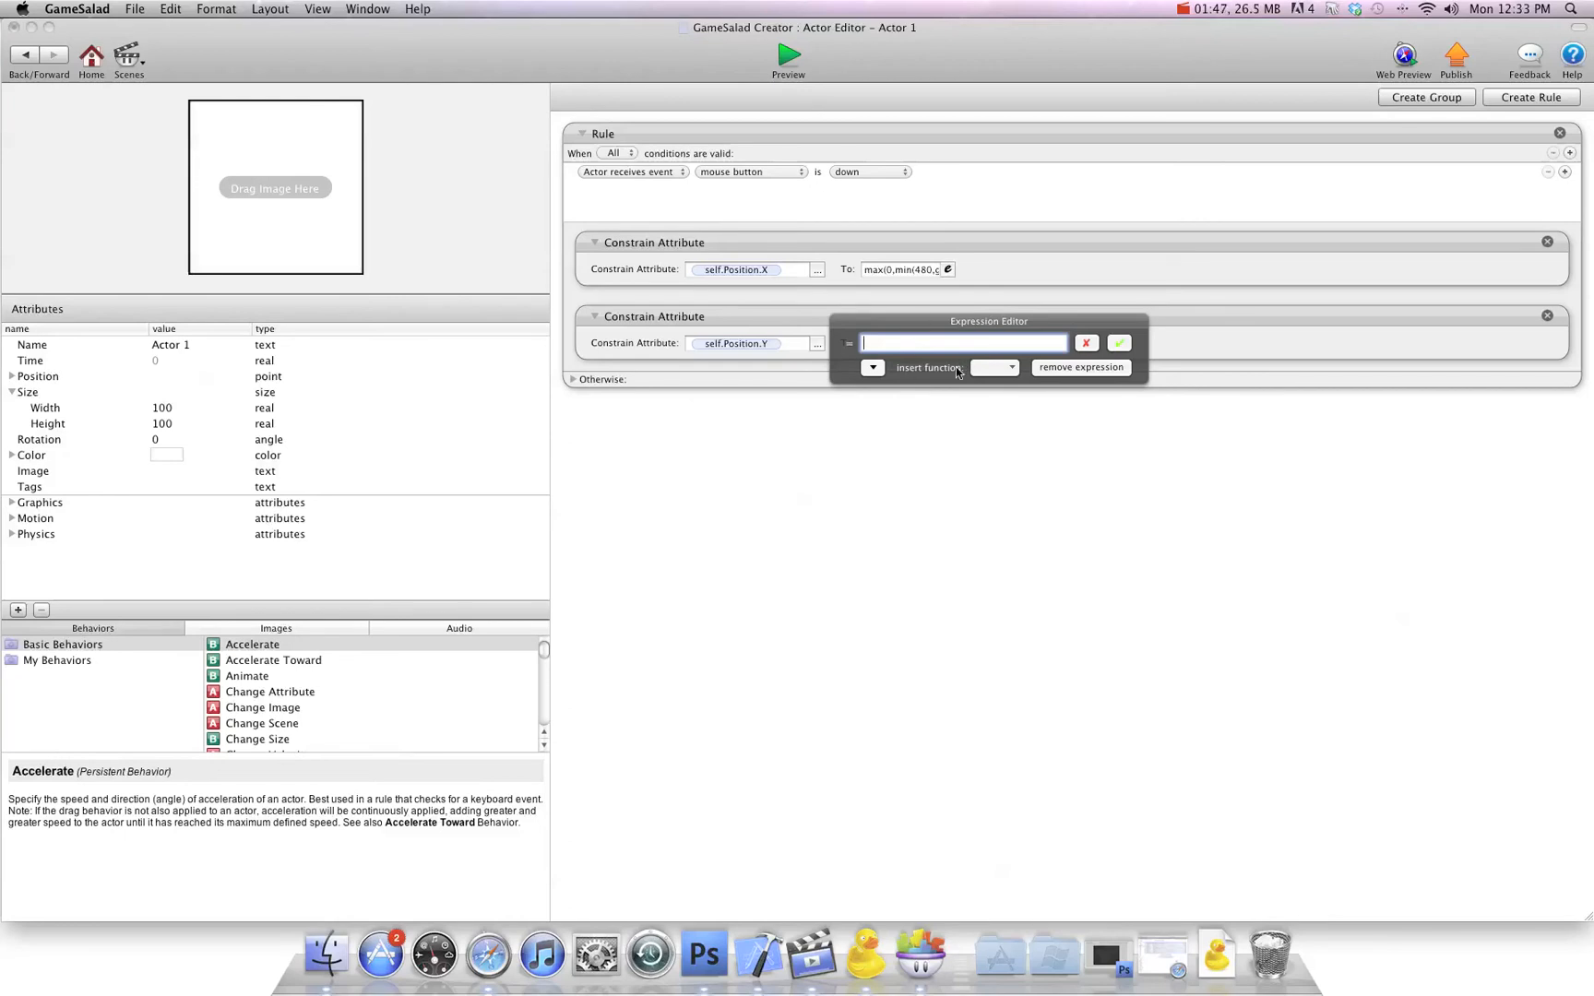
{"action": "left_click", "coordinate": [1008, 367]}
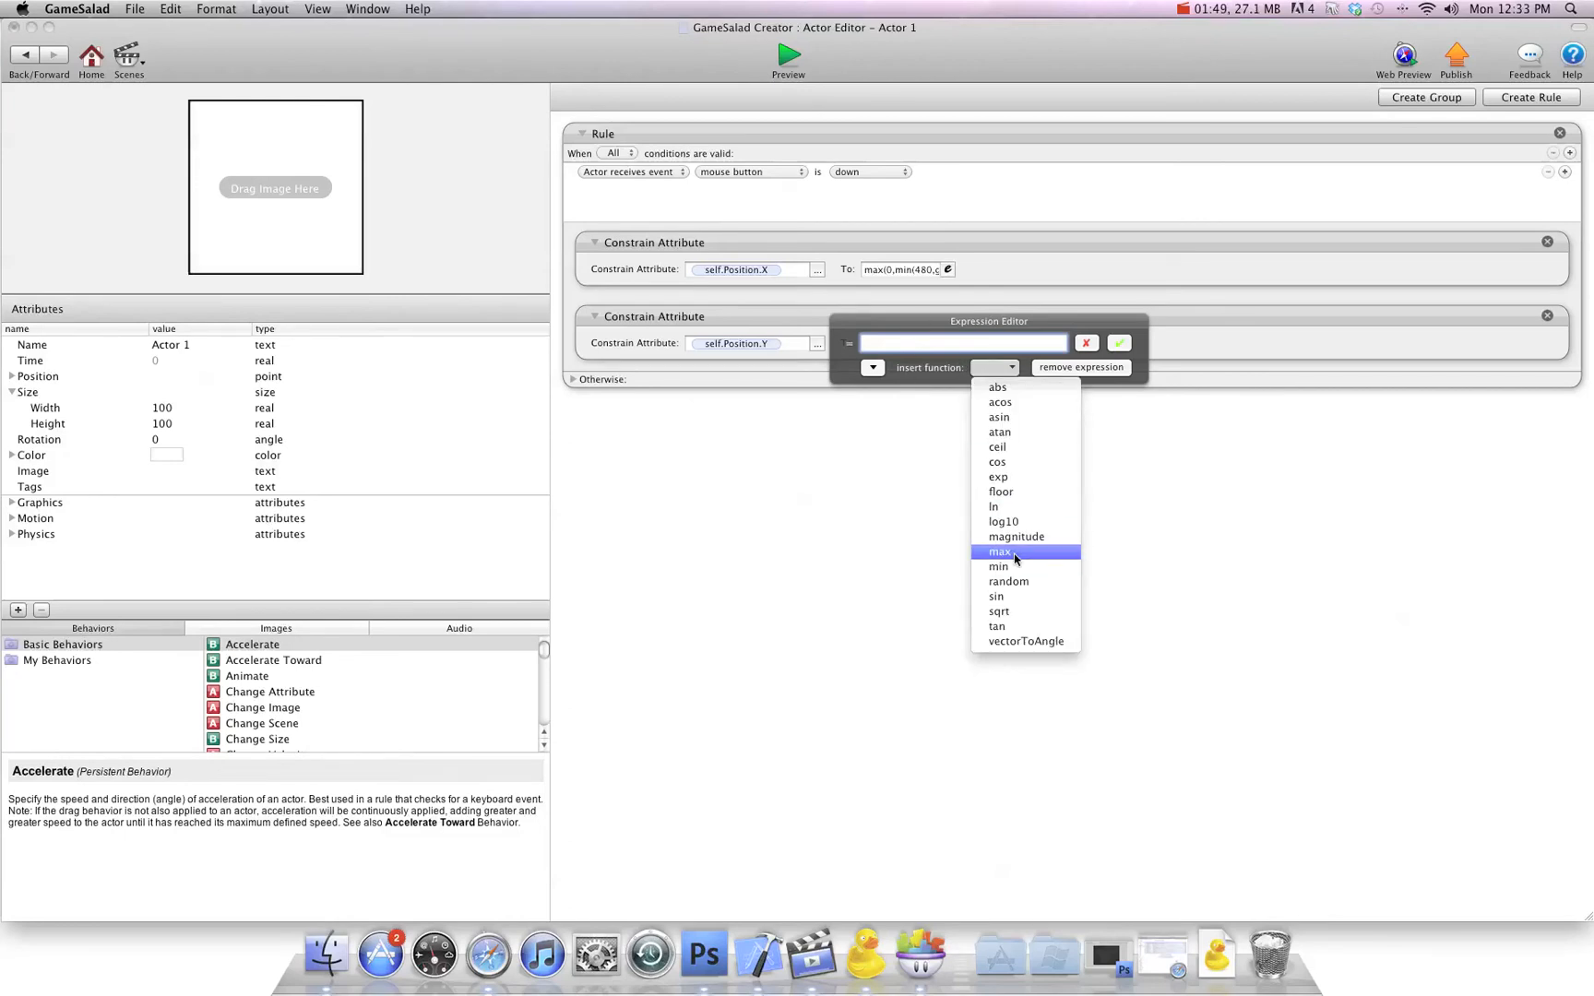
{"action": "left_click", "coordinate": [1000, 551]}
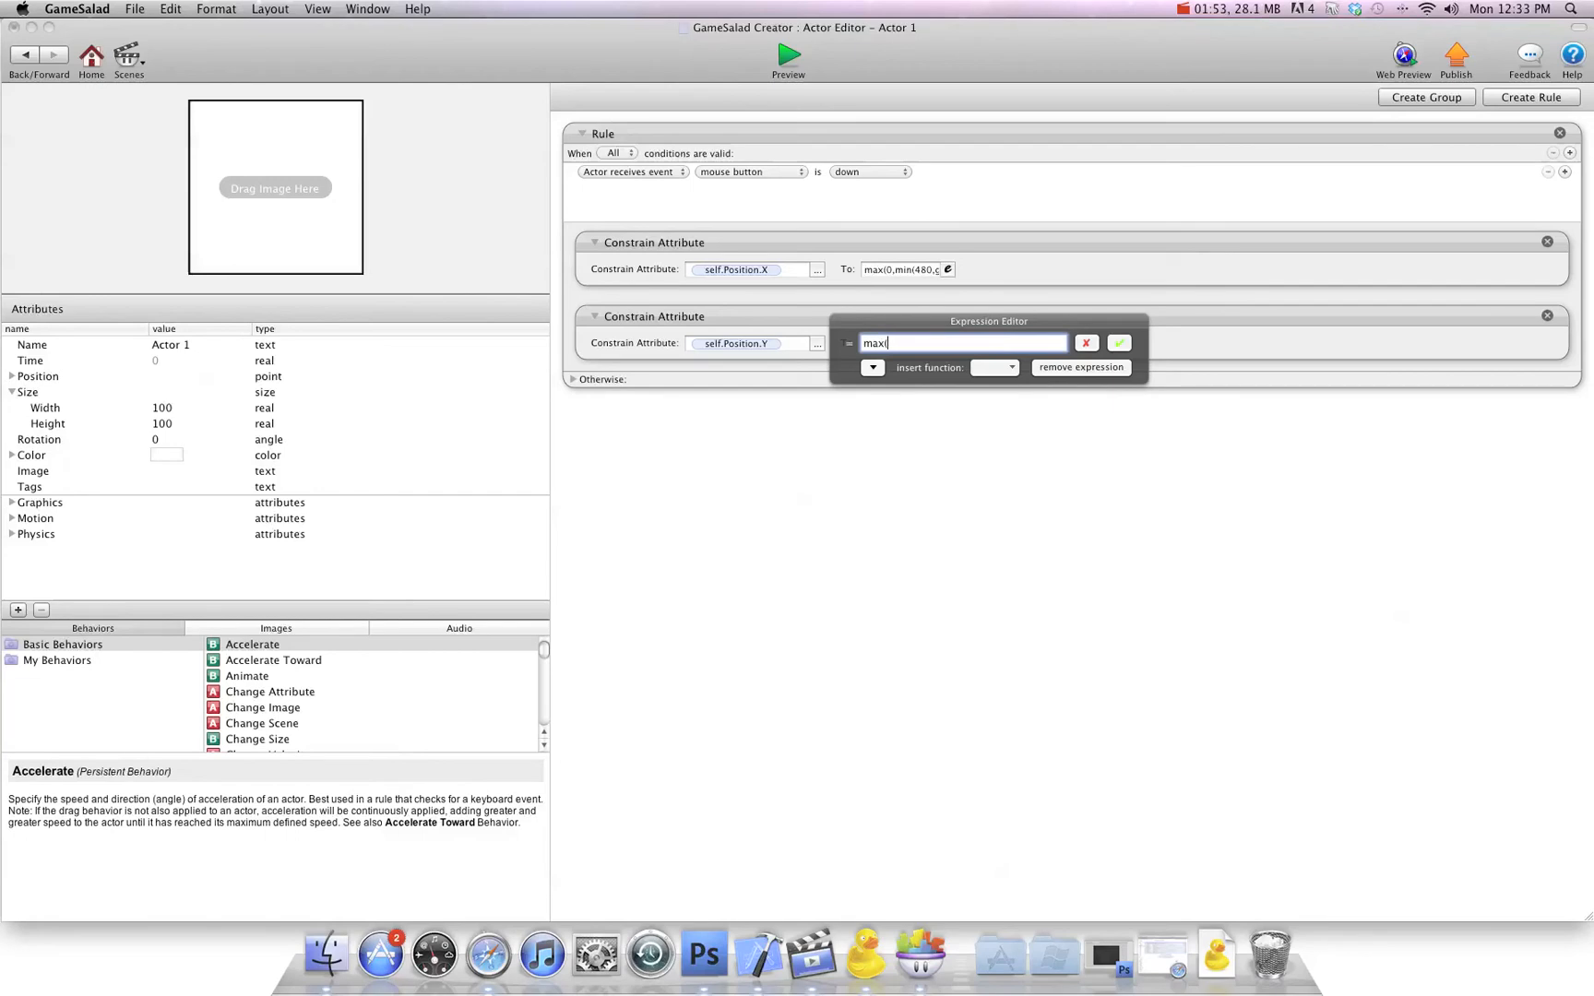
{"action": "type", "text": "0"}
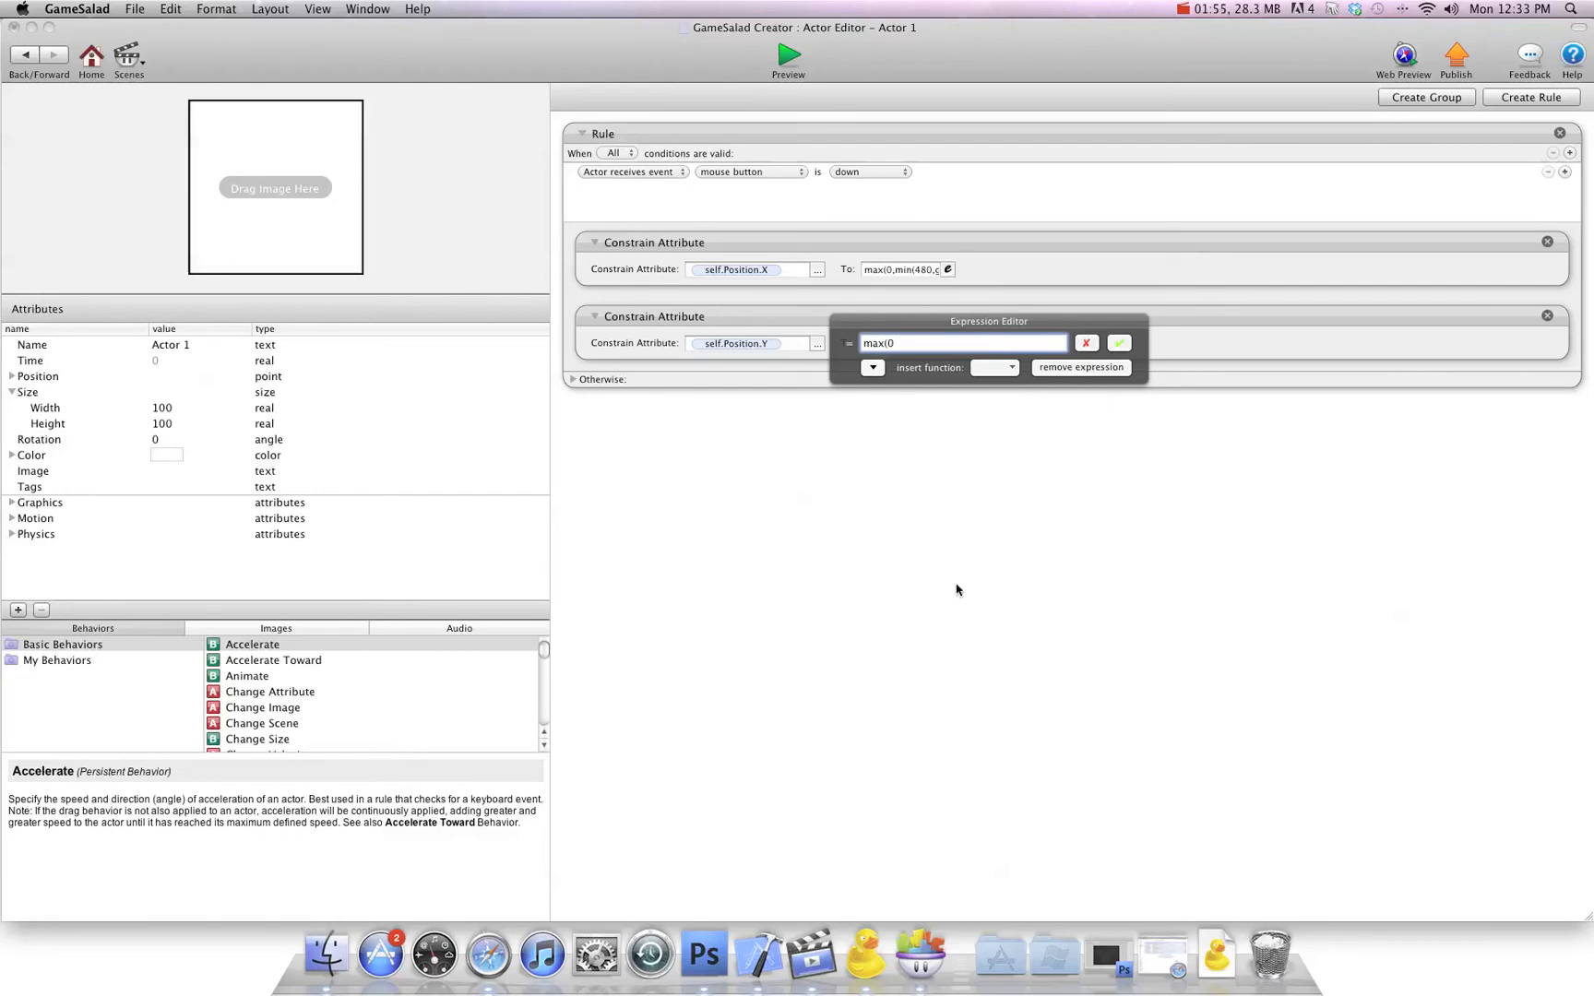
{"action": "type", "text": ","}
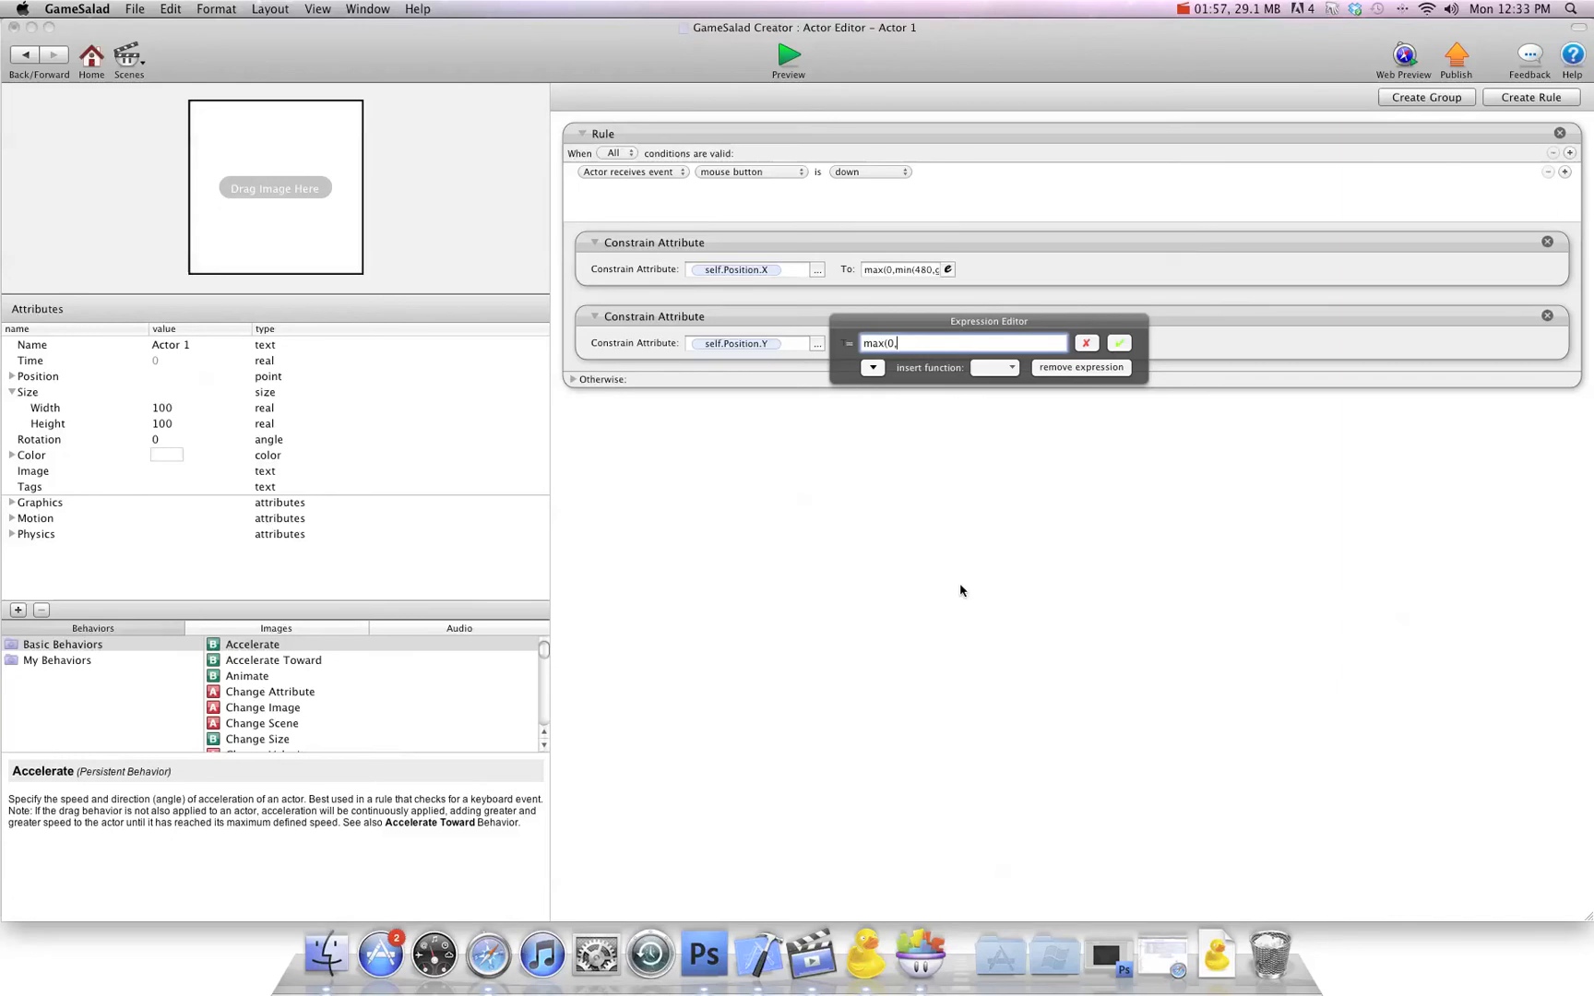
{"action": "left_click", "coordinate": [994, 368]}
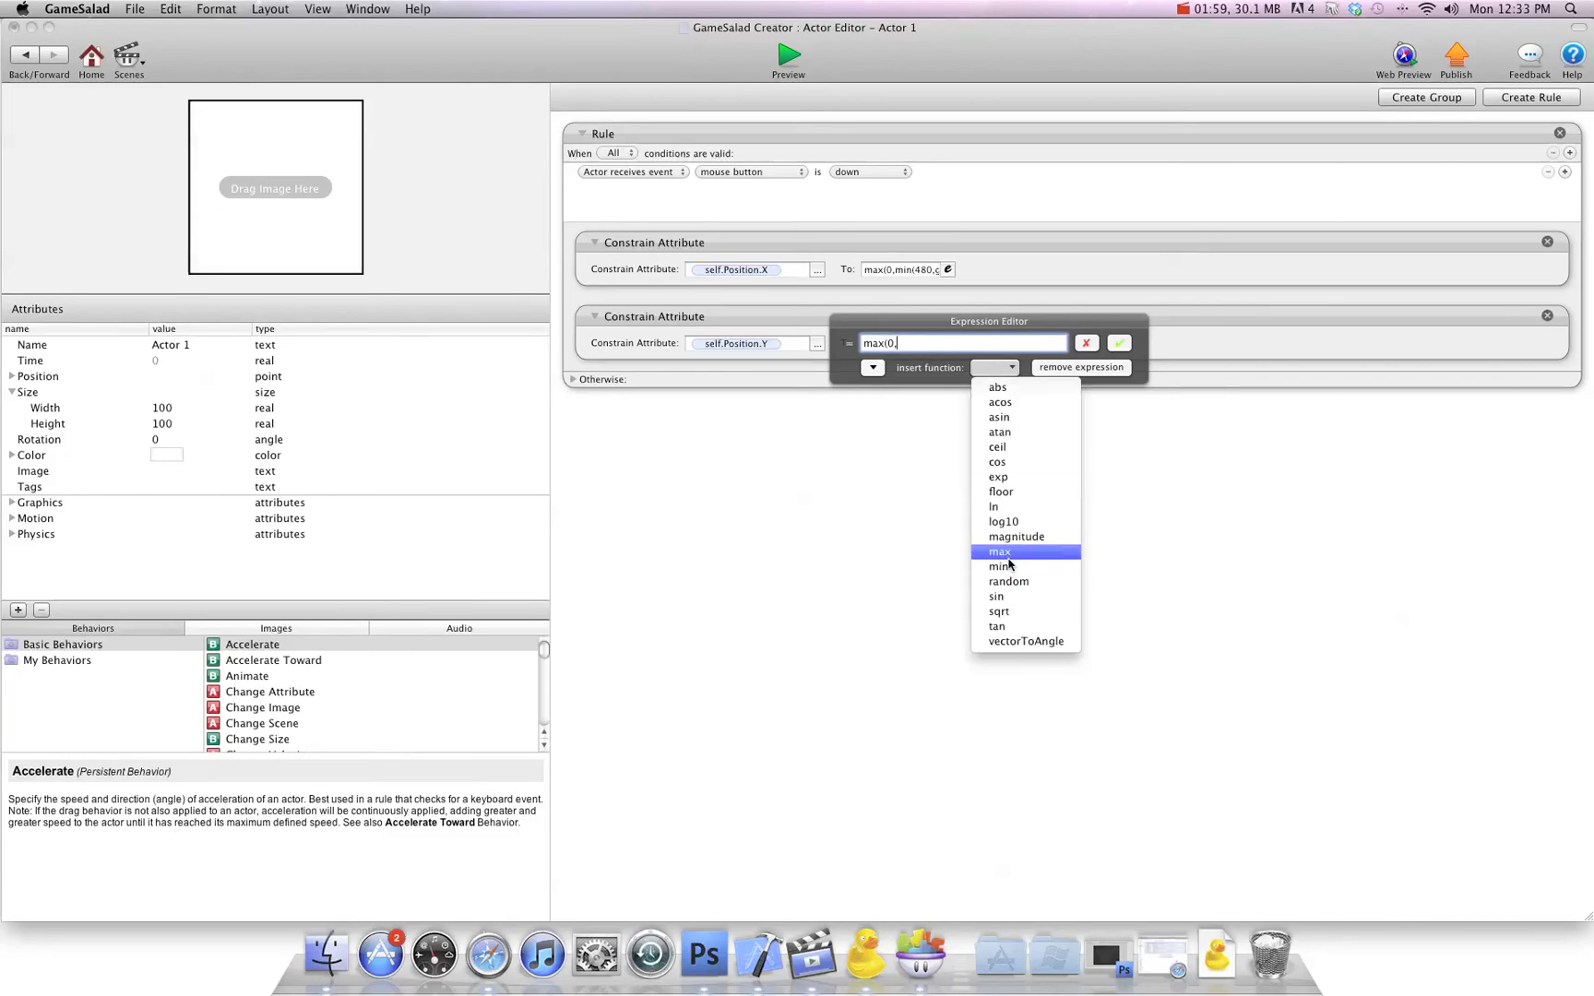
{"action": "left_click", "coordinate": [996, 566]}
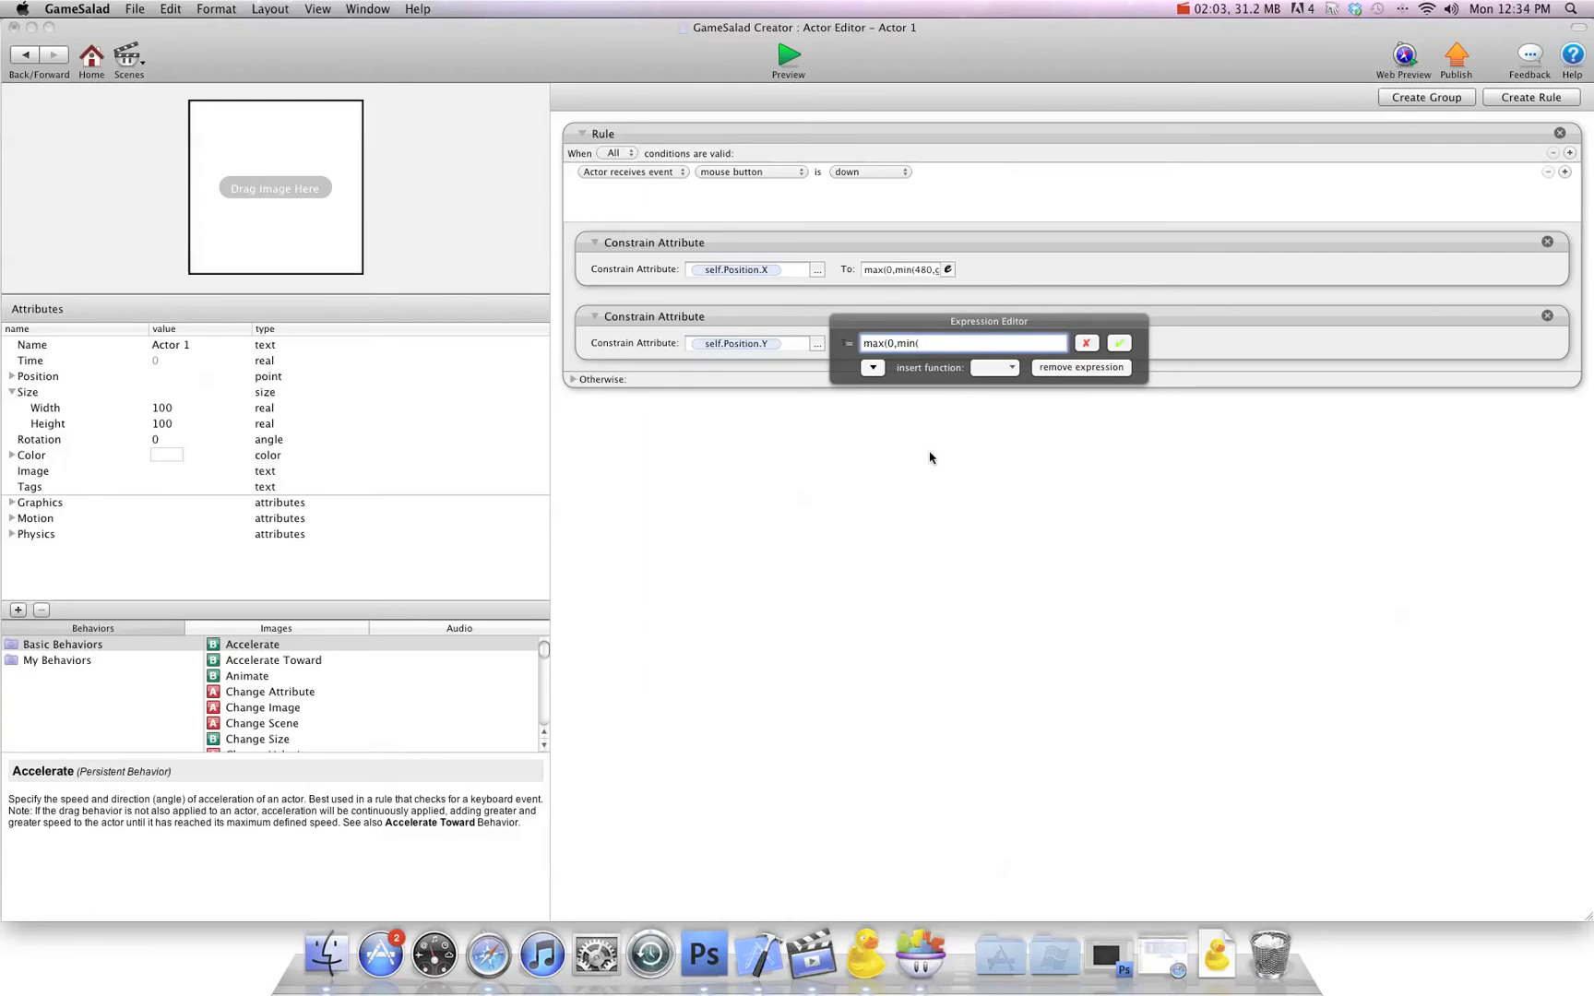
Complete Y as max(0, min(320, game.Mouse.Position.Y)) and confirm it.
{"action": "type", "text": "320,"}
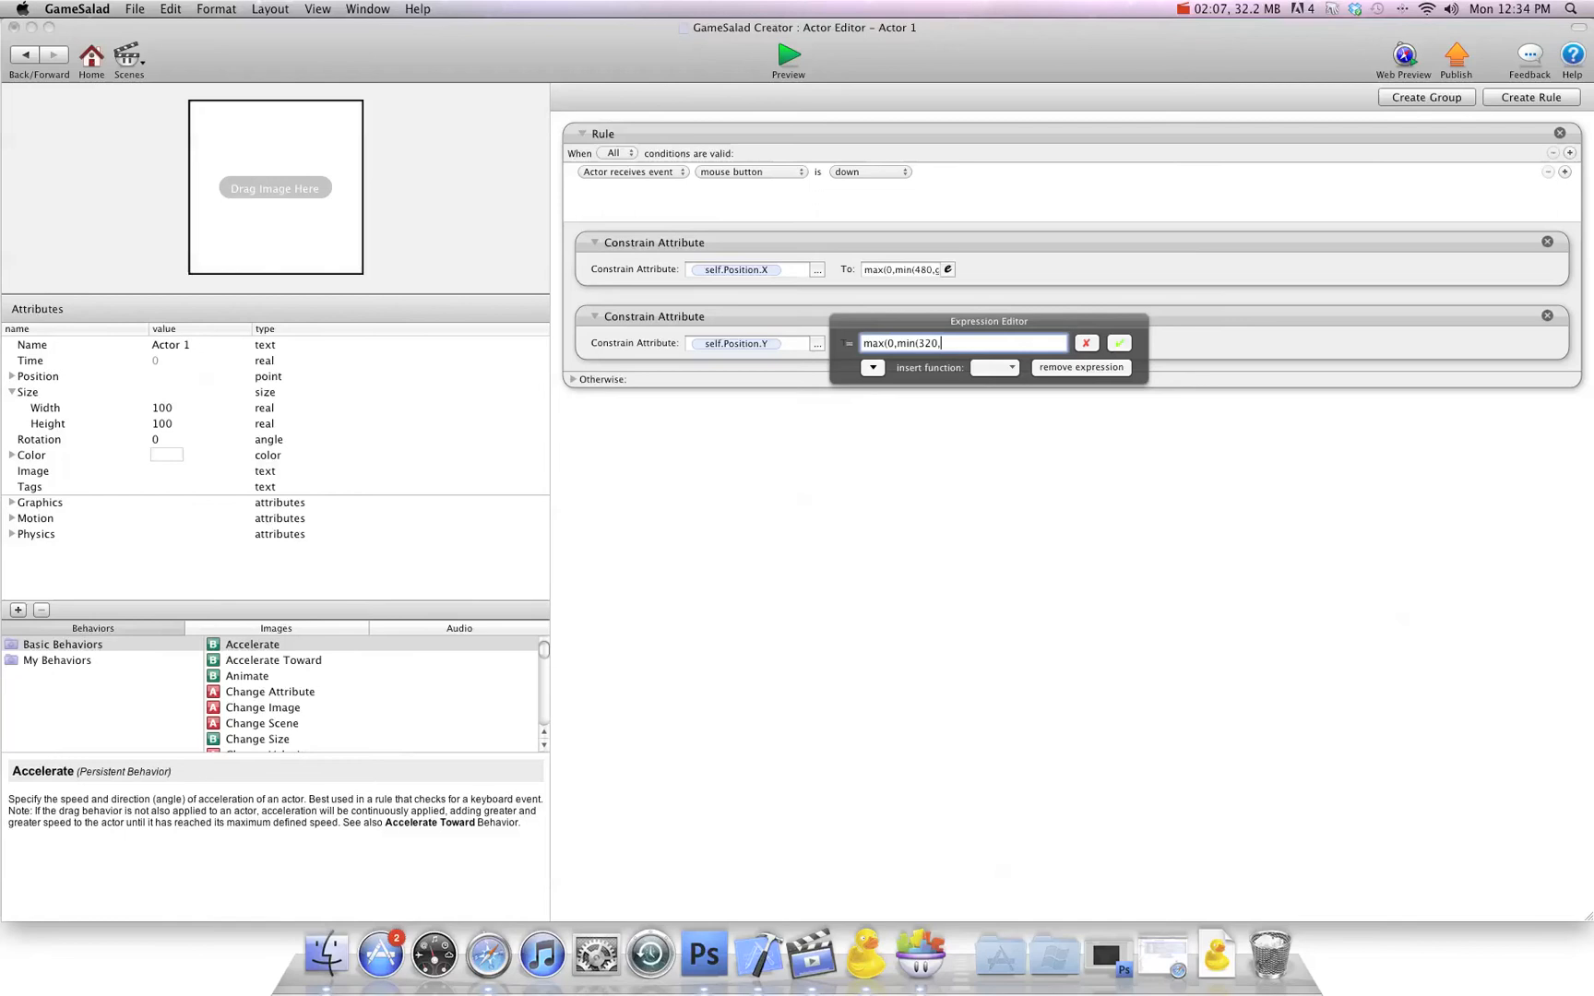
{"action": "left_click", "coordinate": [872, 367]}
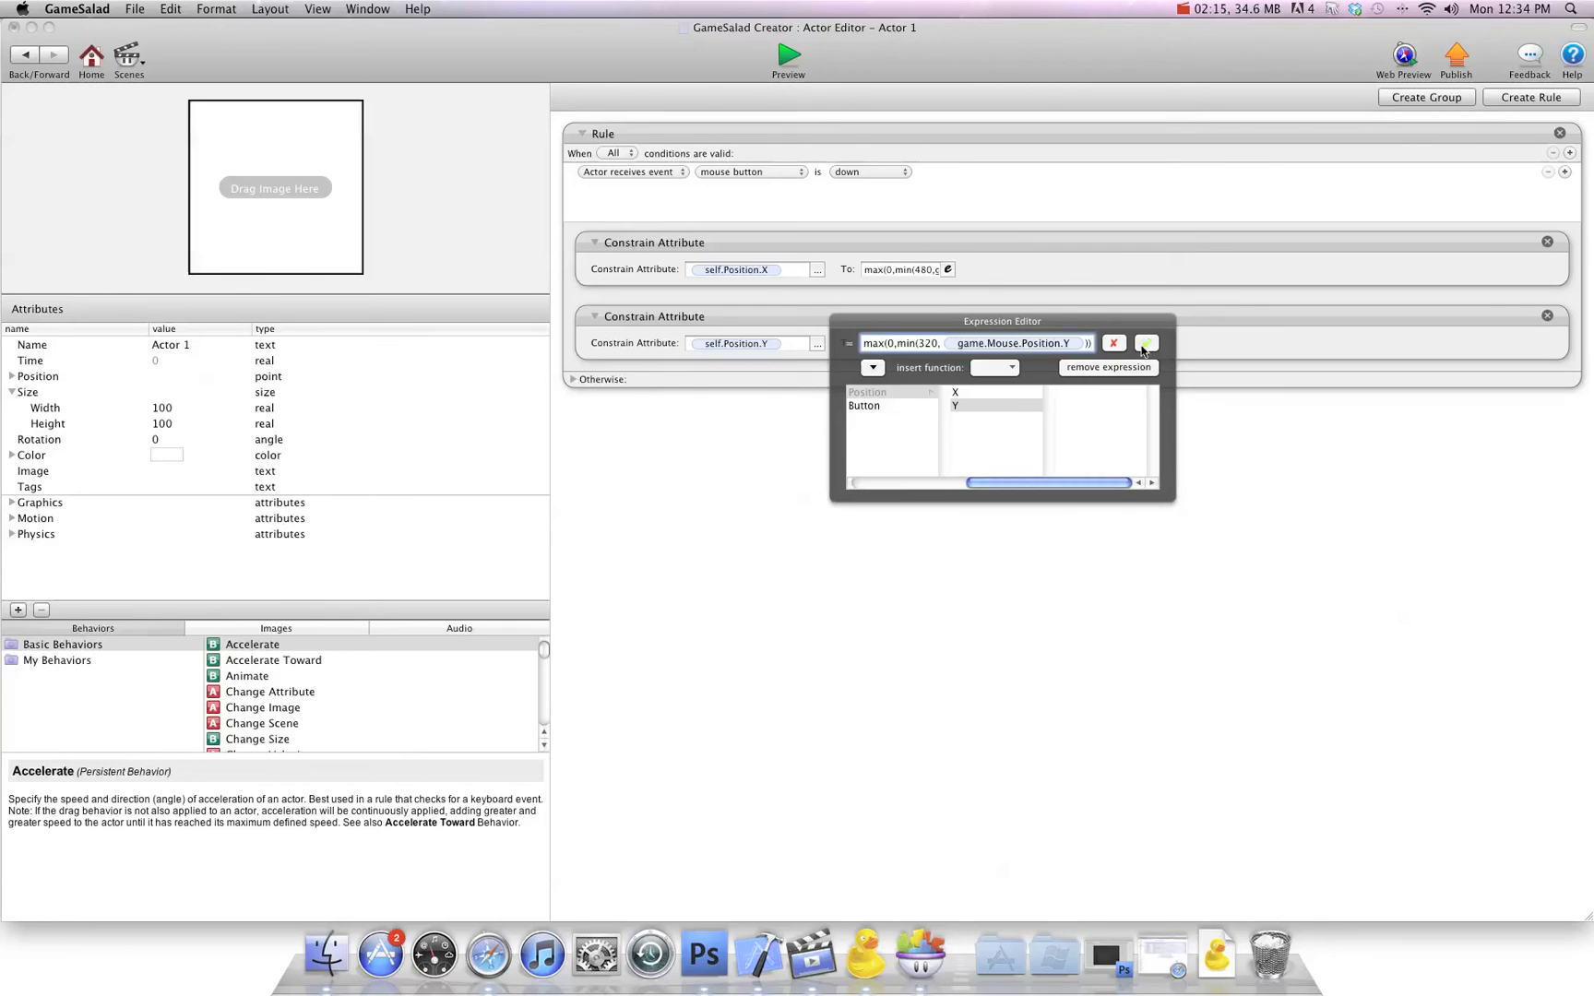
{"action": "left_click", "coordinate": [787, 59]}
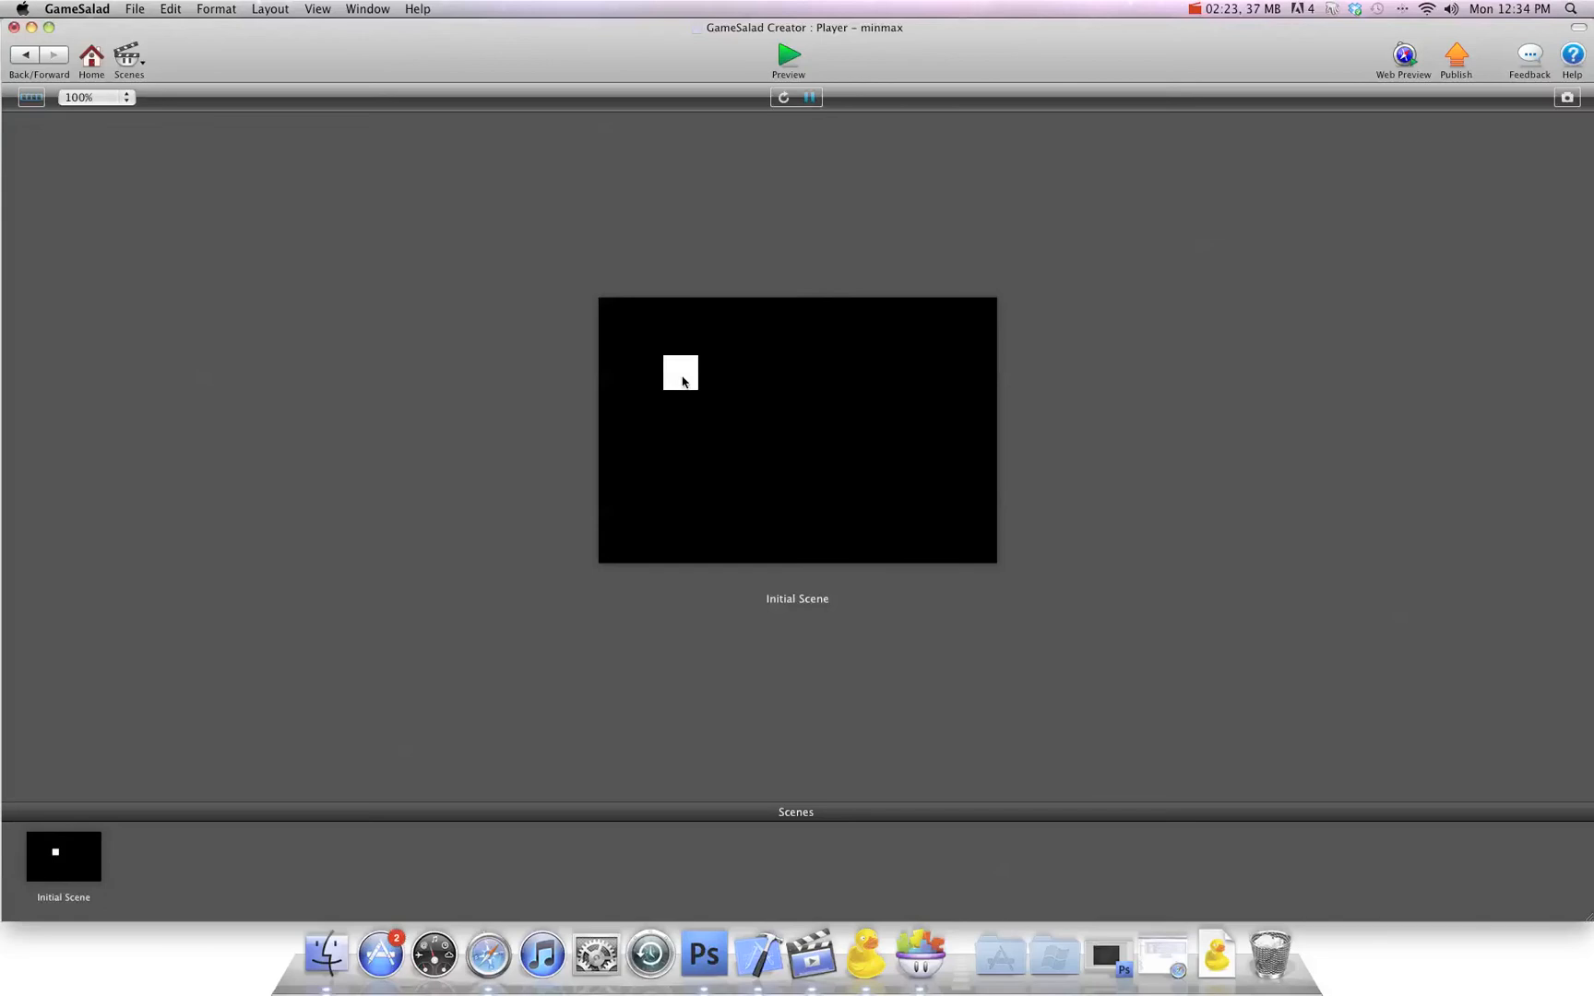
{"action": "mouse_move", "coordinate": [1014, 395]}
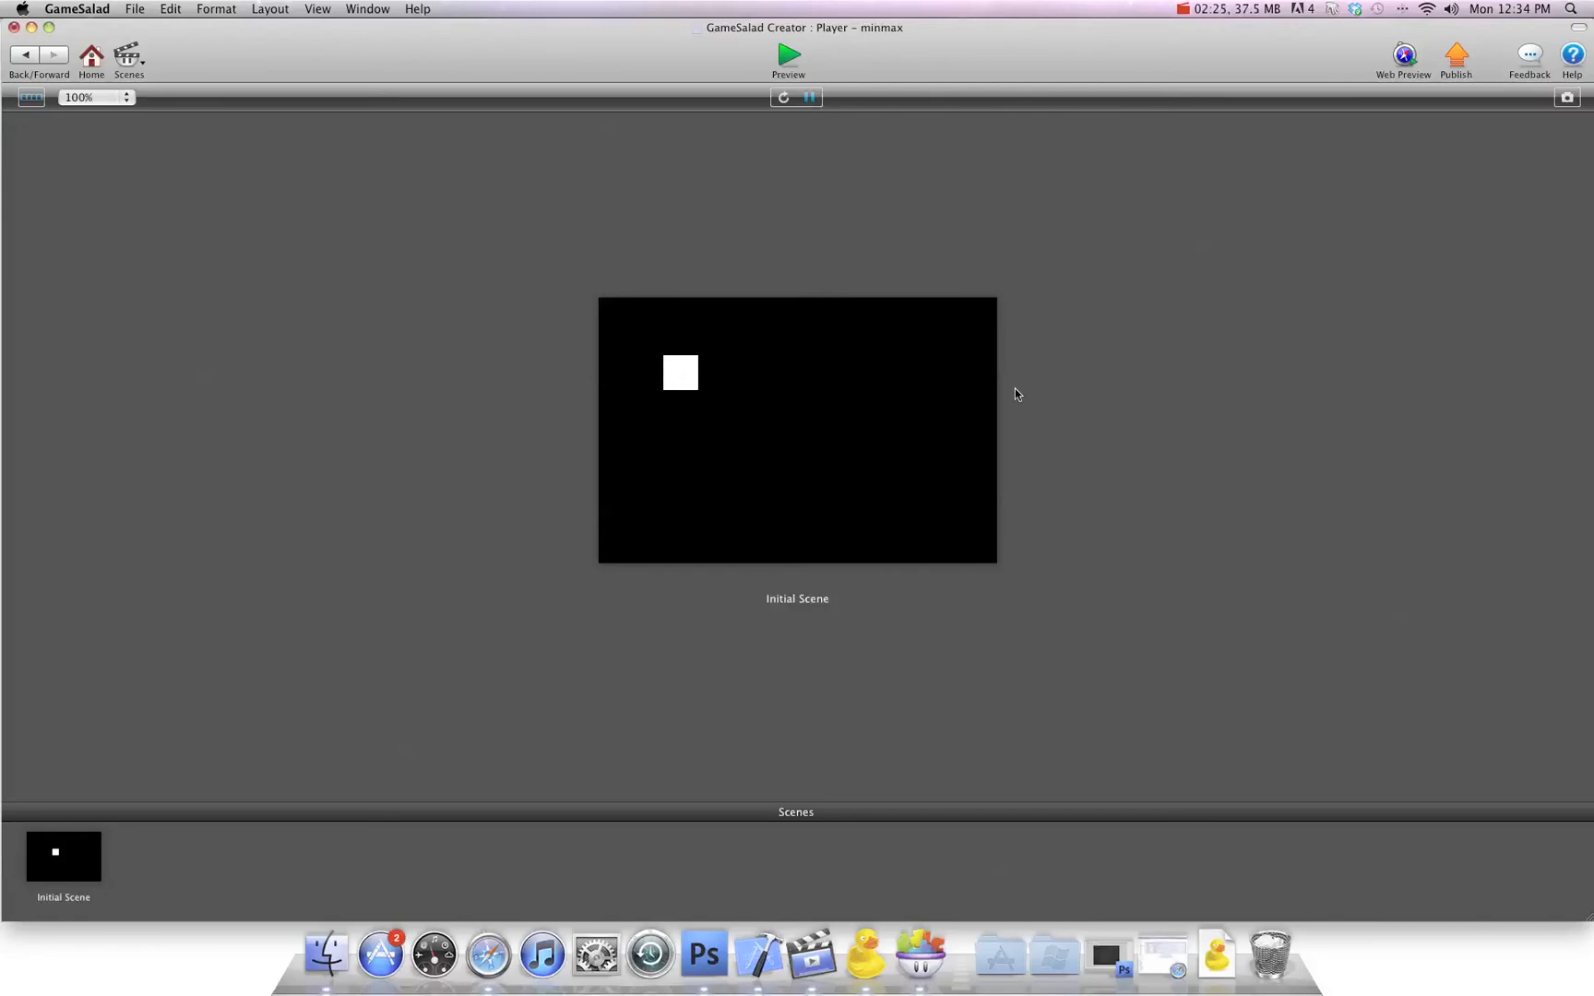
{"action": "mouse_move", "coordinate": [745, 306]}
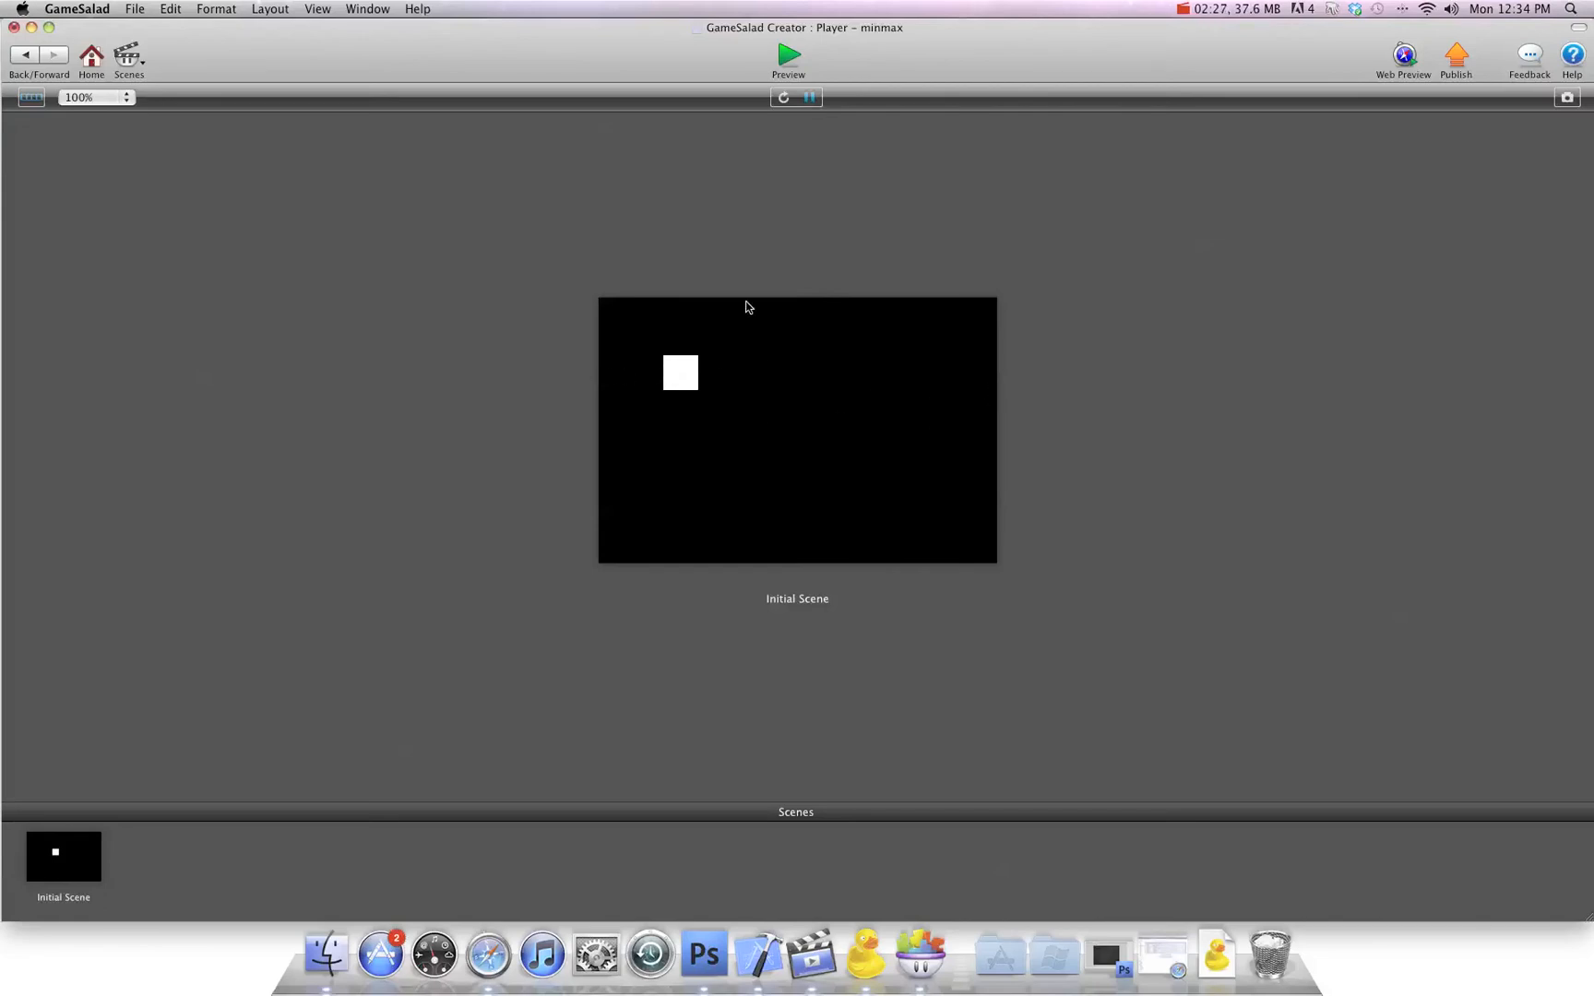
{"action": "mouse_move", "coordinate": [690, 378]}
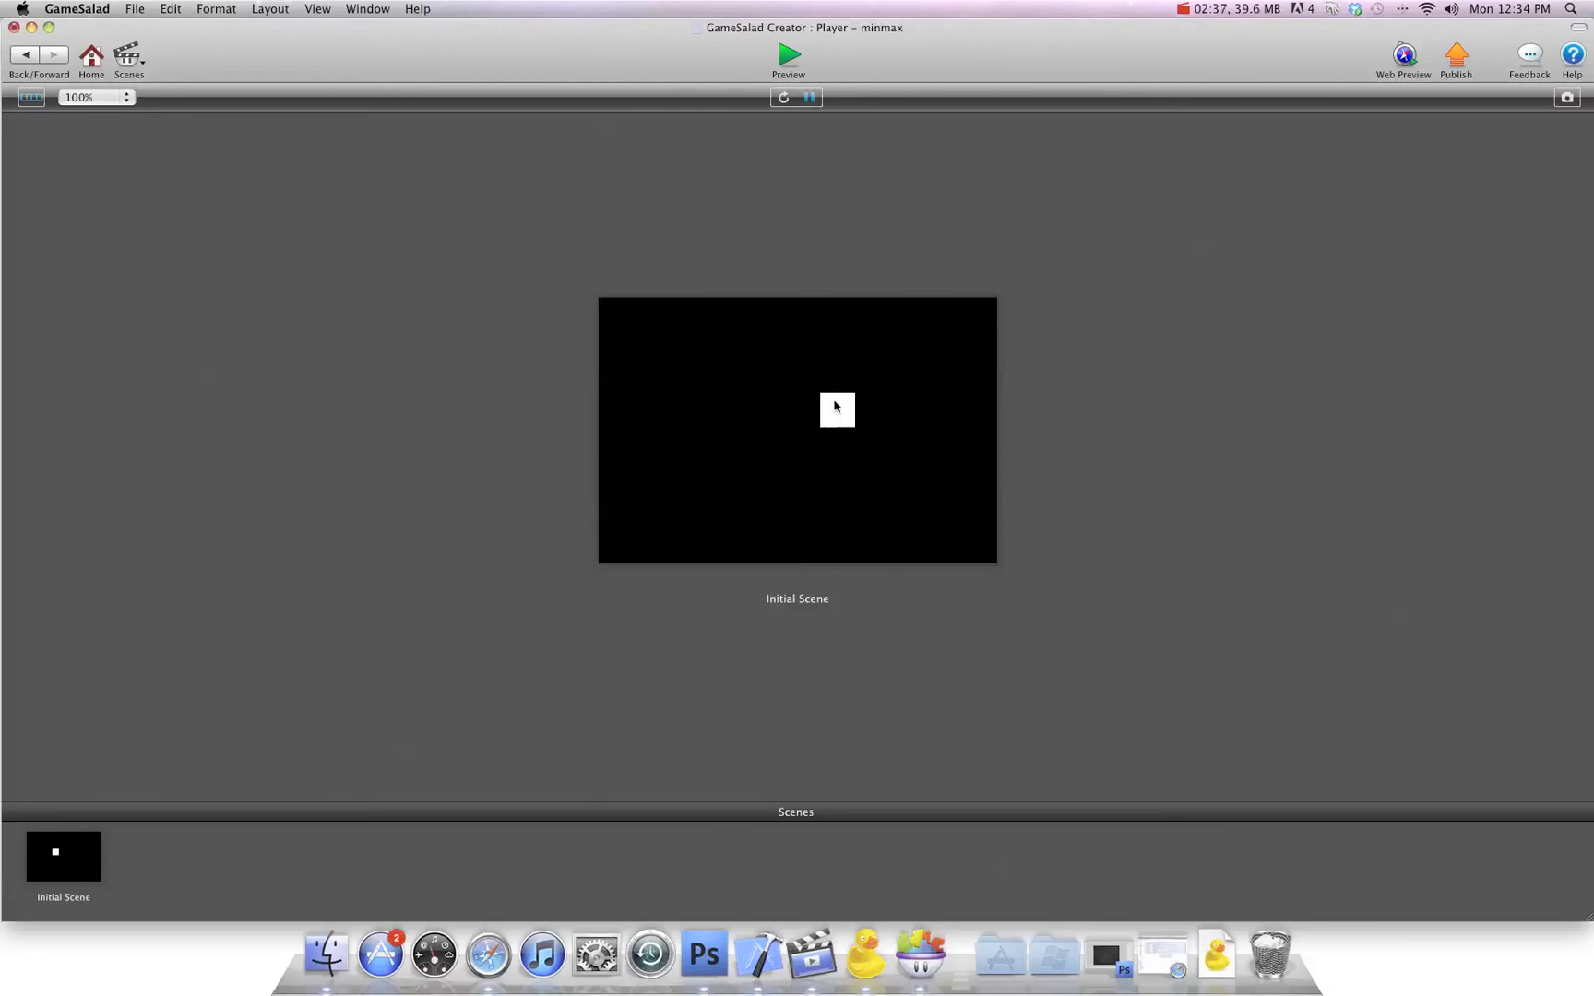
{"action": "mouse_move", "coordinate": [793, 297]}
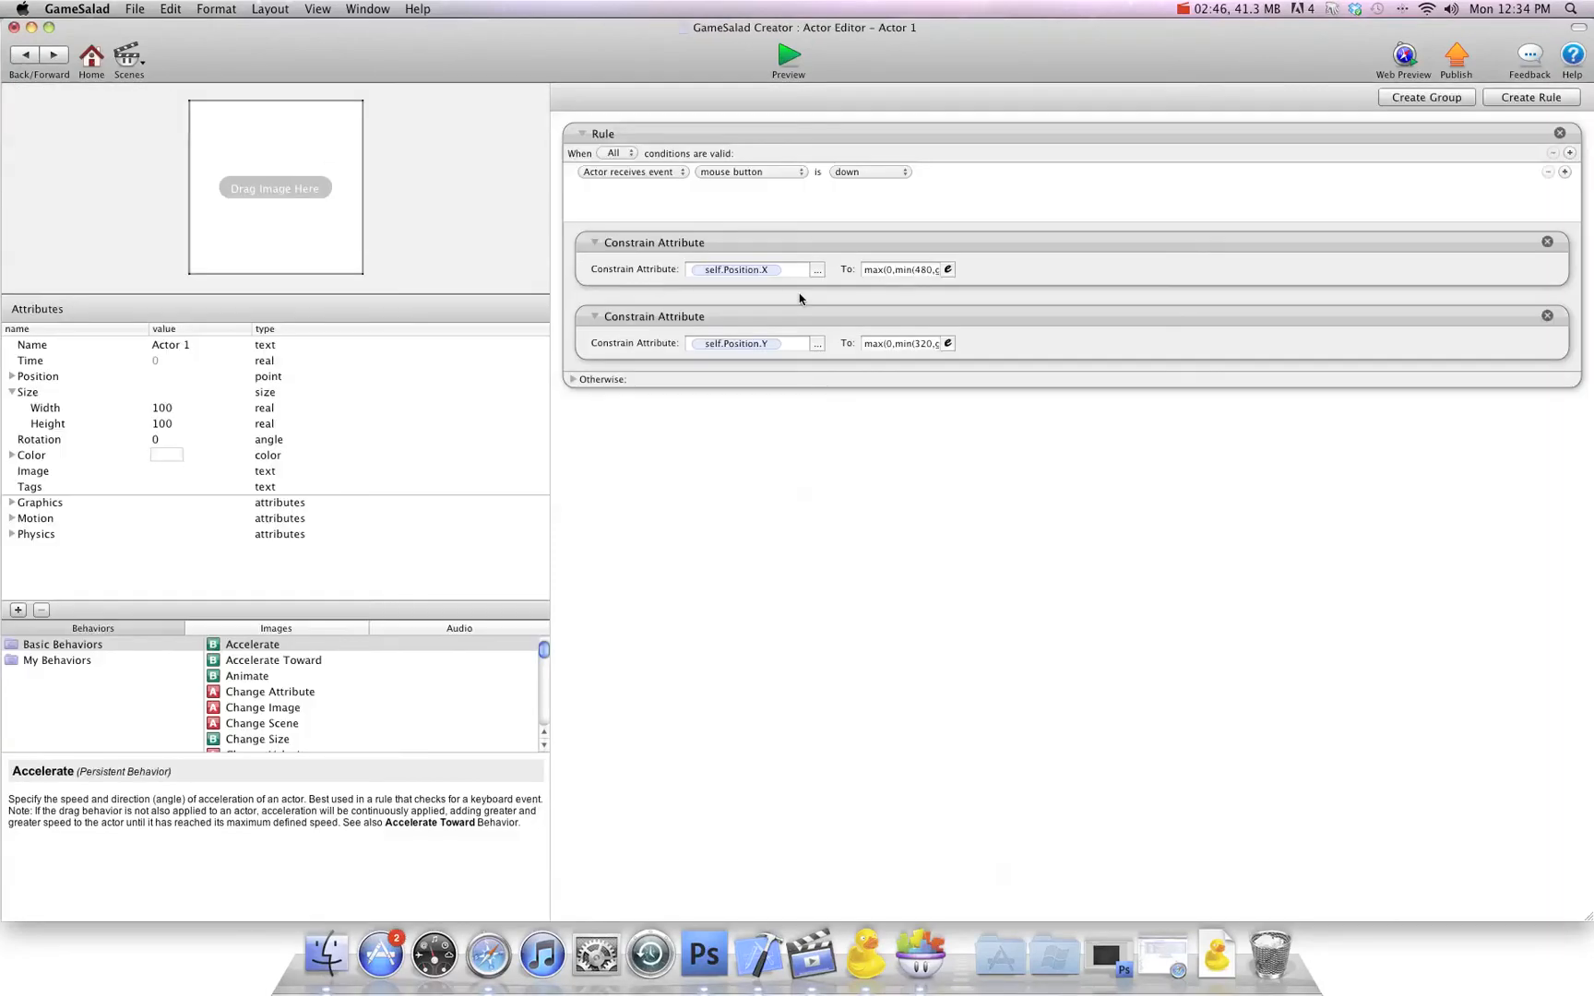
Change X's lower bound to 0+(self.Size.Height/2) using the actor's size attributes.
{"action": "left_click", "coordinate": [947, 270]}
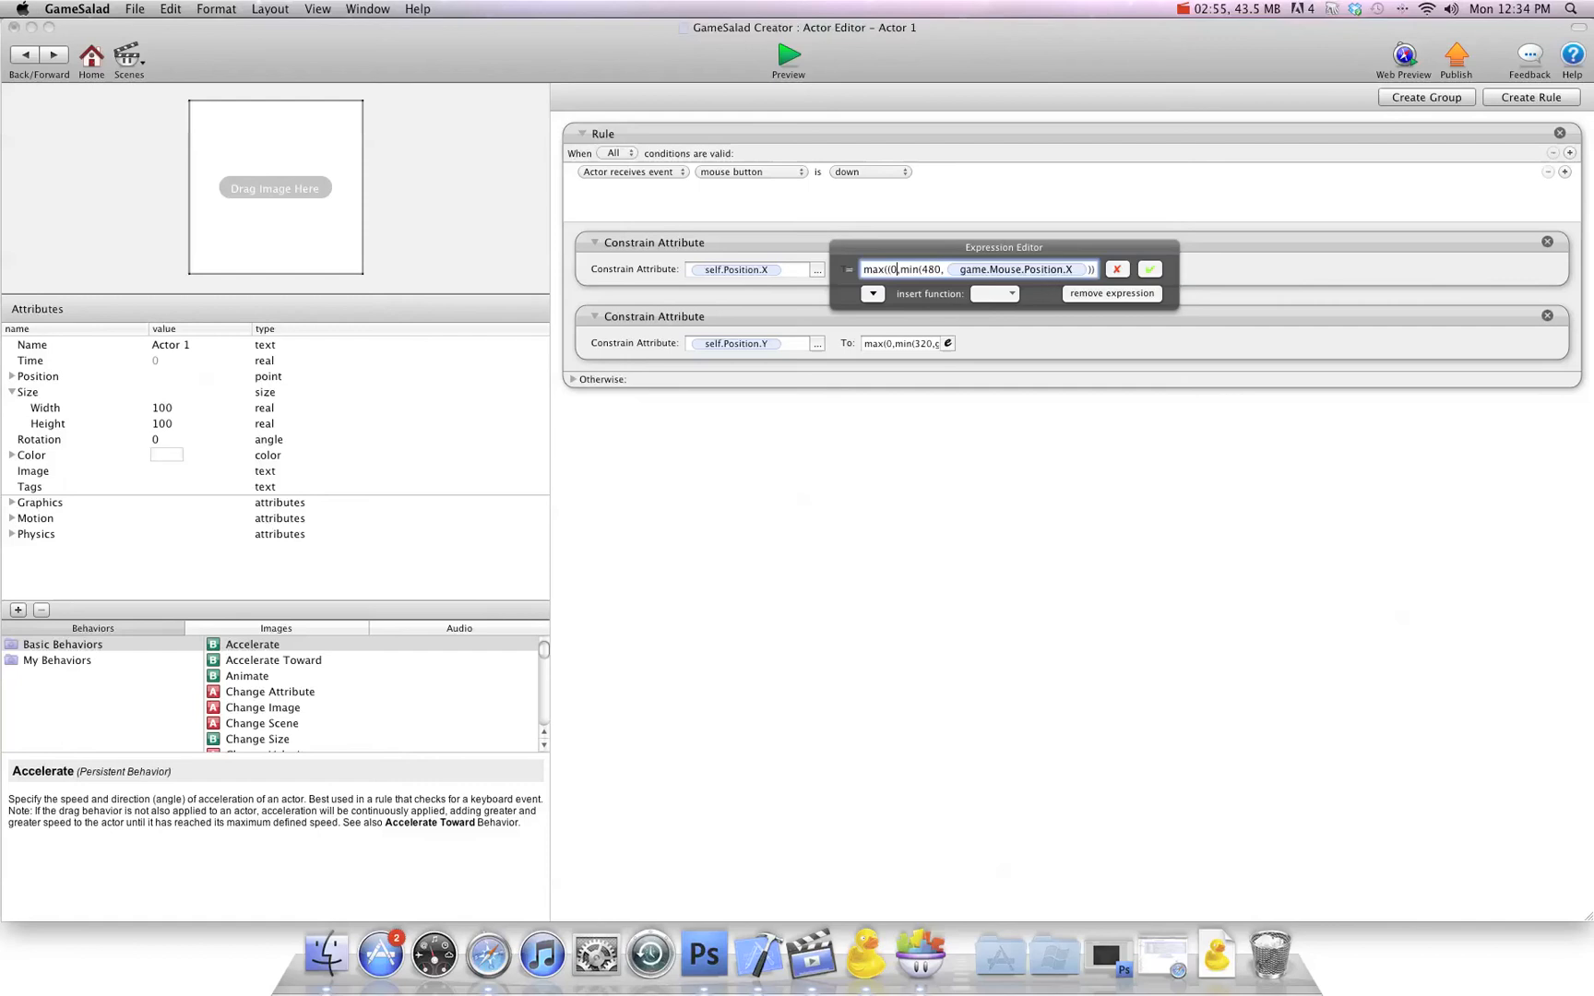
{"action": "type", "text": "+"}
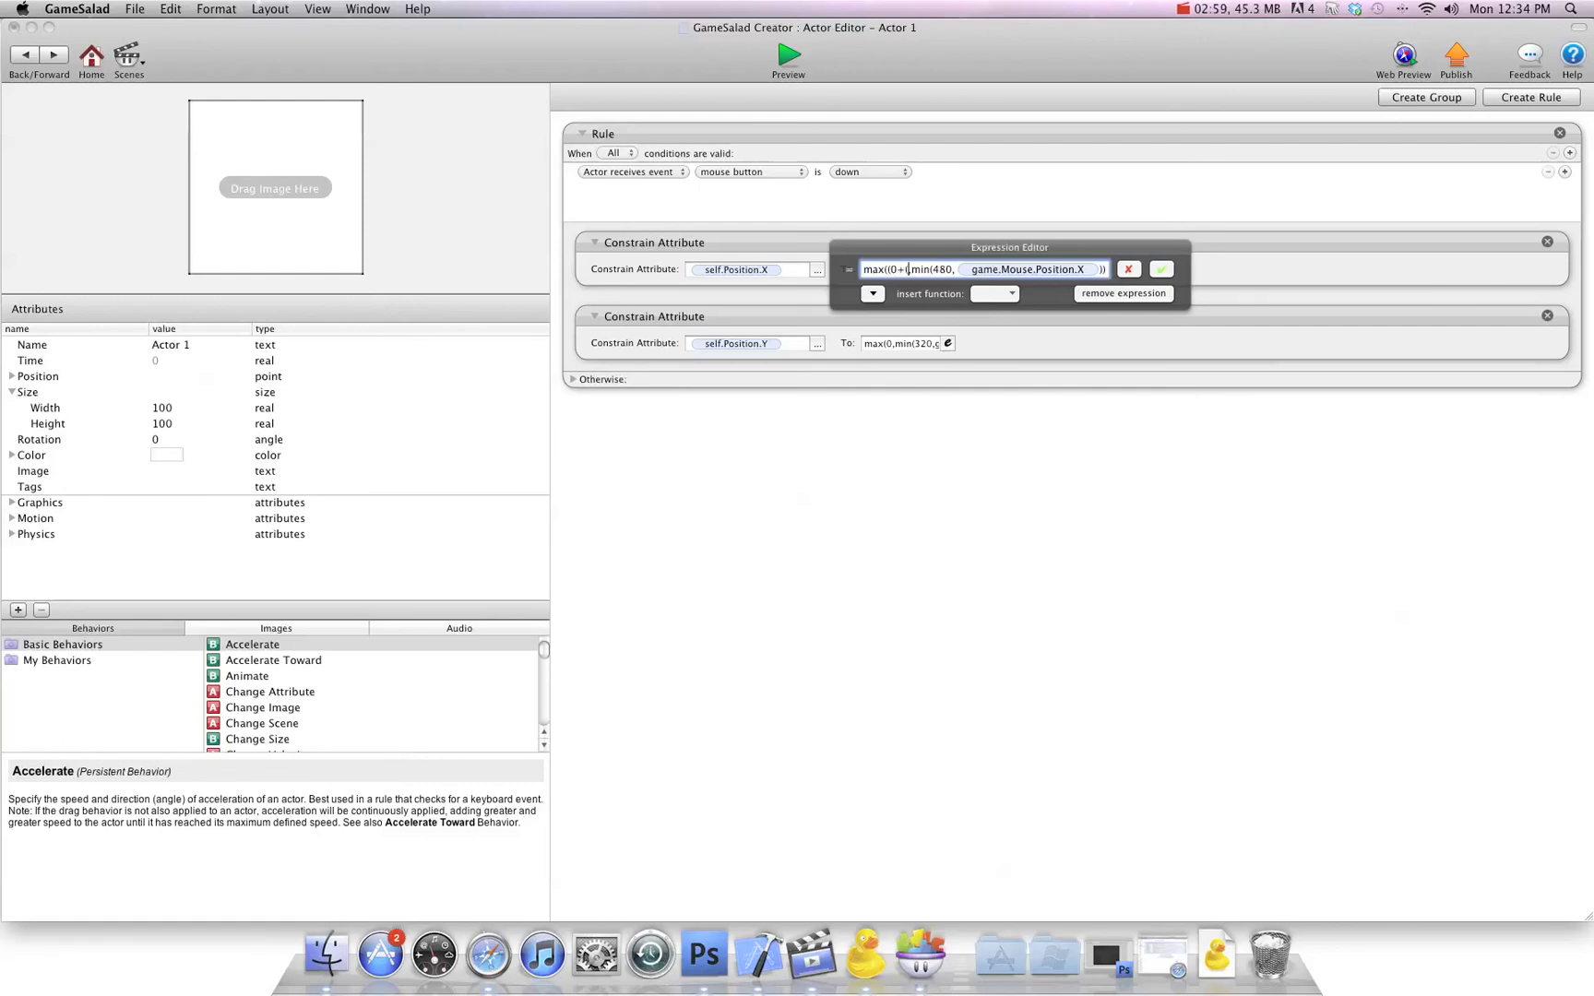
{"action": "left_click", "coordinate": [873, 293]}
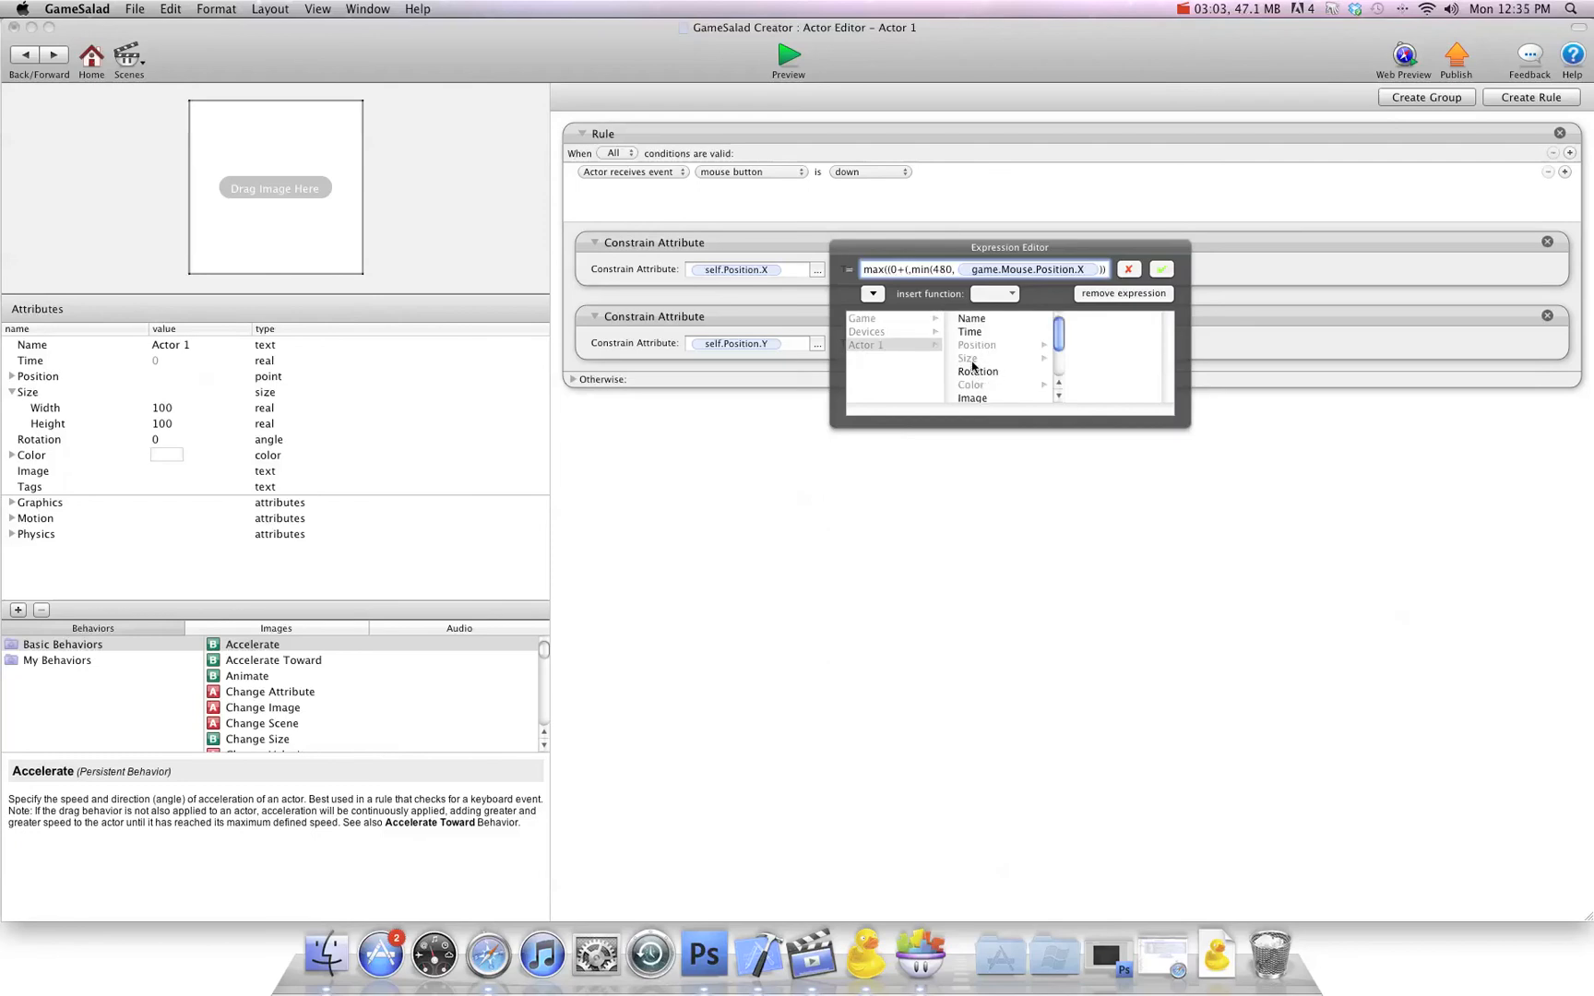
{"action": "left_click", "coordinate": [1081, 332]}
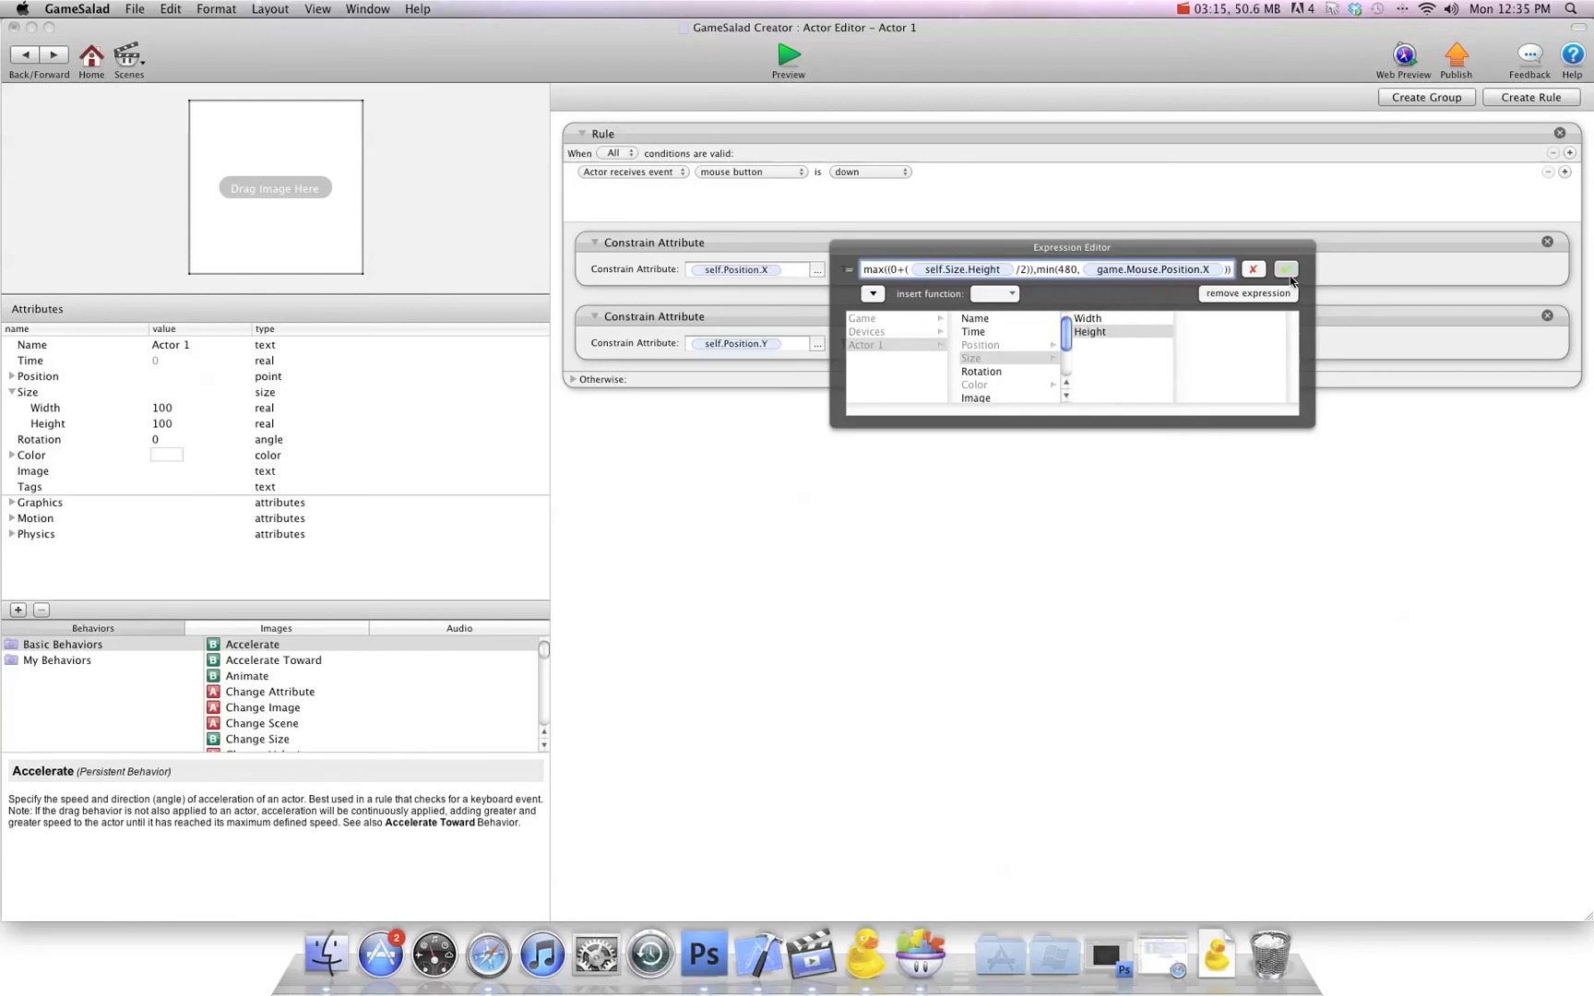
{"action": "left_click", "coordinate": [787, 58]}
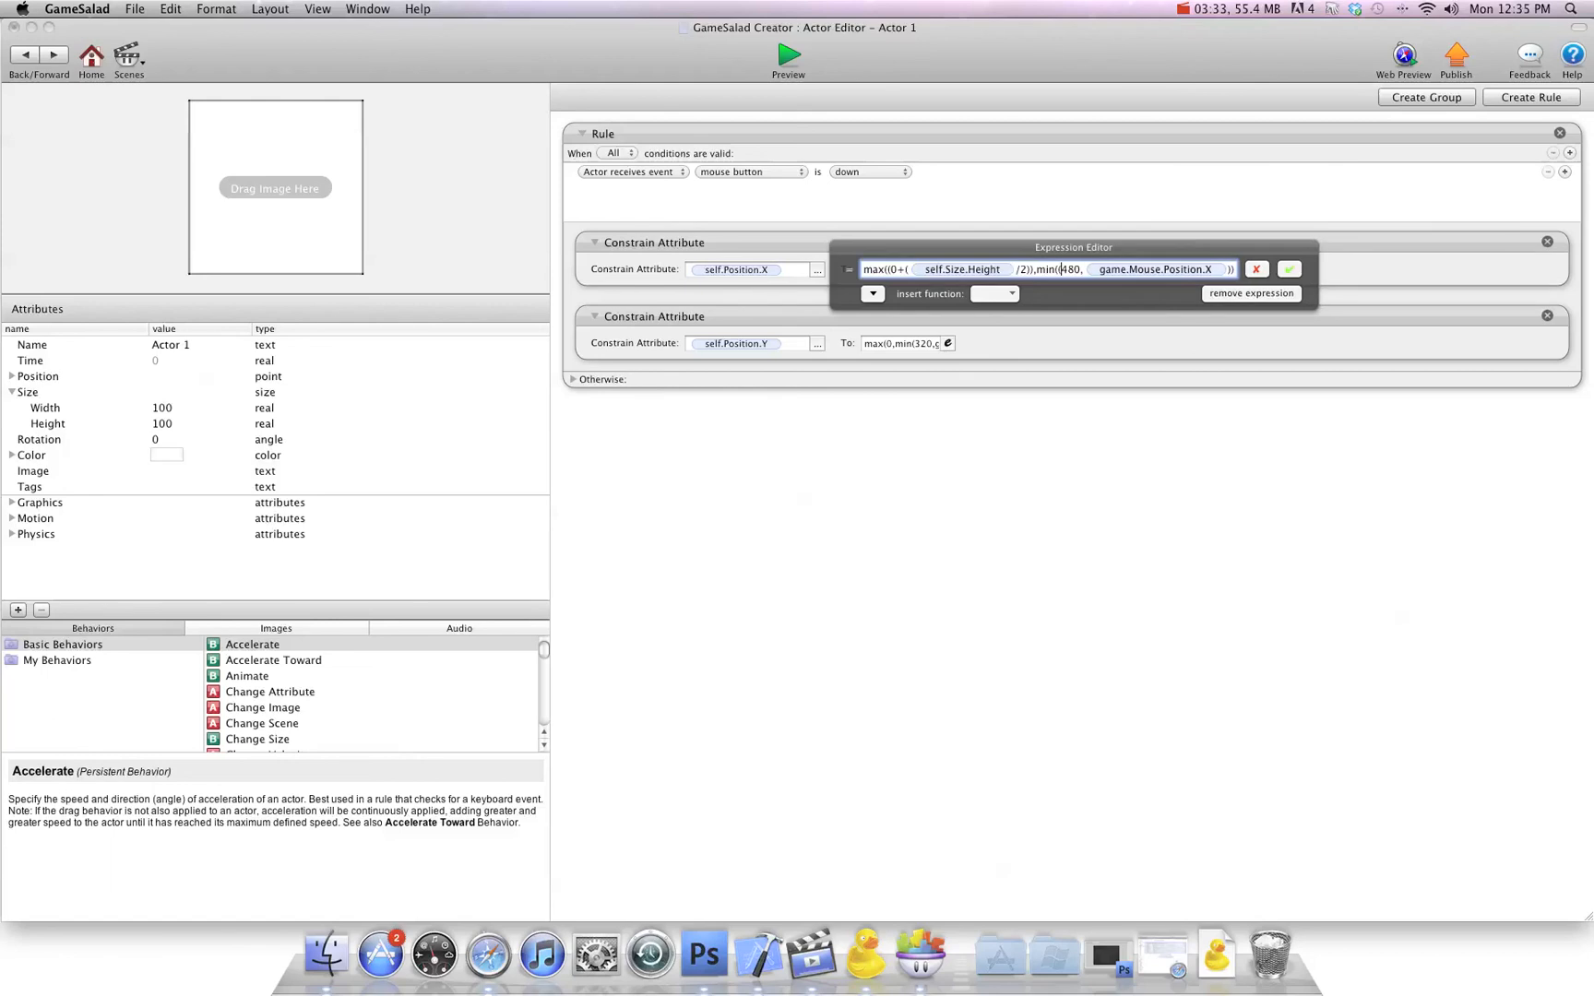
Change X's upper bound to 480-(self.Size.Width/2) and confirm the expression.
{"action": "type", "text": "("}
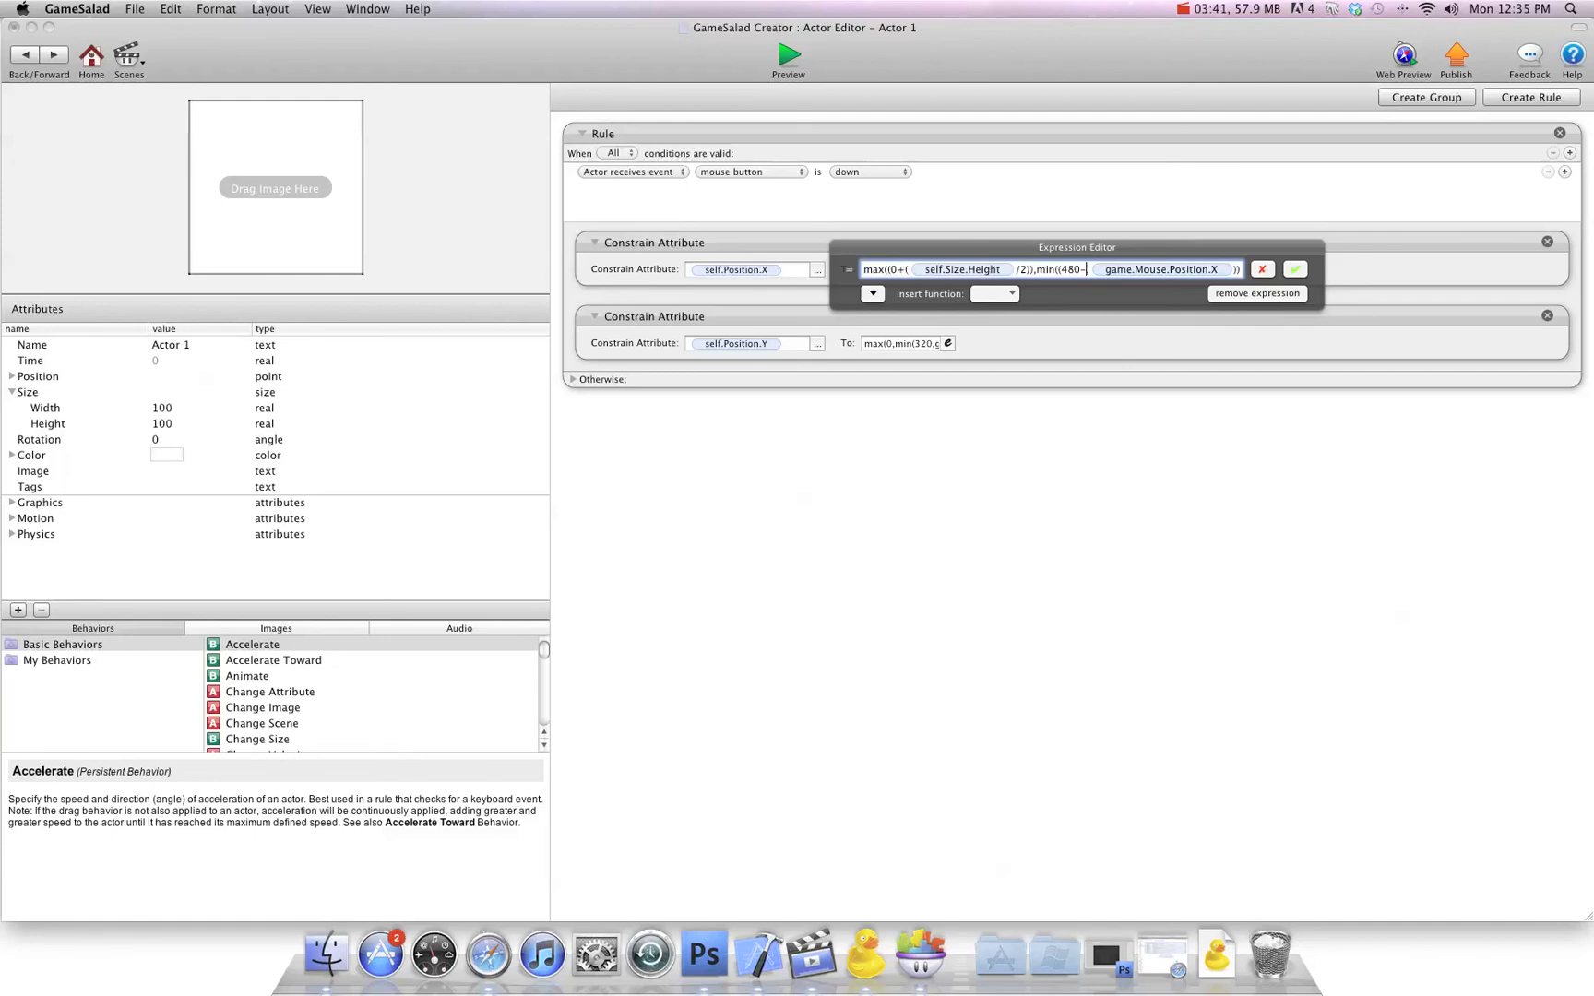
{"action": "type", "text": "("}
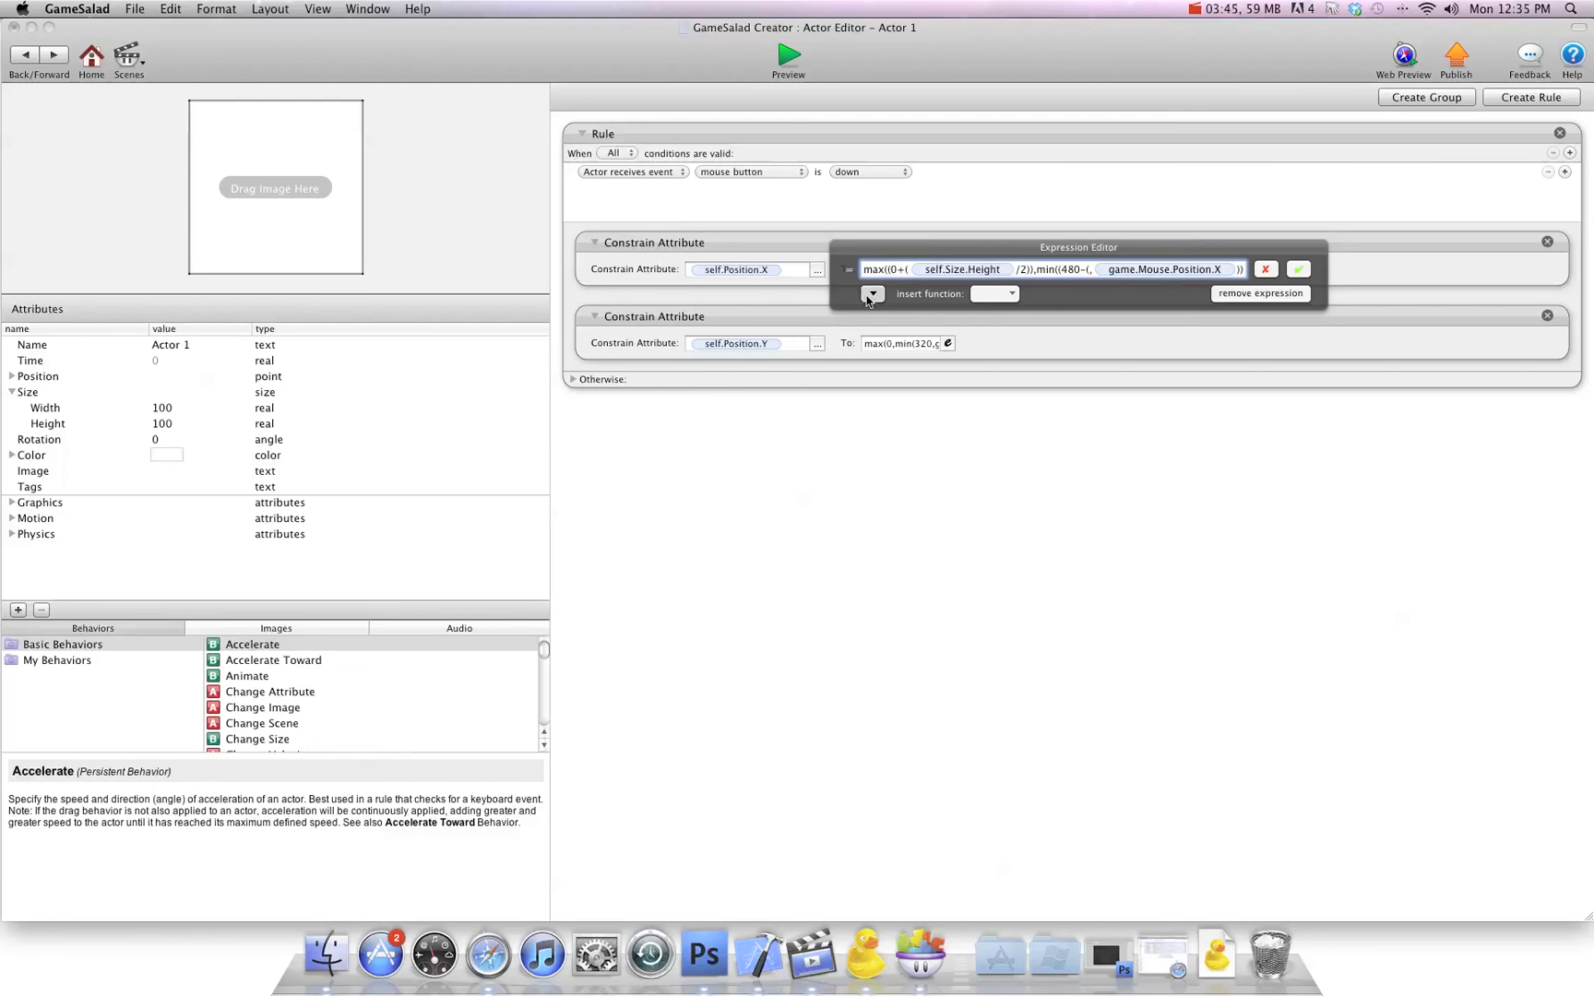
{"action": "left_click", "coordinate": [872, 293]}
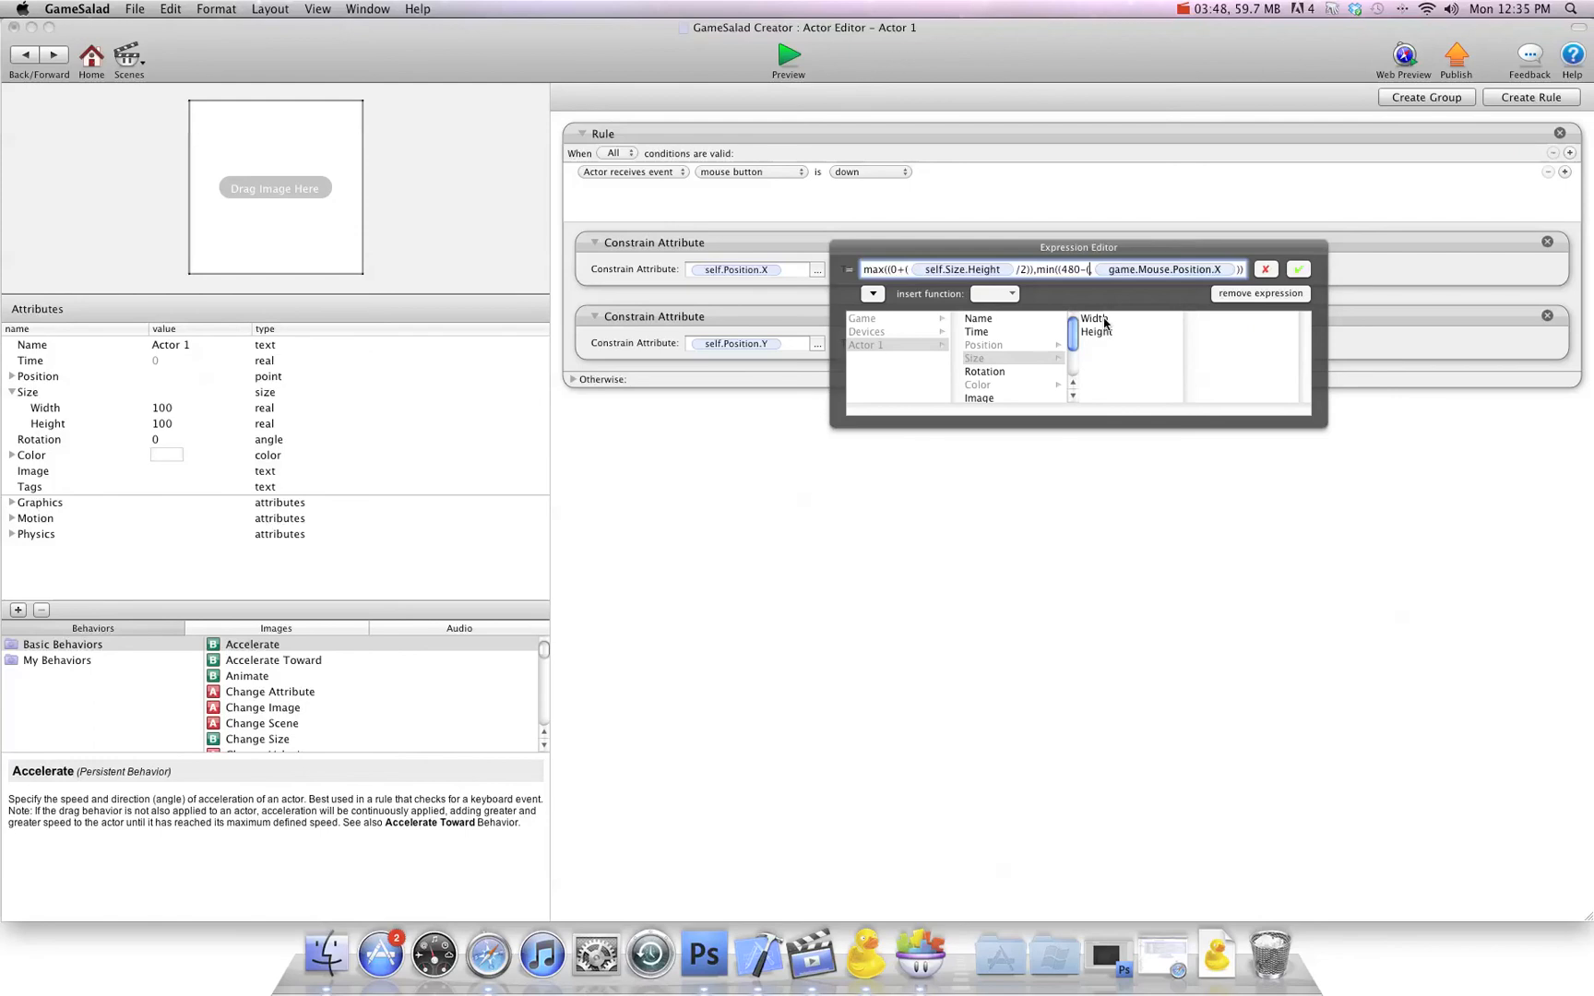
{"action": "left_click", "coordinate": [1090, 317]}
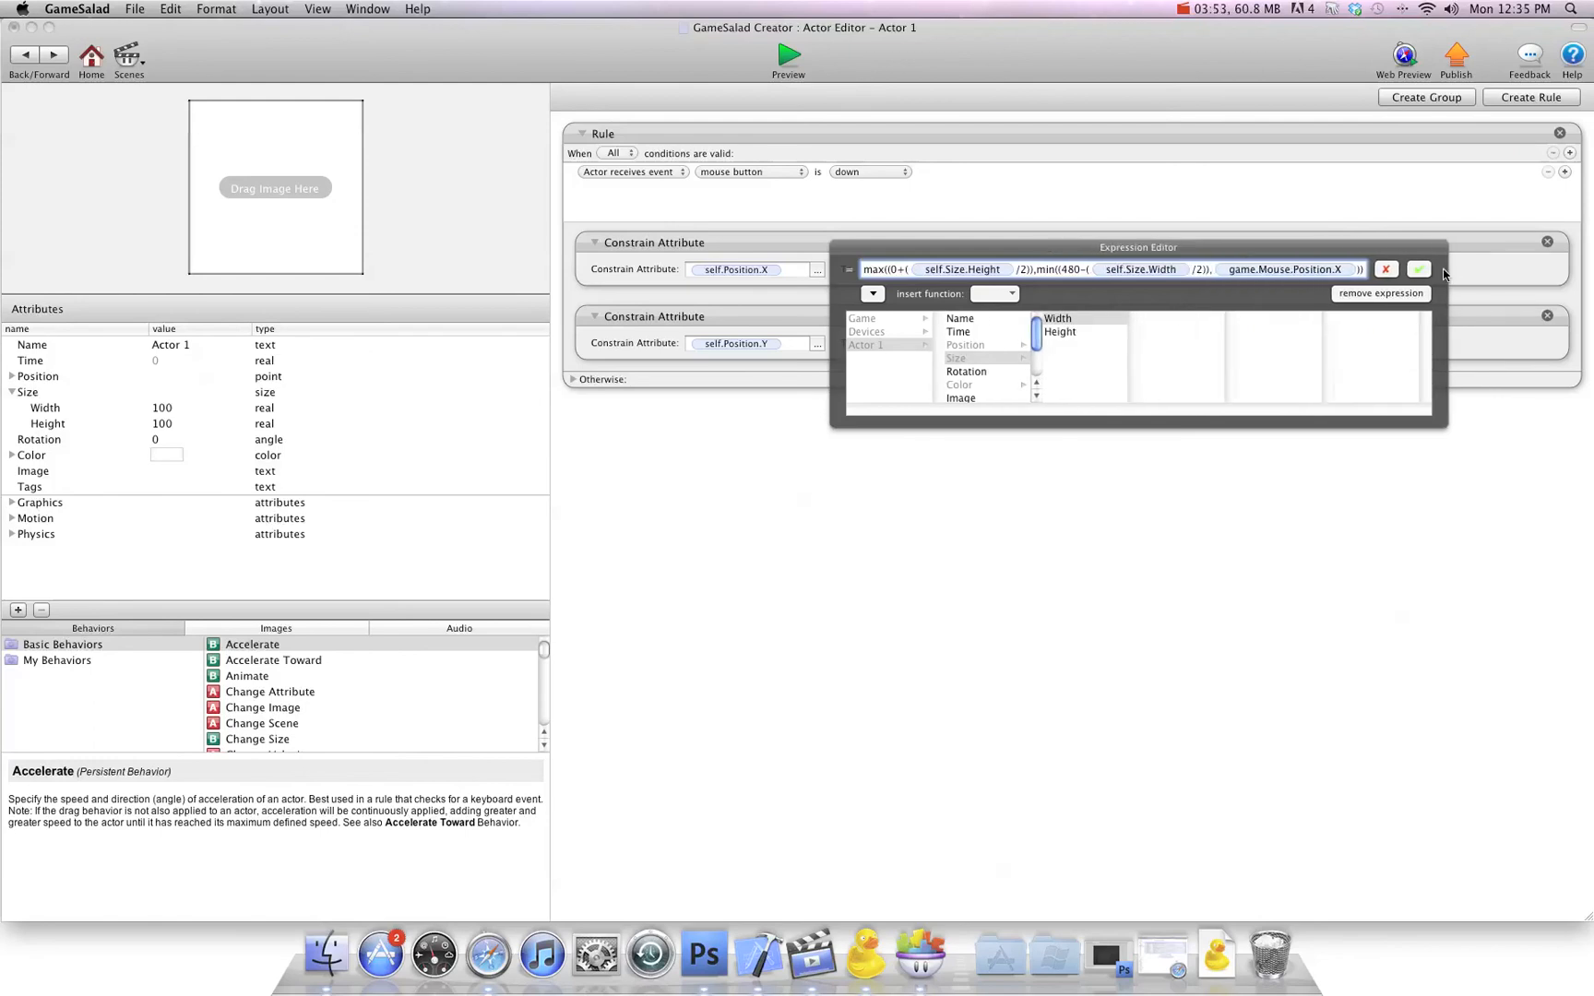
{"action": "left_click", "coordinate": [788, 53]}
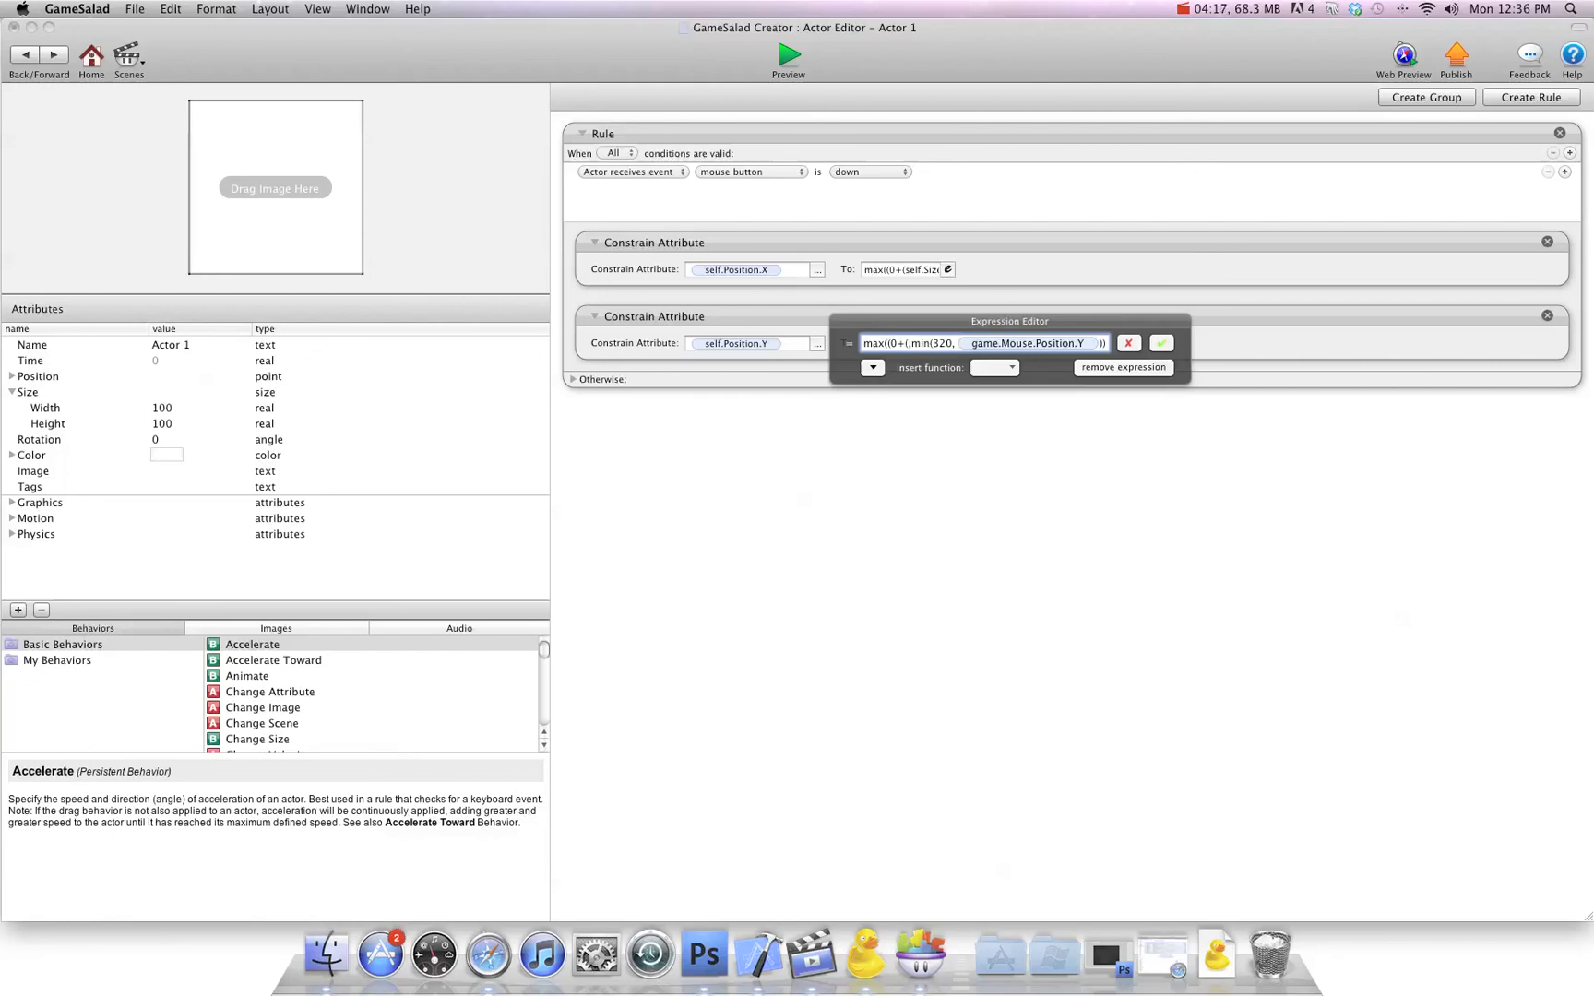
Browse the actor's attributes for Y's lower bound after max(0+(.
{"action": "left_click", "coordinate": [872, 367]}
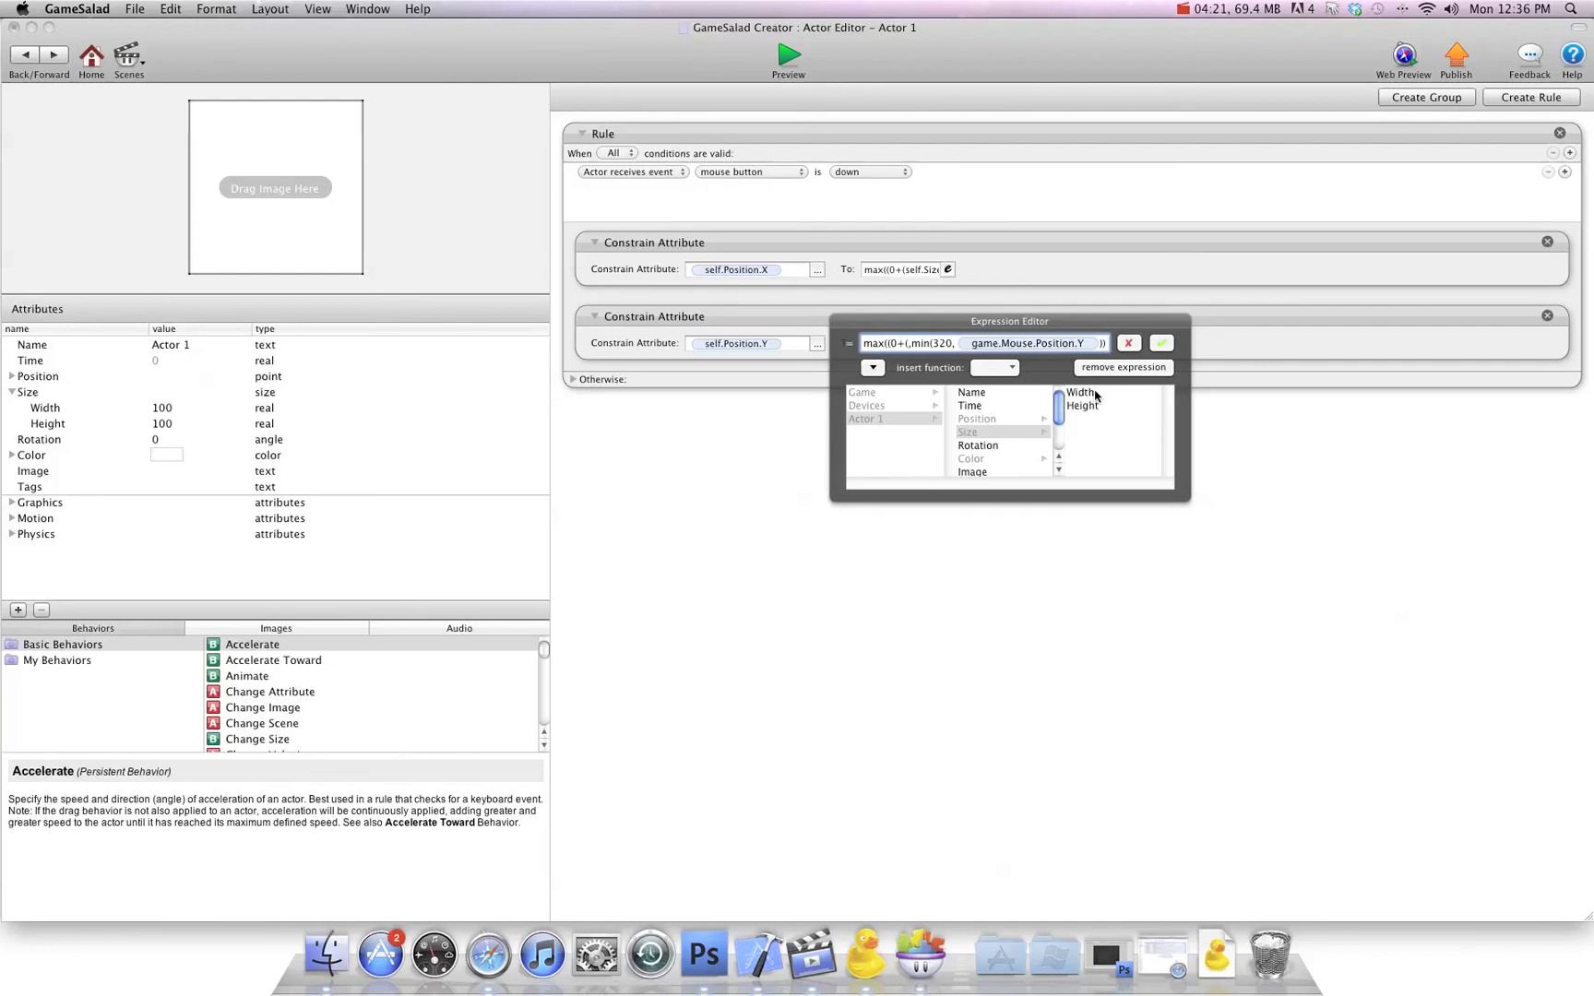
Make Y's bounds 0+(self.Size.Height/2) and 320-(self.Size.Height/2).
{"action": "left_click", "coordinate": [1081, 406]}
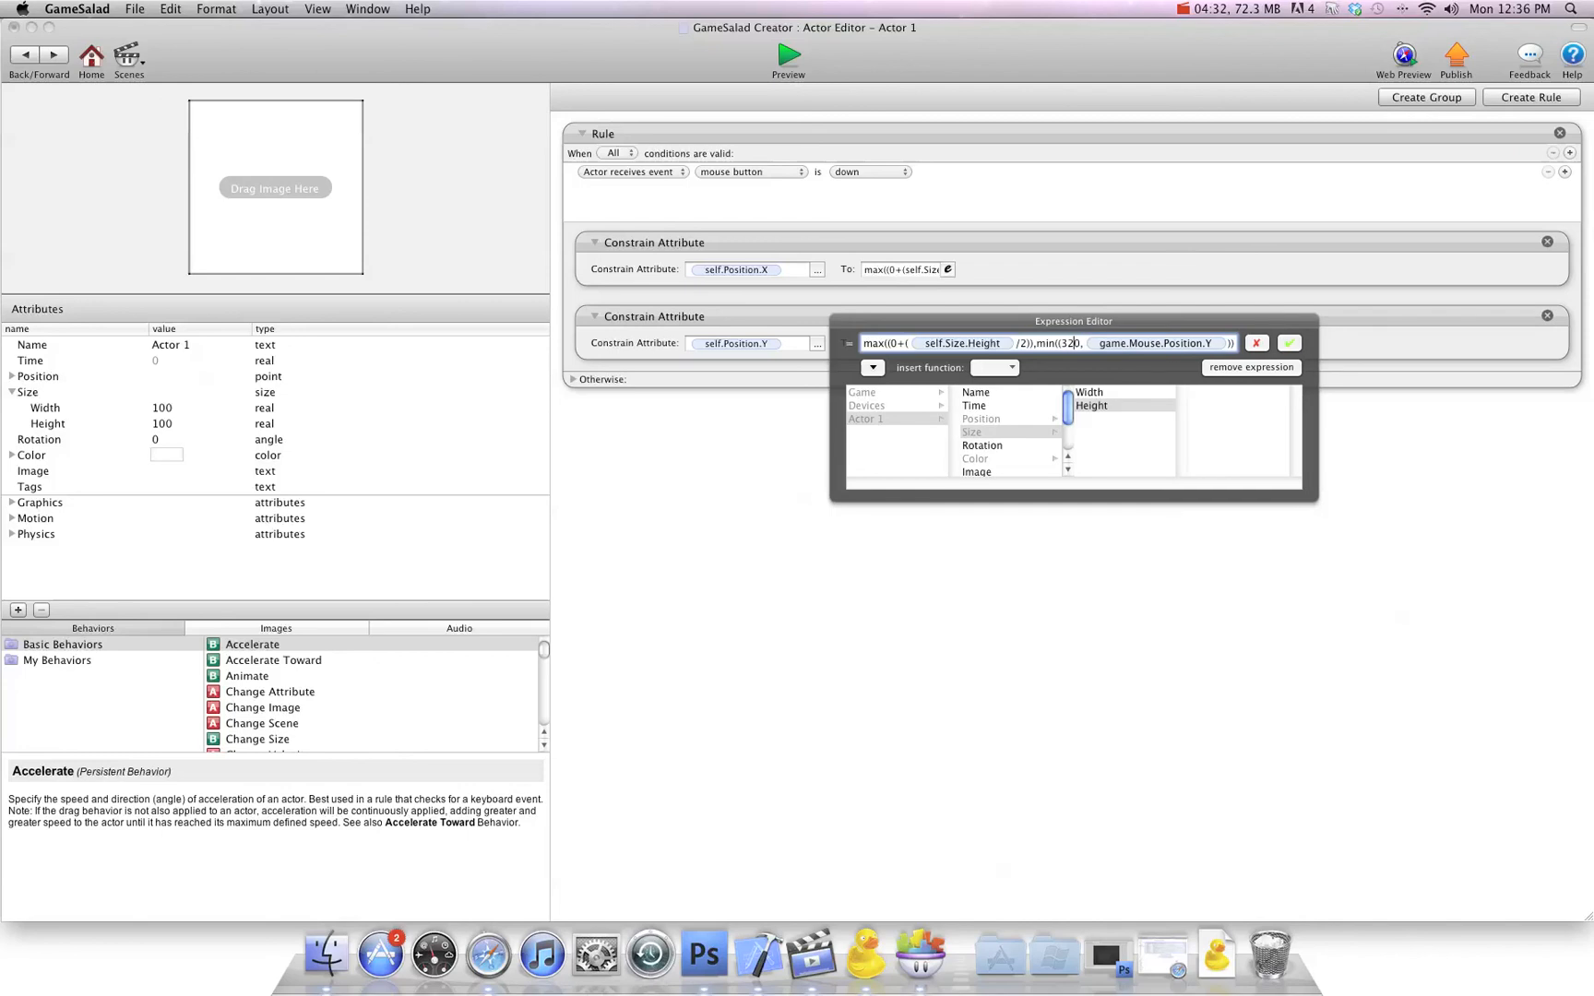
{"action": "type", "text": ","}
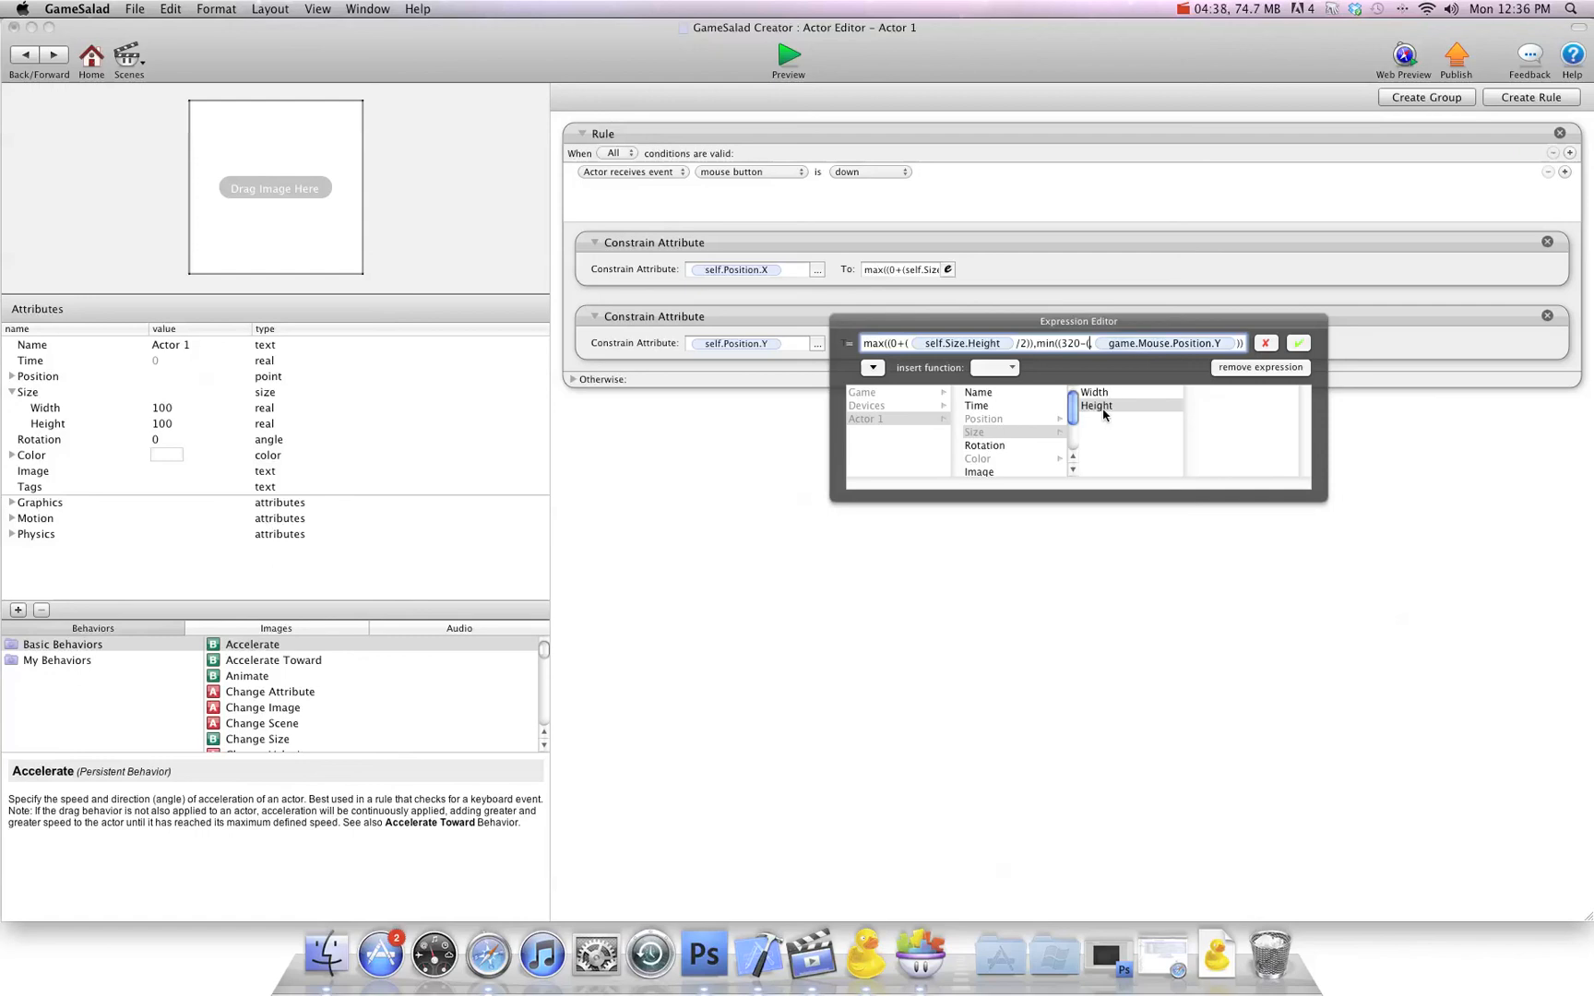
{"action": "left_click", "coordinate": [1096, 406]}
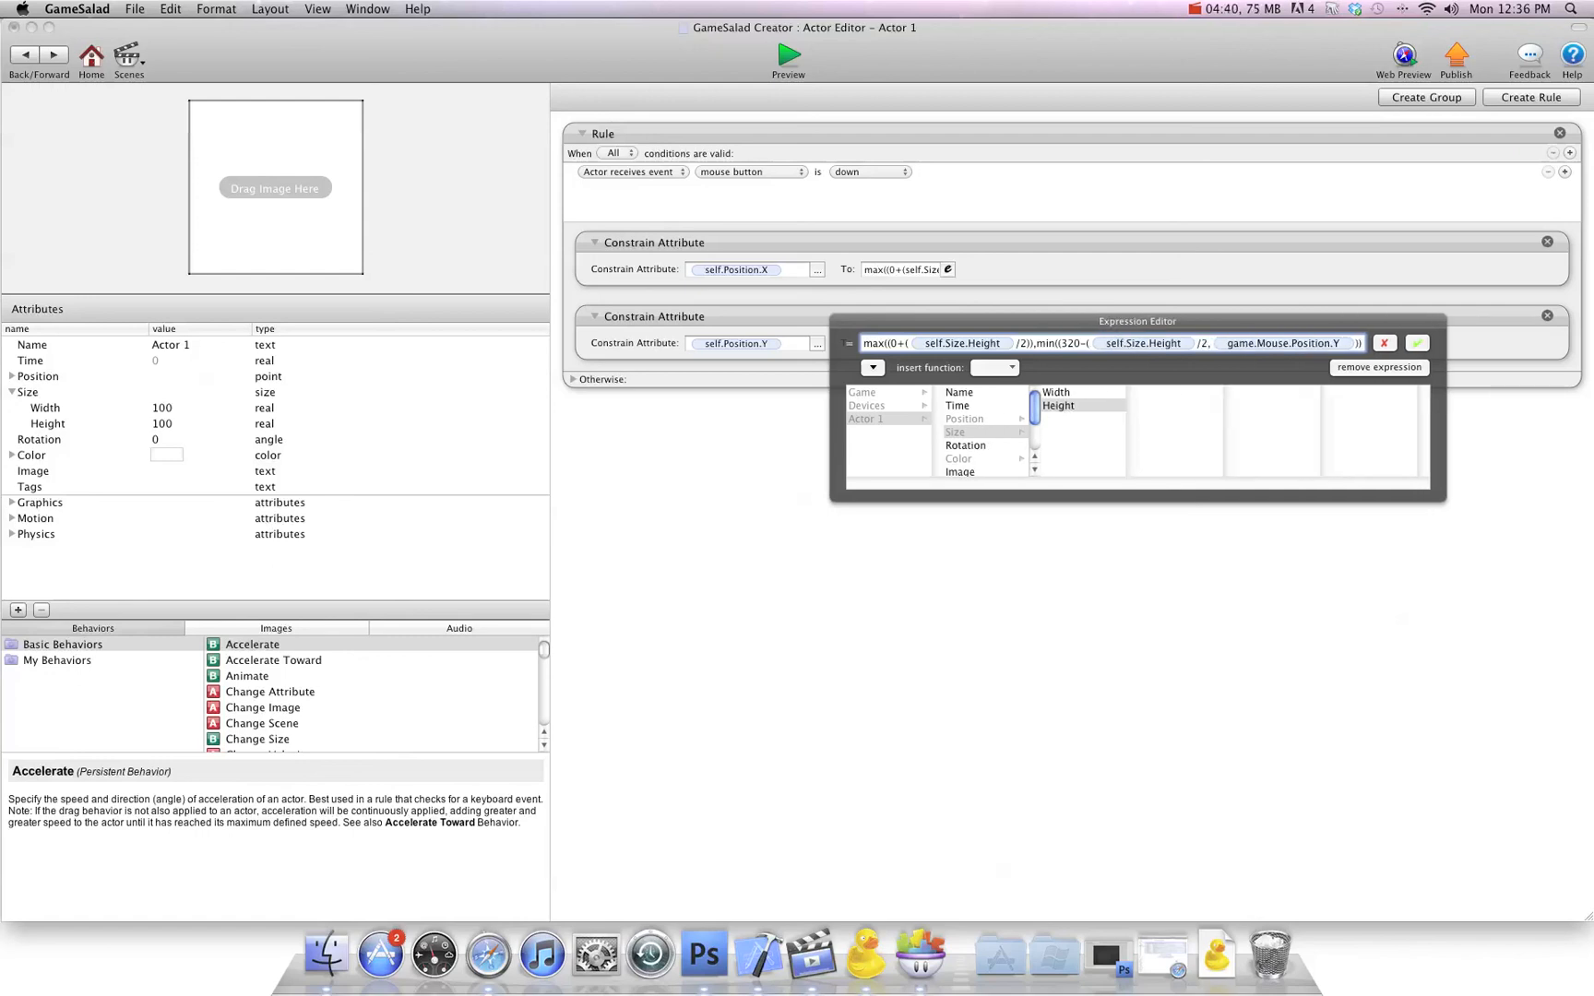